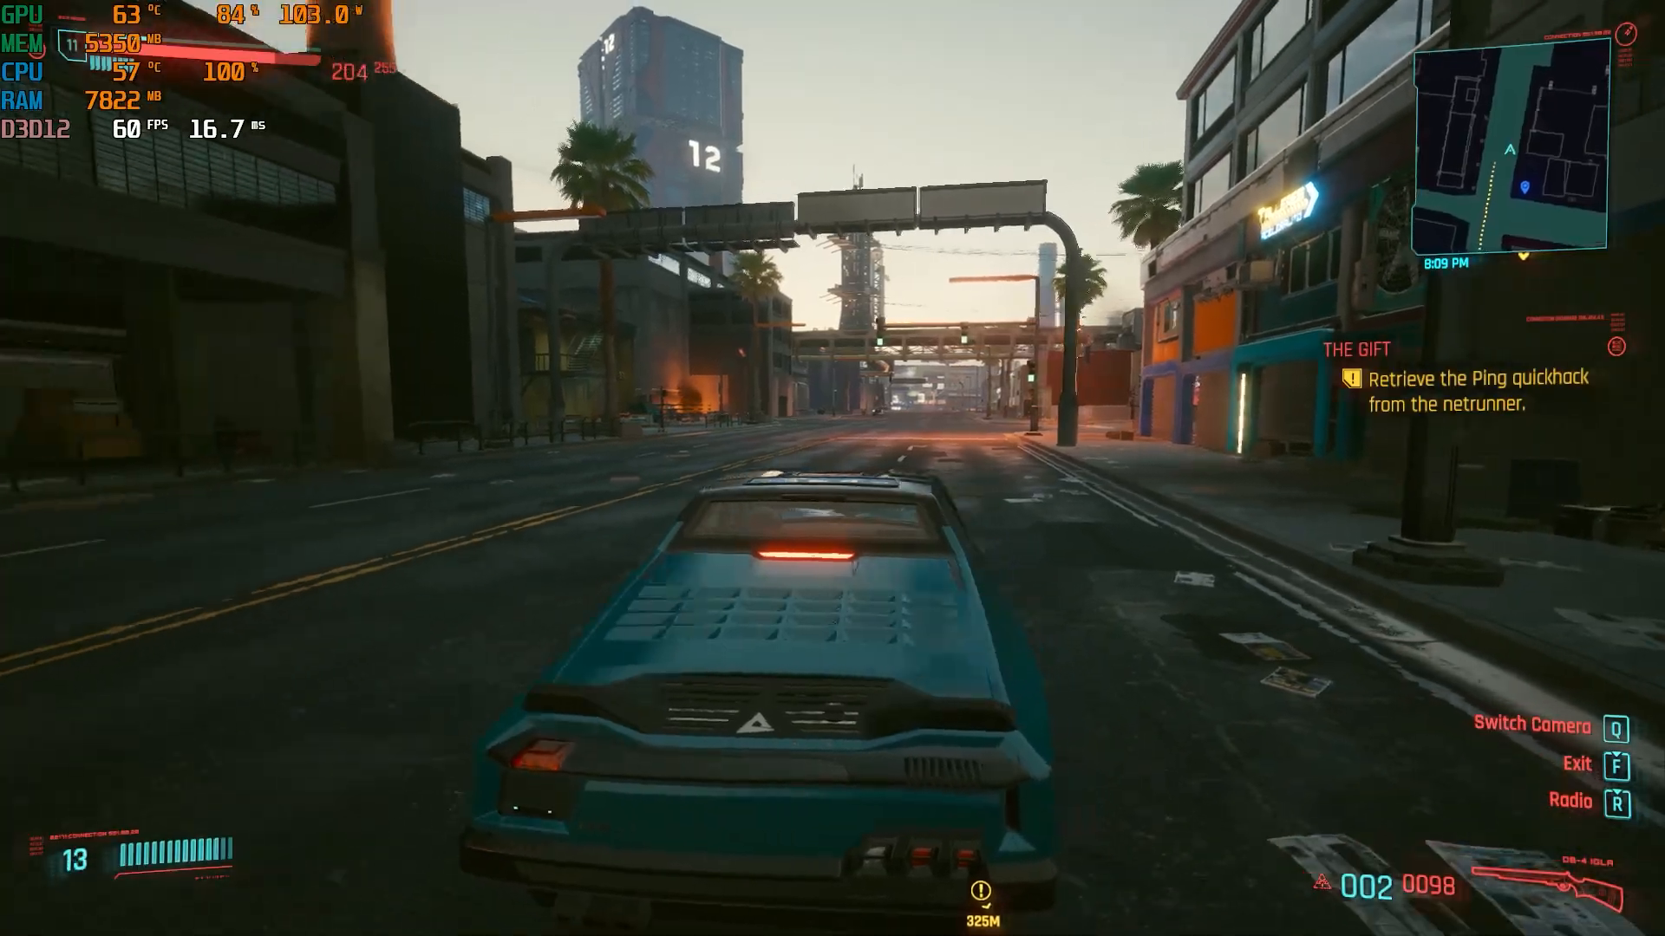
# Drive briefly with the overlay visible, then bring up the desktop context menu
pyautogui.press('w')
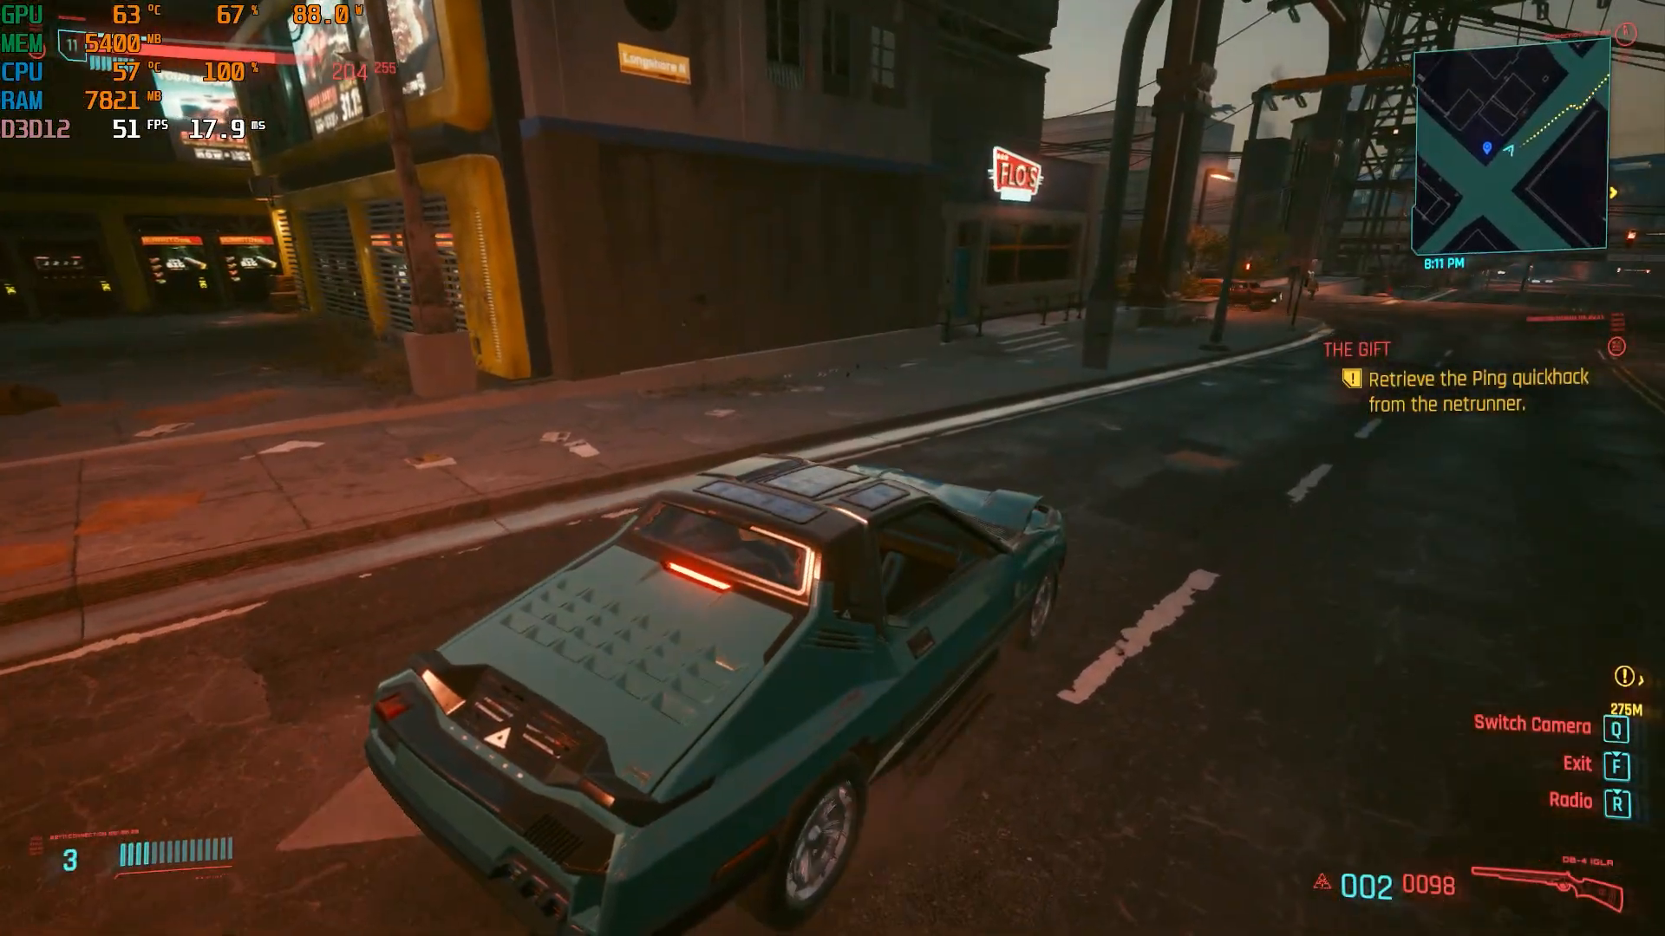
pyautogui.rightClick(1089, 416)
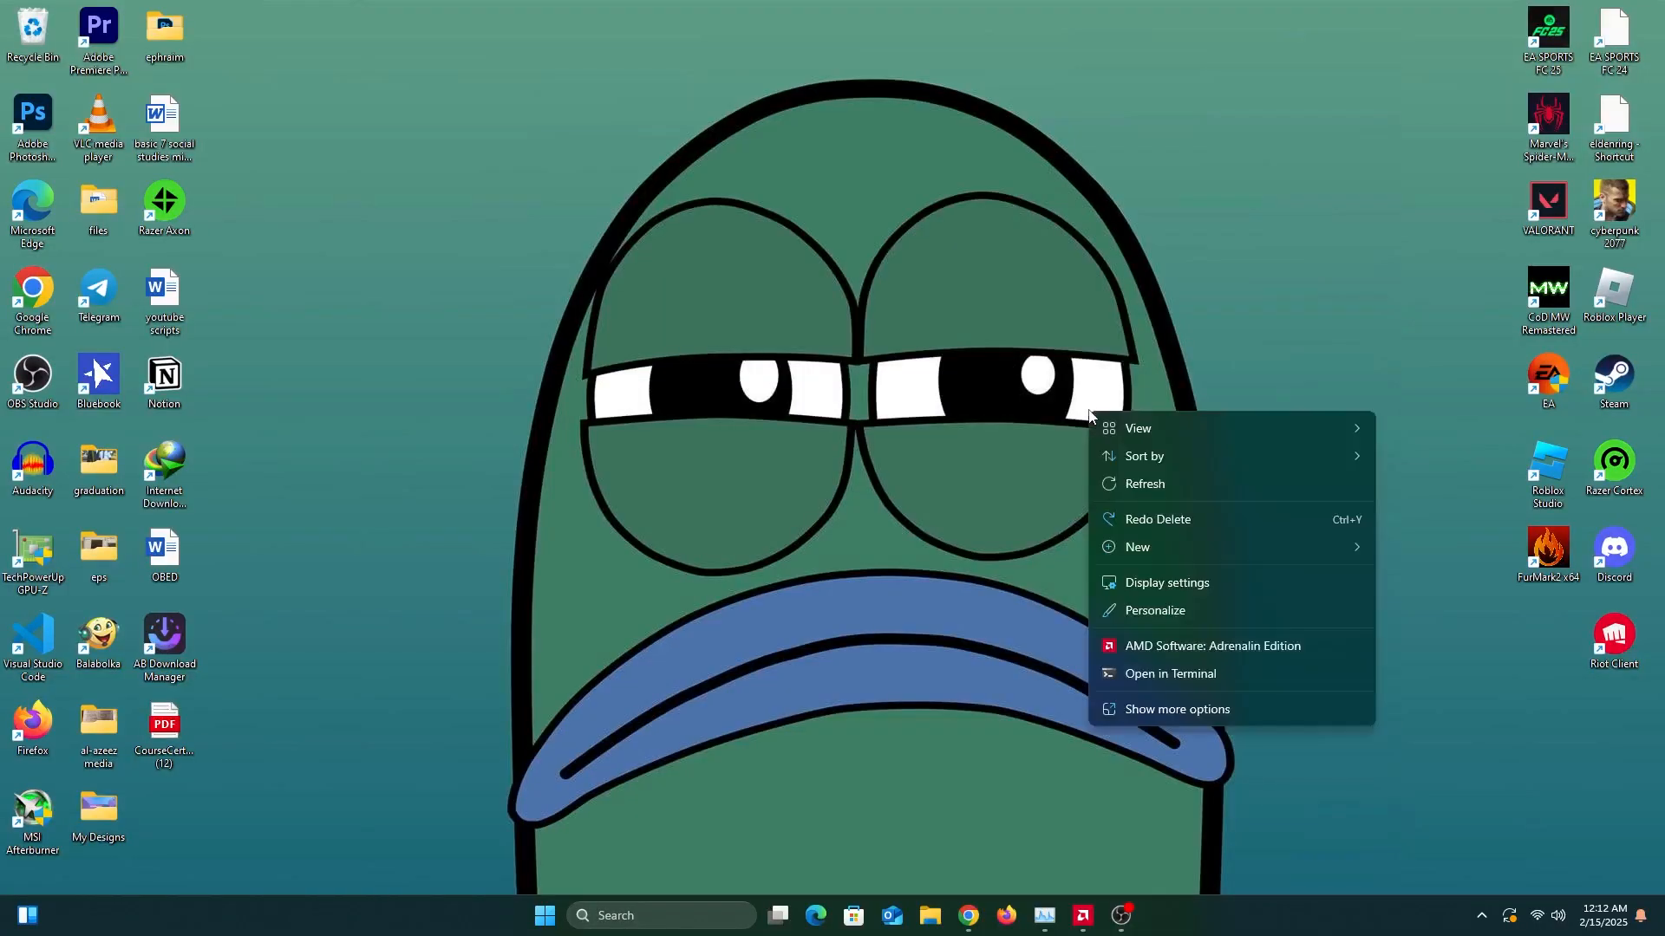
# Search Google in Chrome for 'msi afterburner'
pyautogui.click(1154, 493)
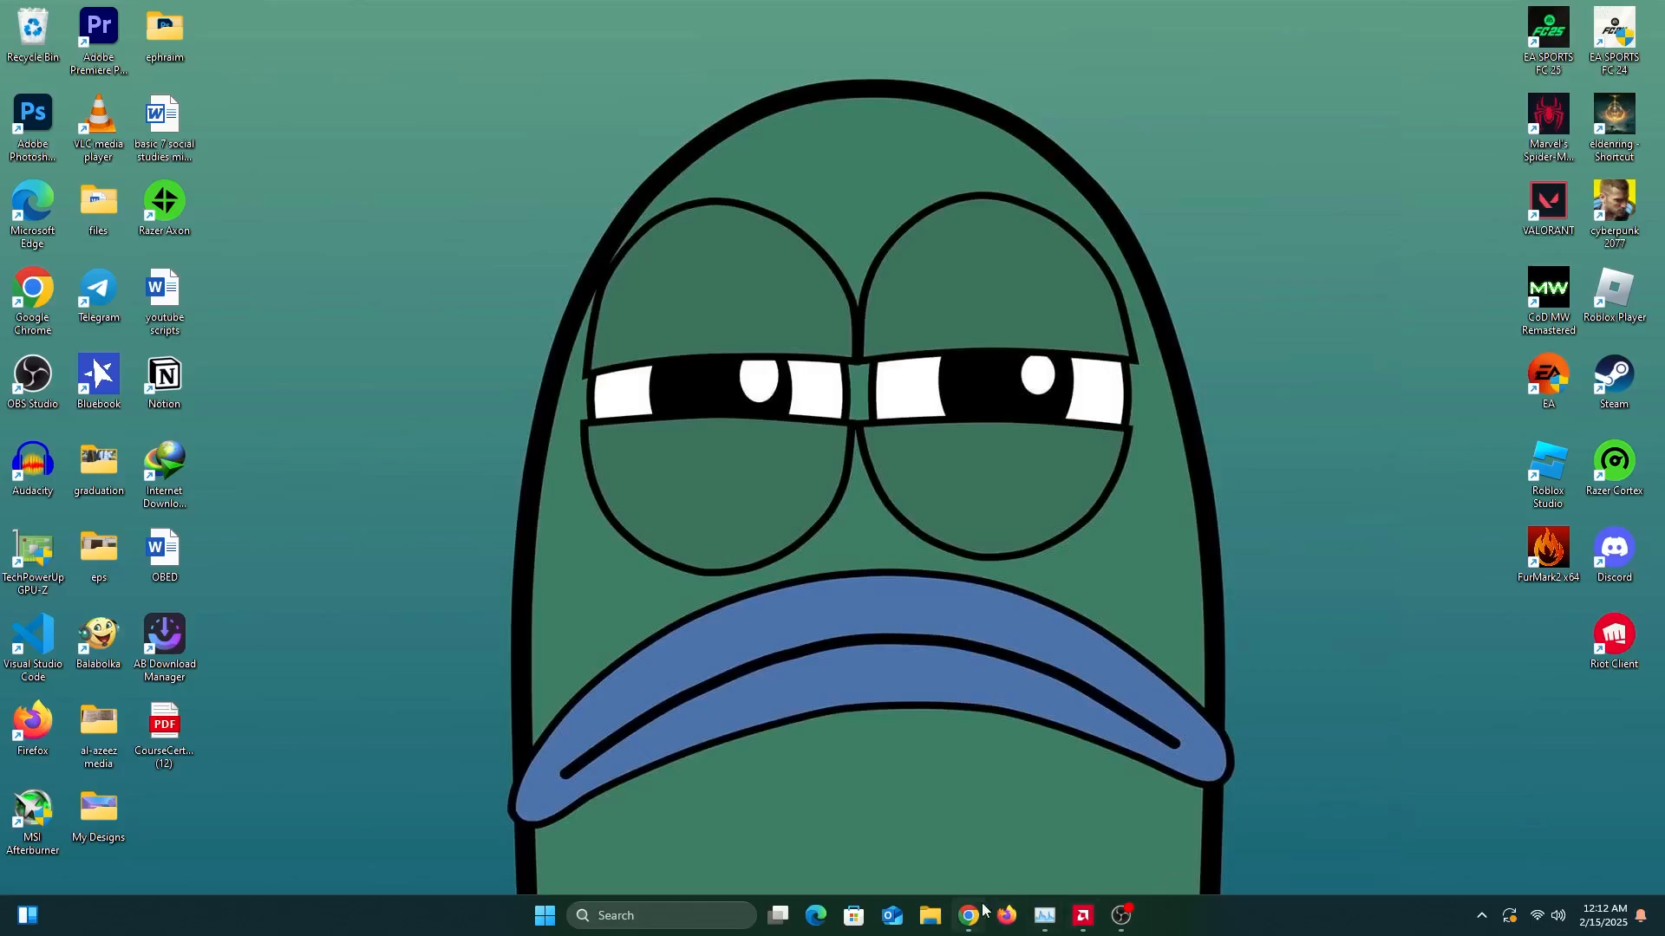
pyautogui.click(964, 916)
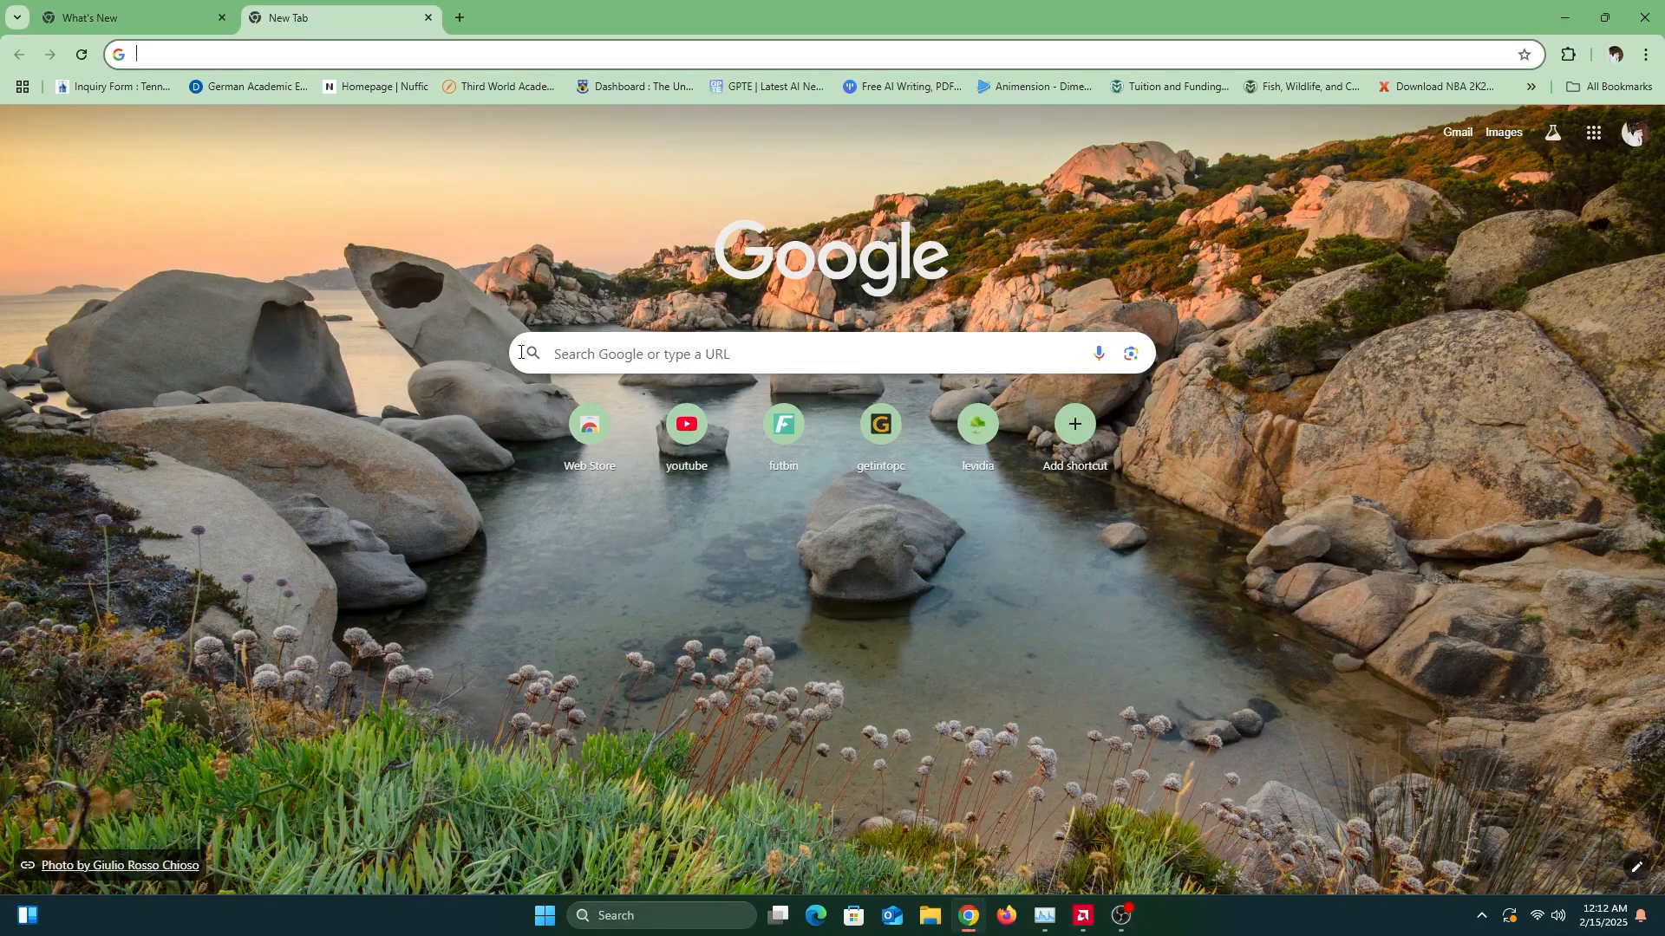
pyautogui.click(743, 354)
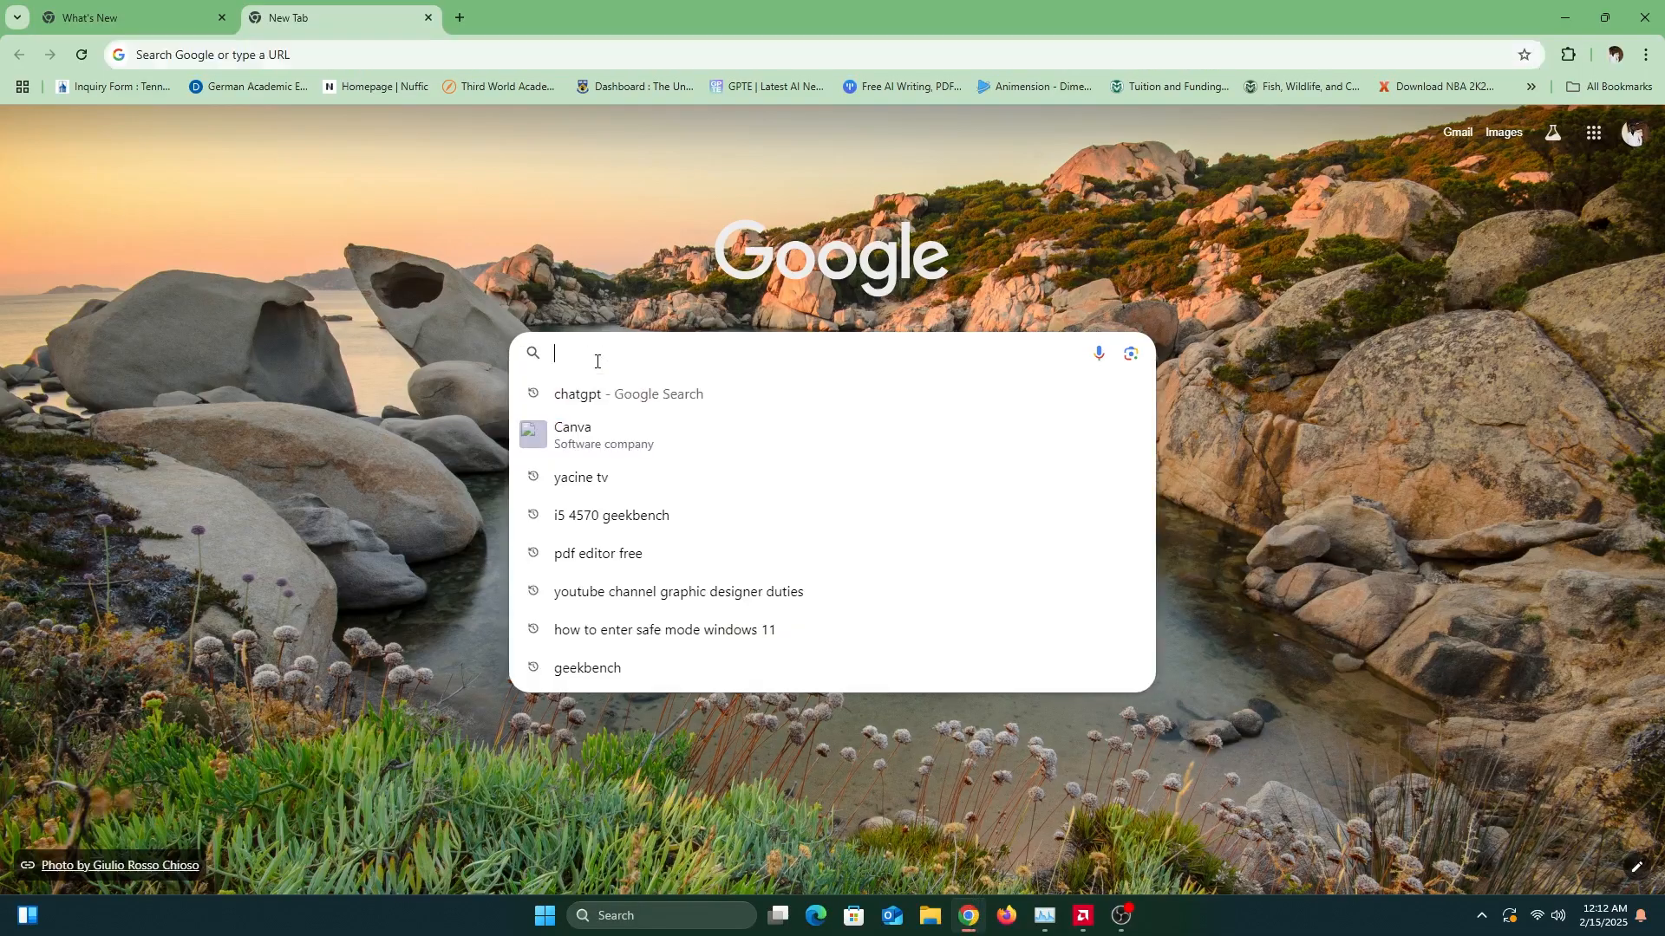
pyautogui.write('m')
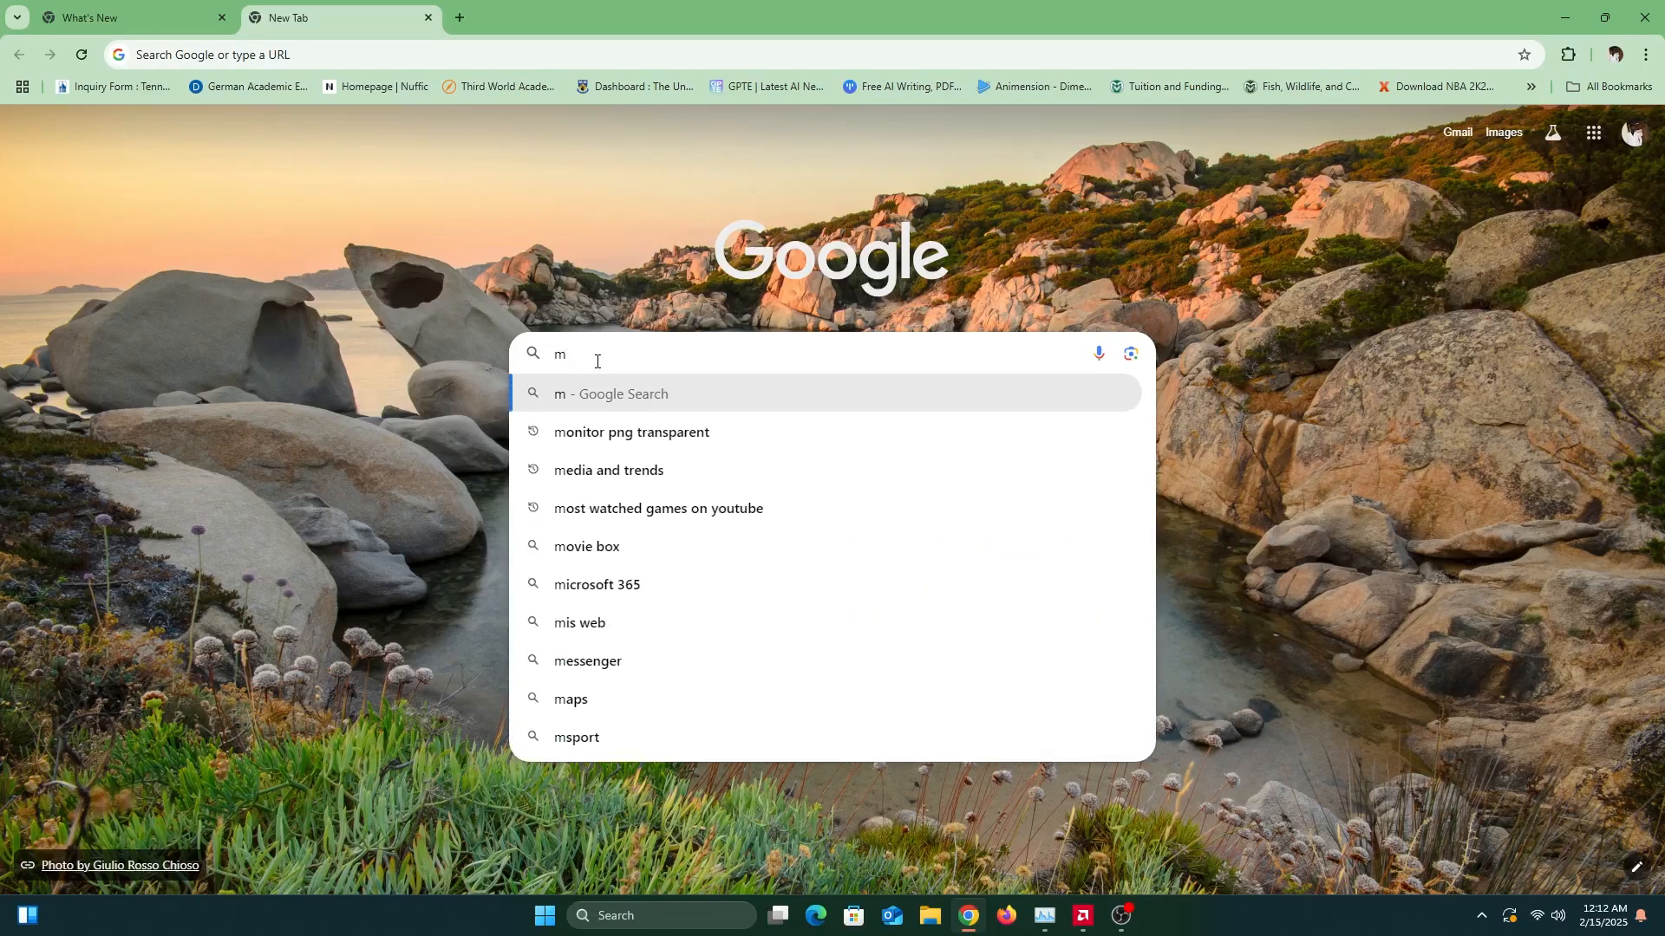
pyautogui.write('si')
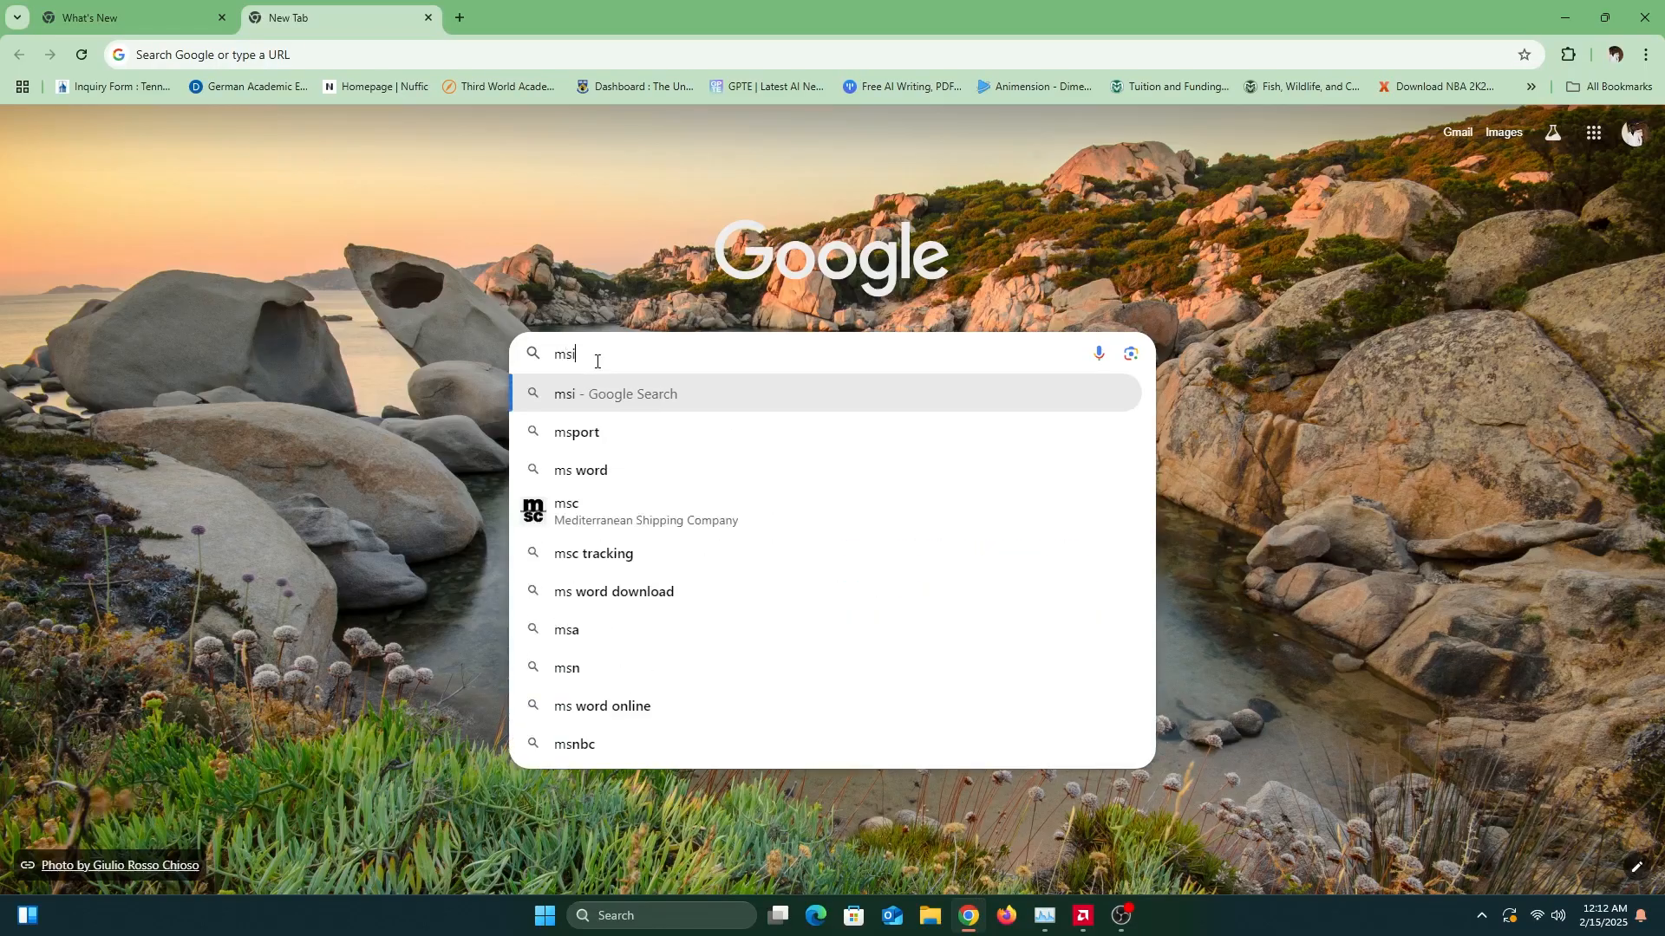
pyautogui.write('afterburner')
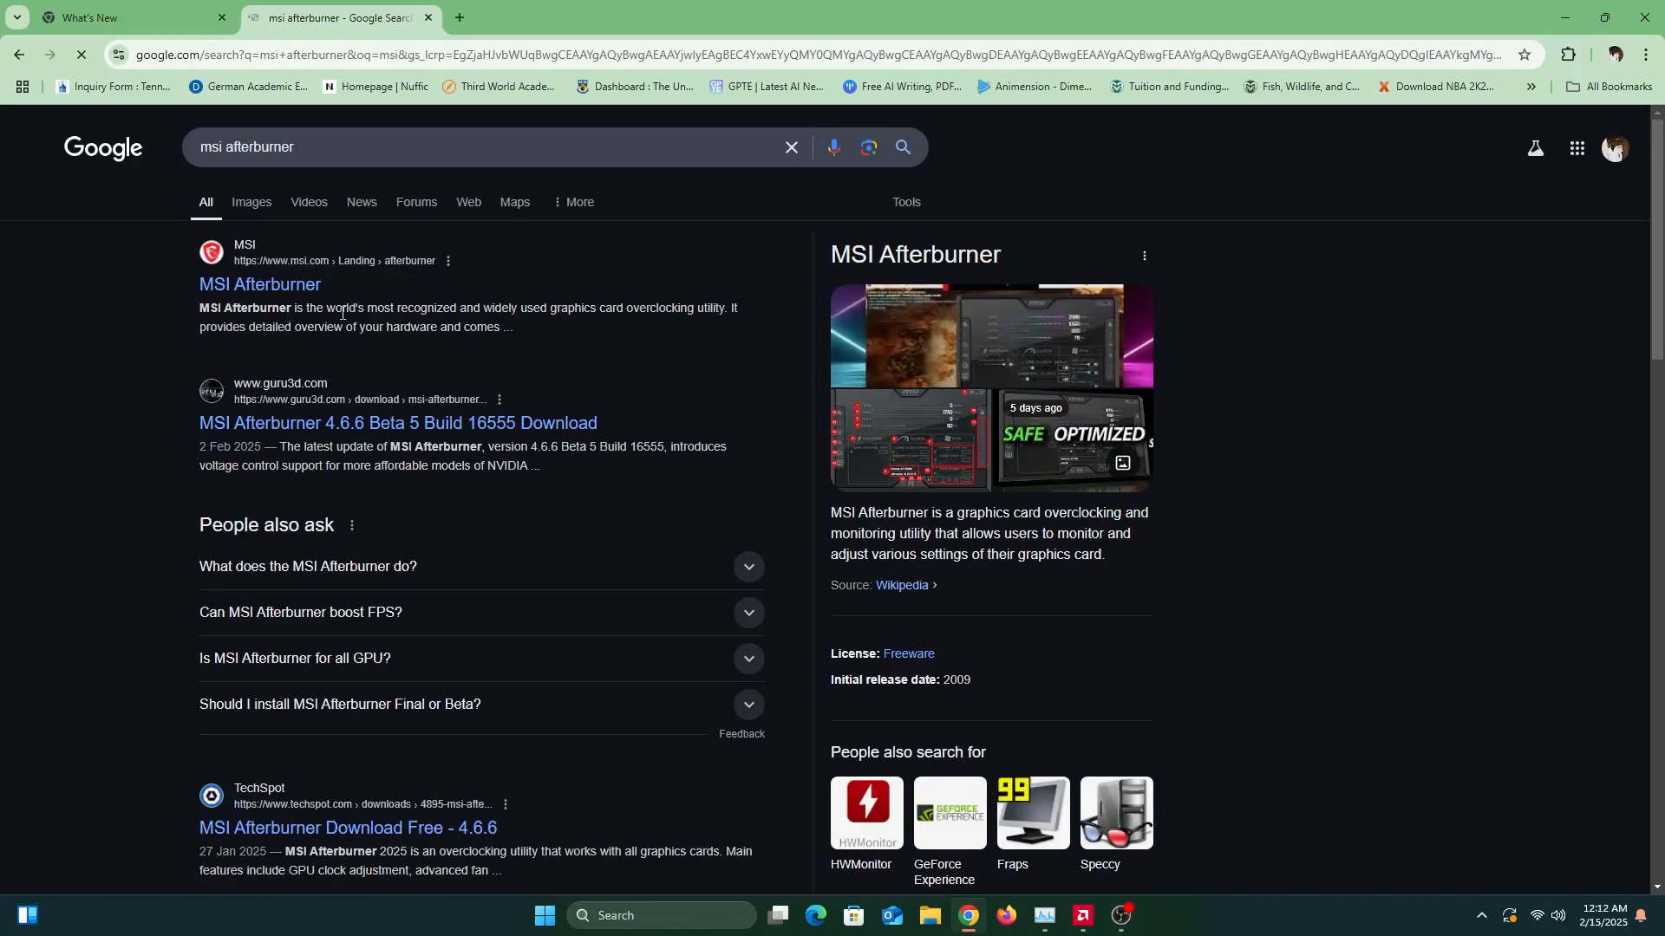
pyautogui.moveTo(259, 284)
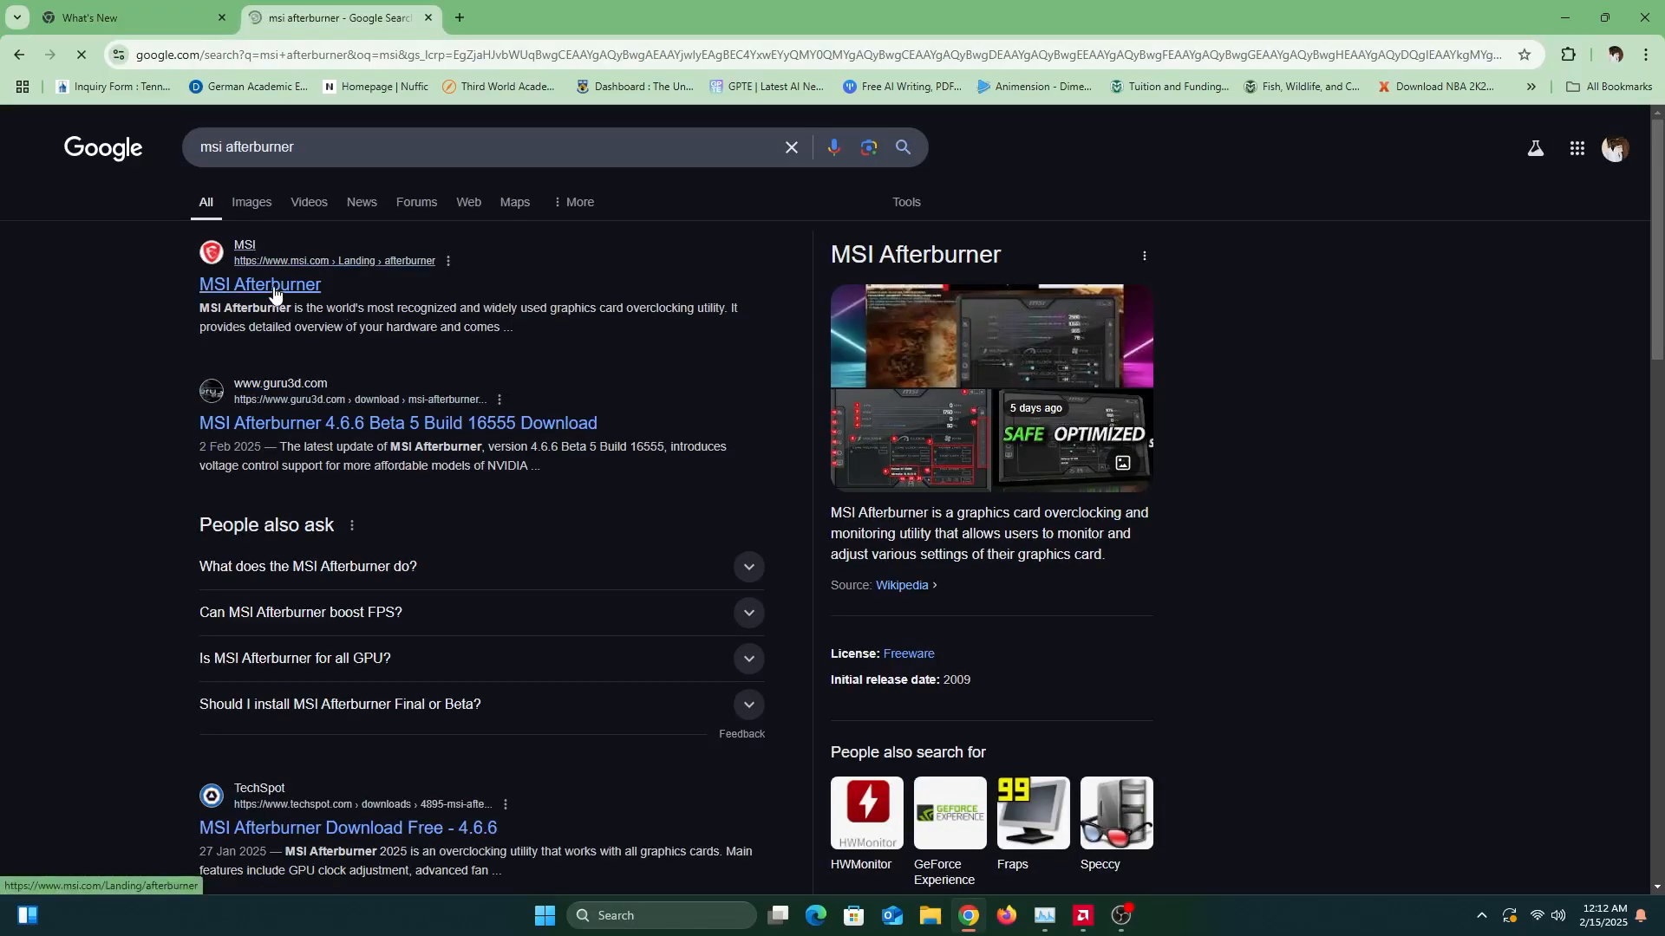
# Open the official MSI Afterburner page and scroll to the 4.6.5 Final download
pyautogui.click(259, 284)
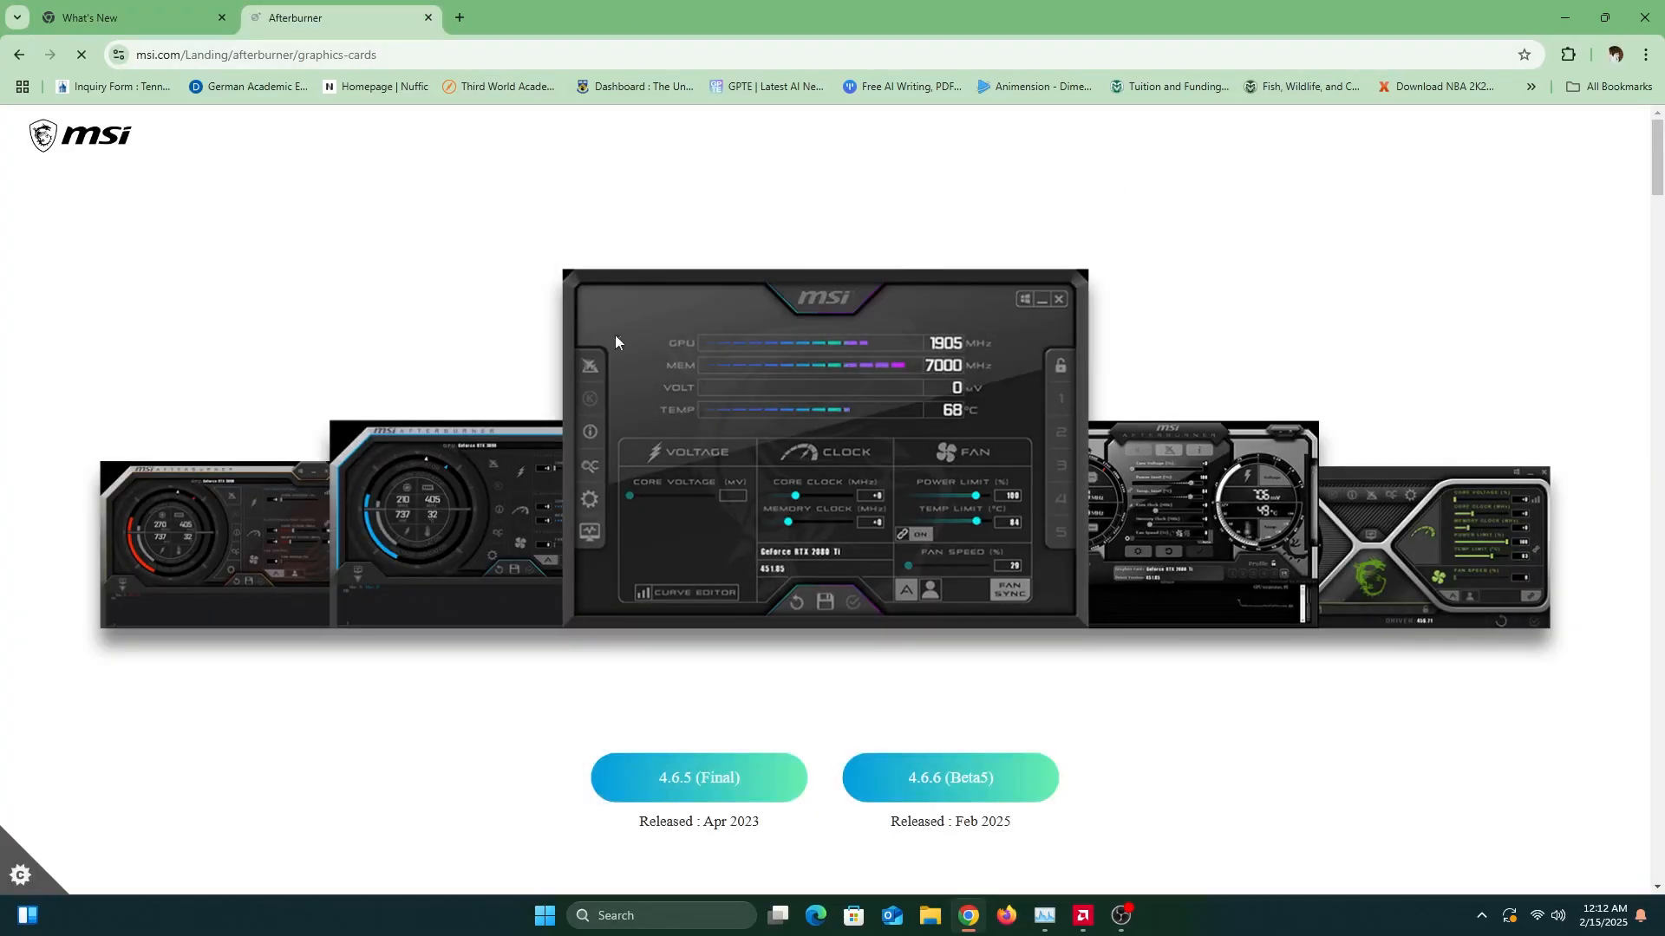
pyautogui.scroll(-3)
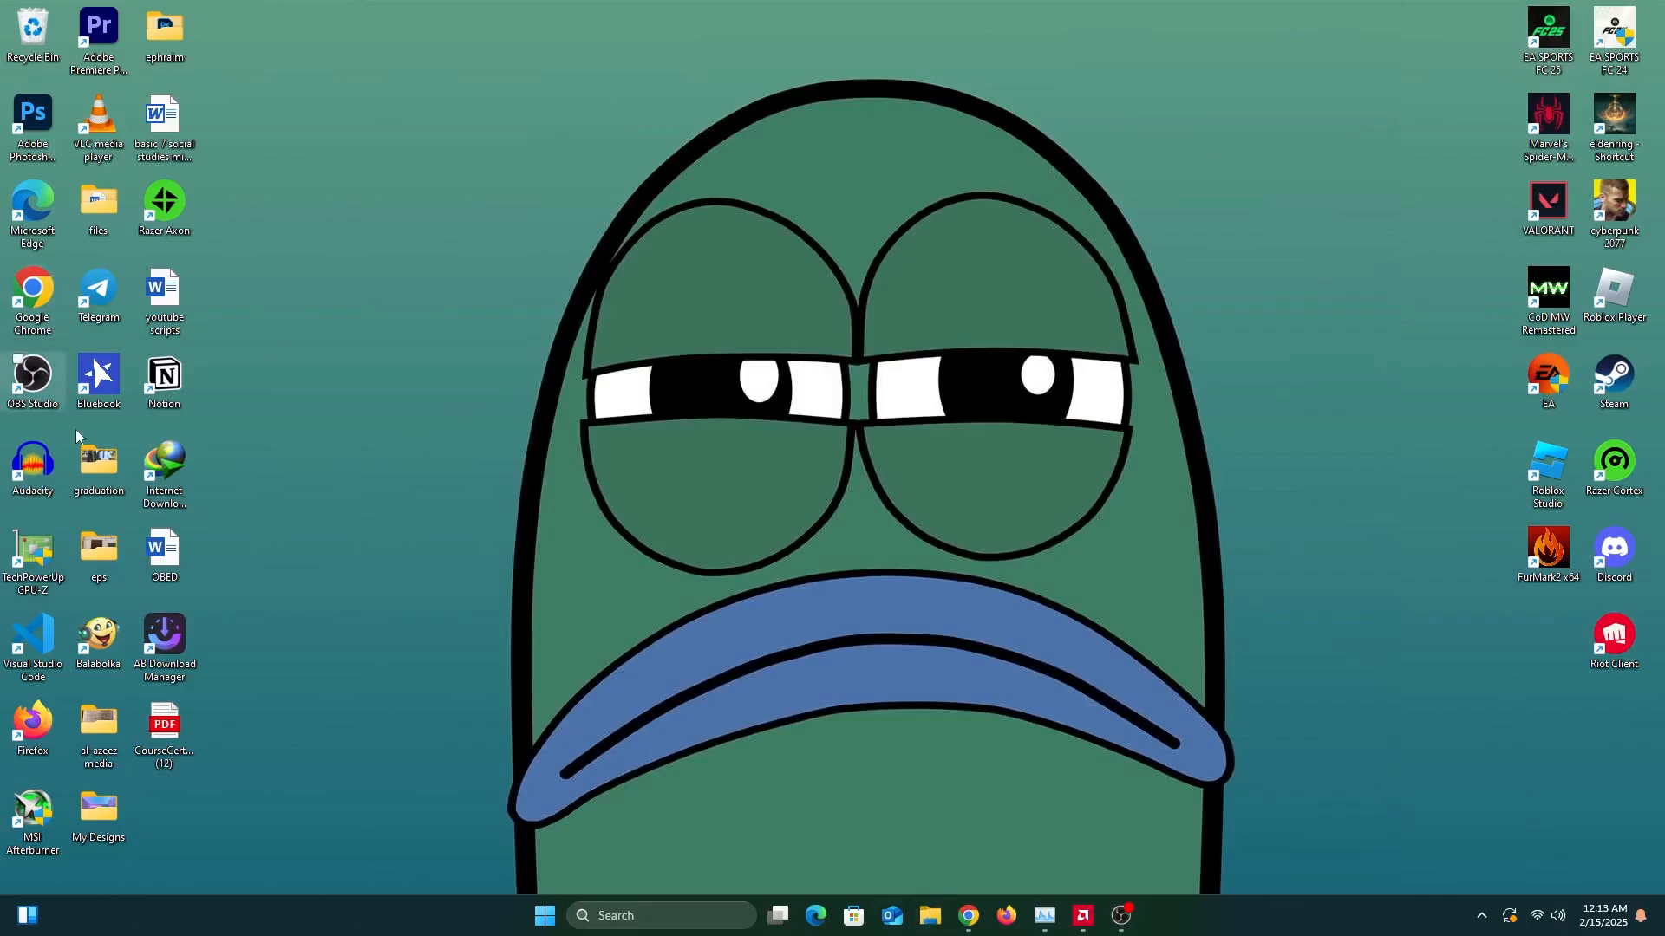
# Extract MSIAfterburnerSetup in Downloads > Compressed and launch MSIAfterburnerSetup465
pyautogui.click(929, 915)
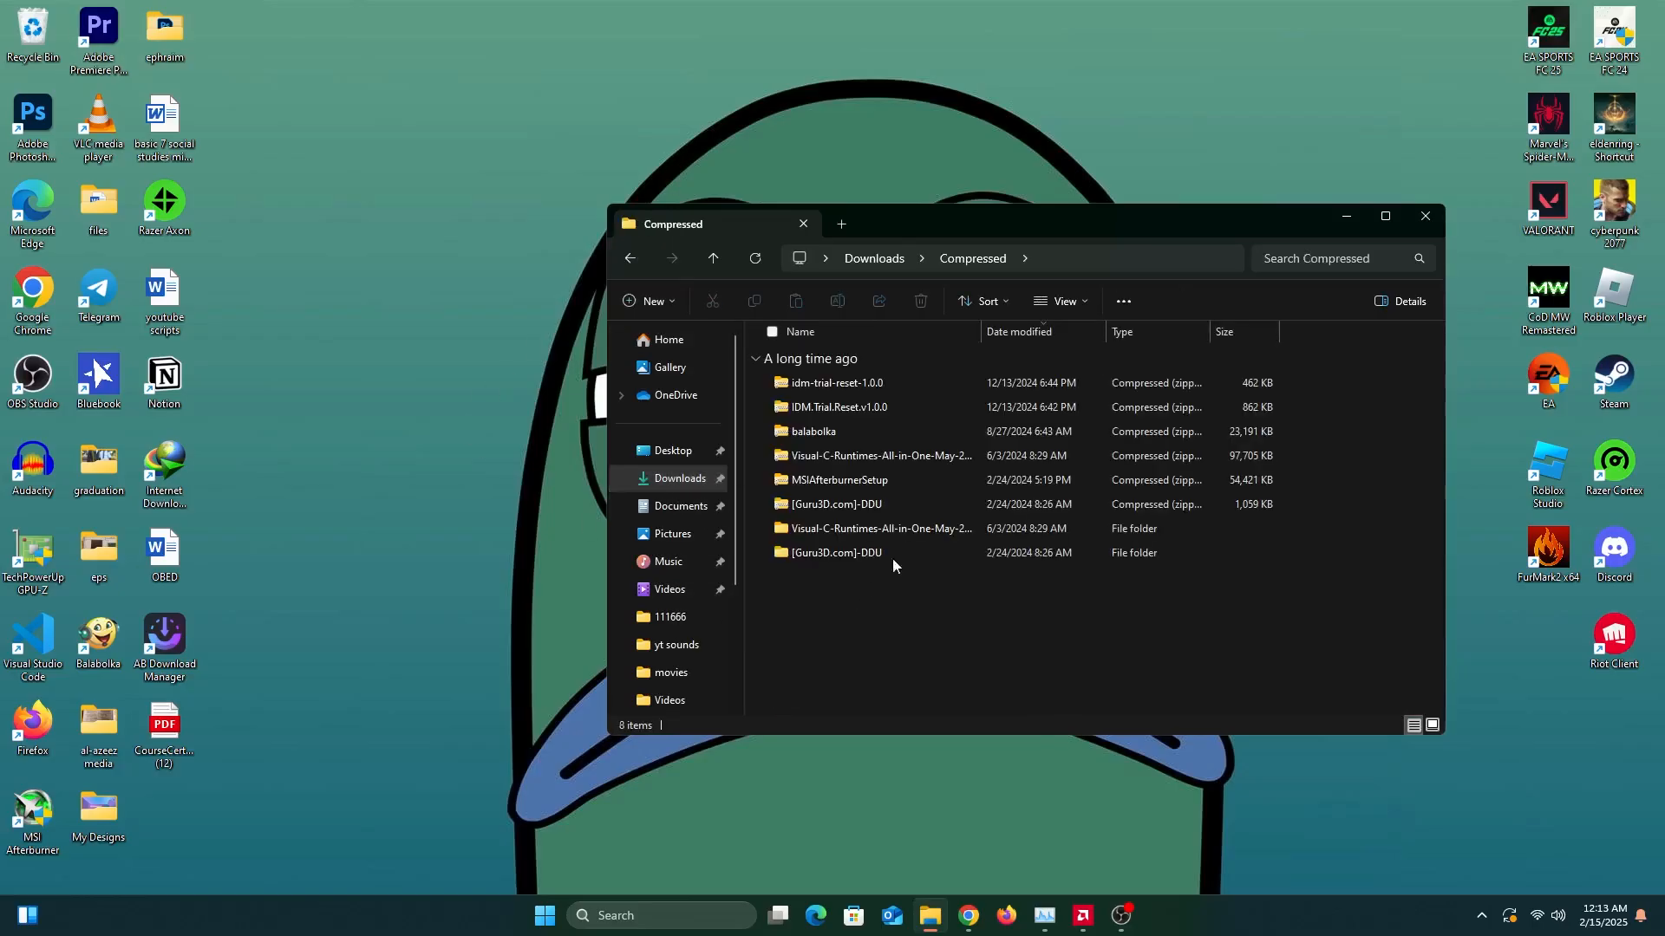
pyautogui.click(880, 456)
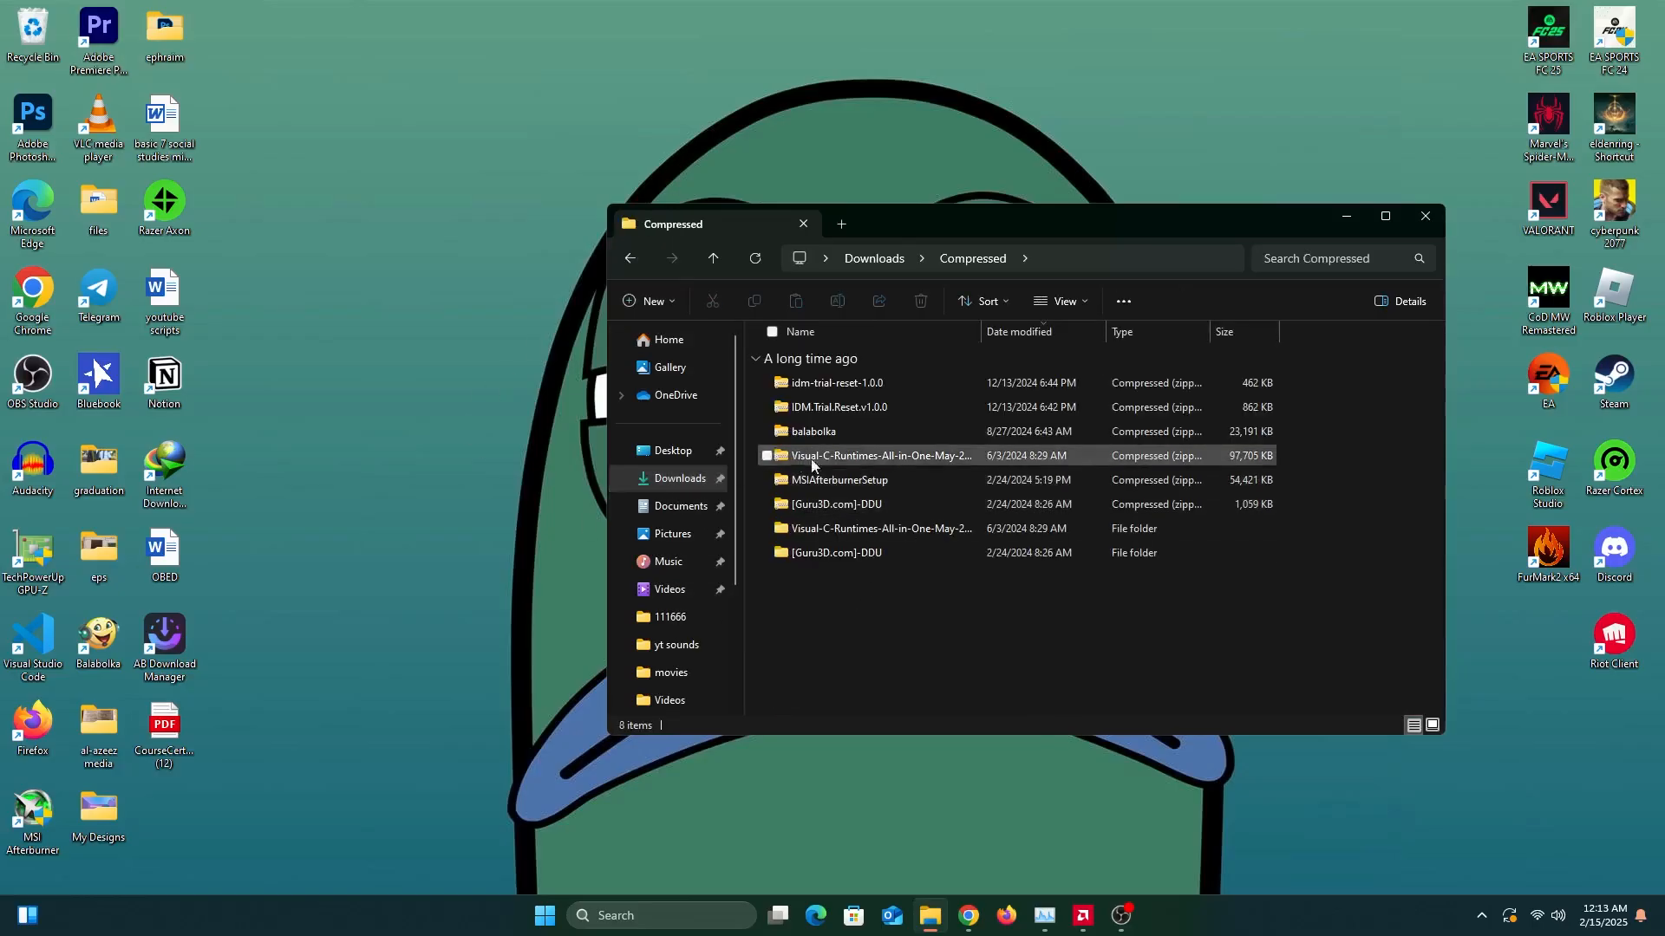
pyautogui.moveTo(855, 480)
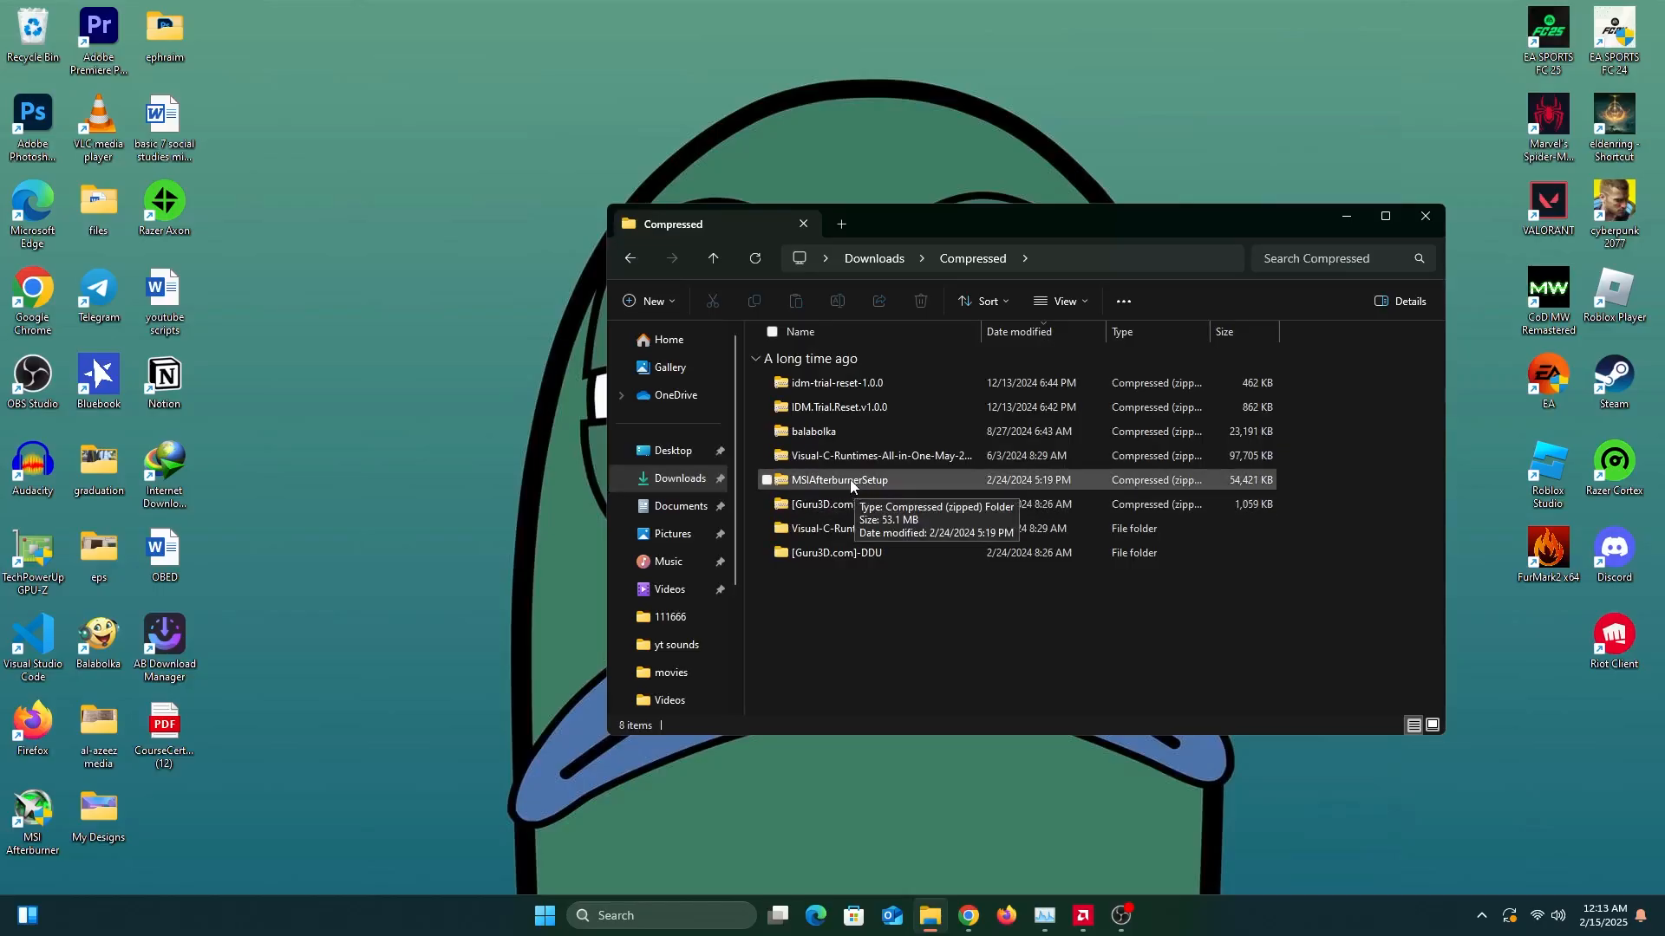
pyautogui.rightClick(838, 479)
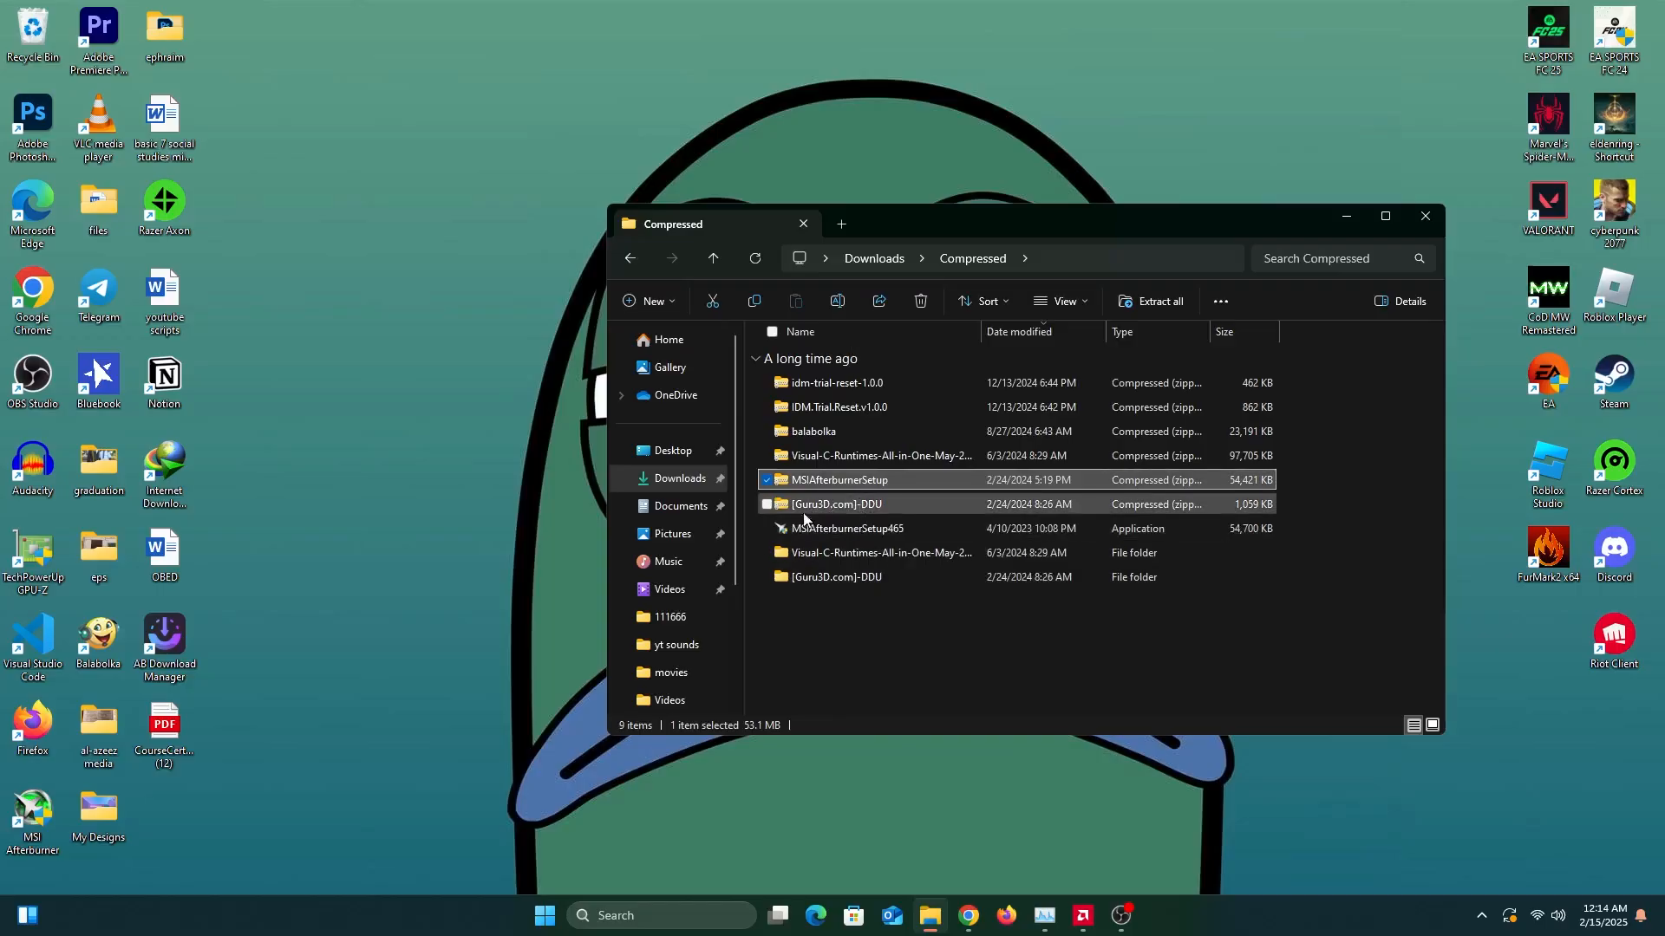
pyautogui.moveTo(854, 518)
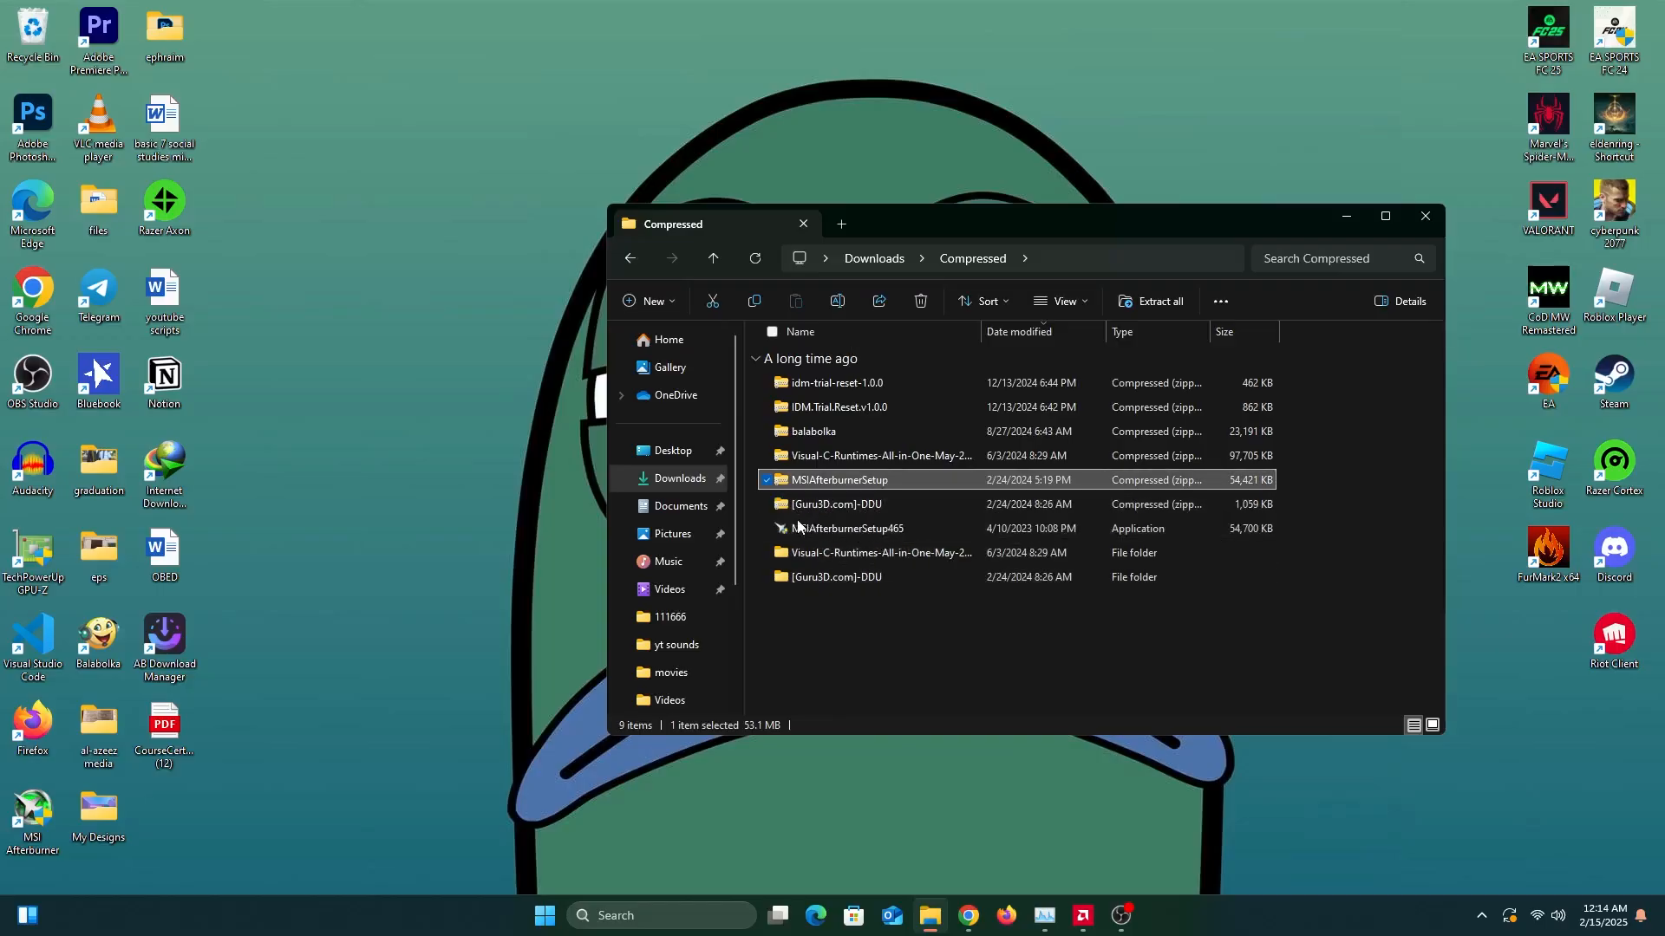
pyautogui.moveTo(836, 503)
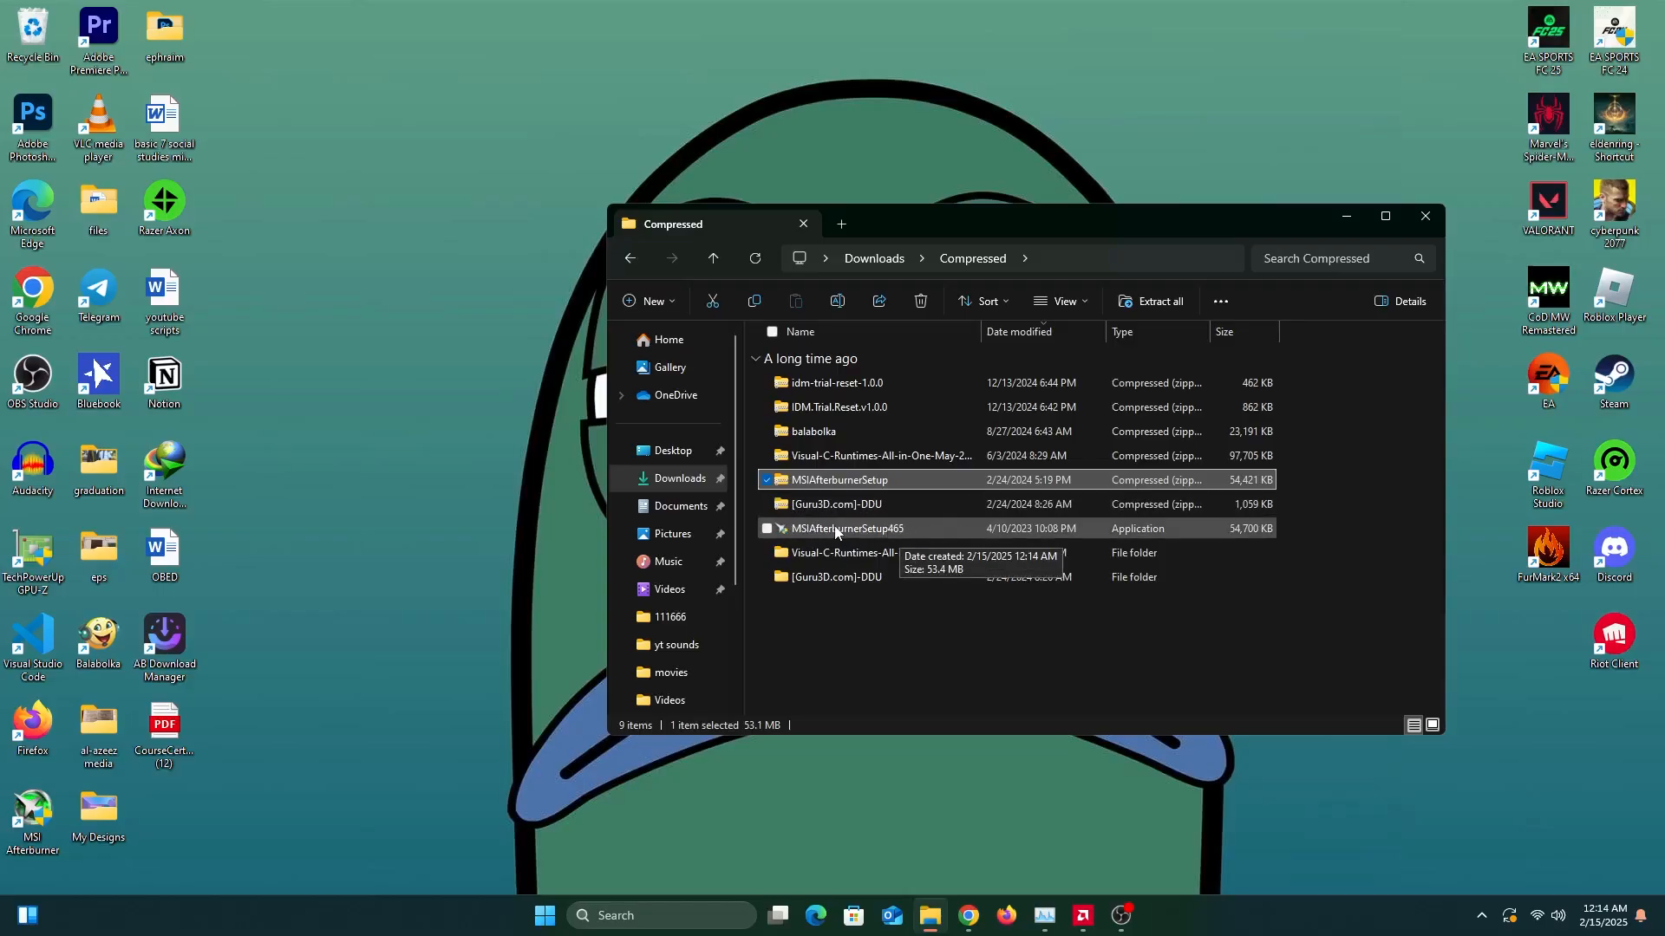
pyautogui.doubleClick(847, 528)
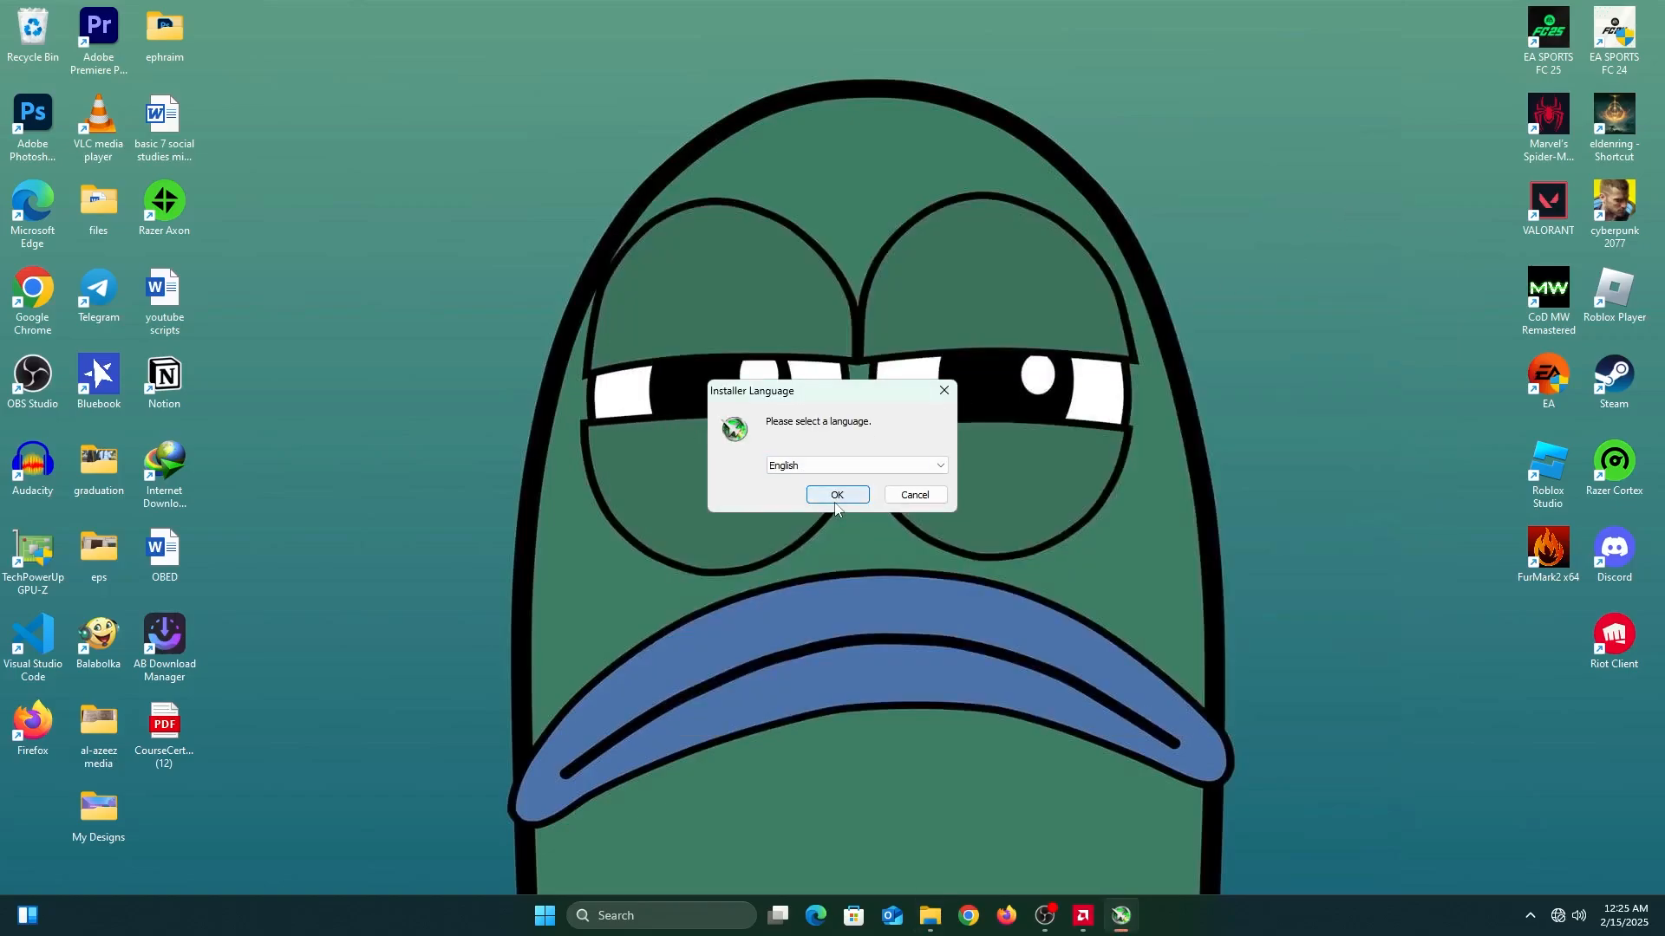
# Confirm English, pass the welcome page and accept the Afterburner license agreement
pyautogui.click(836, 495)
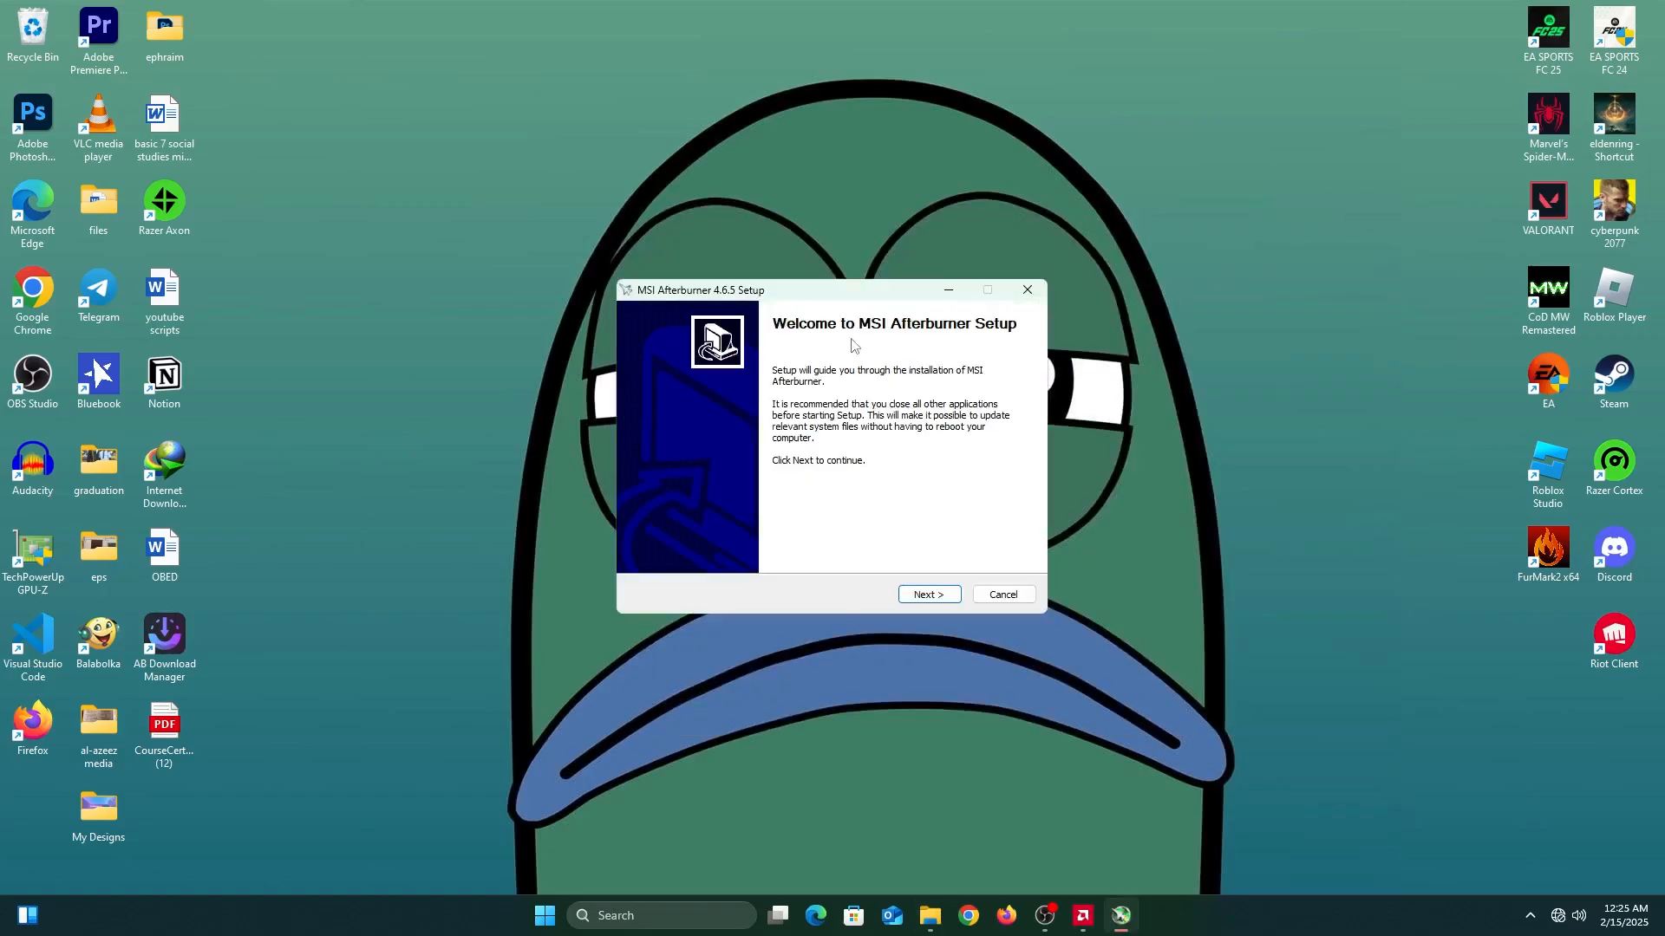
pyautogui.click(927, 593)
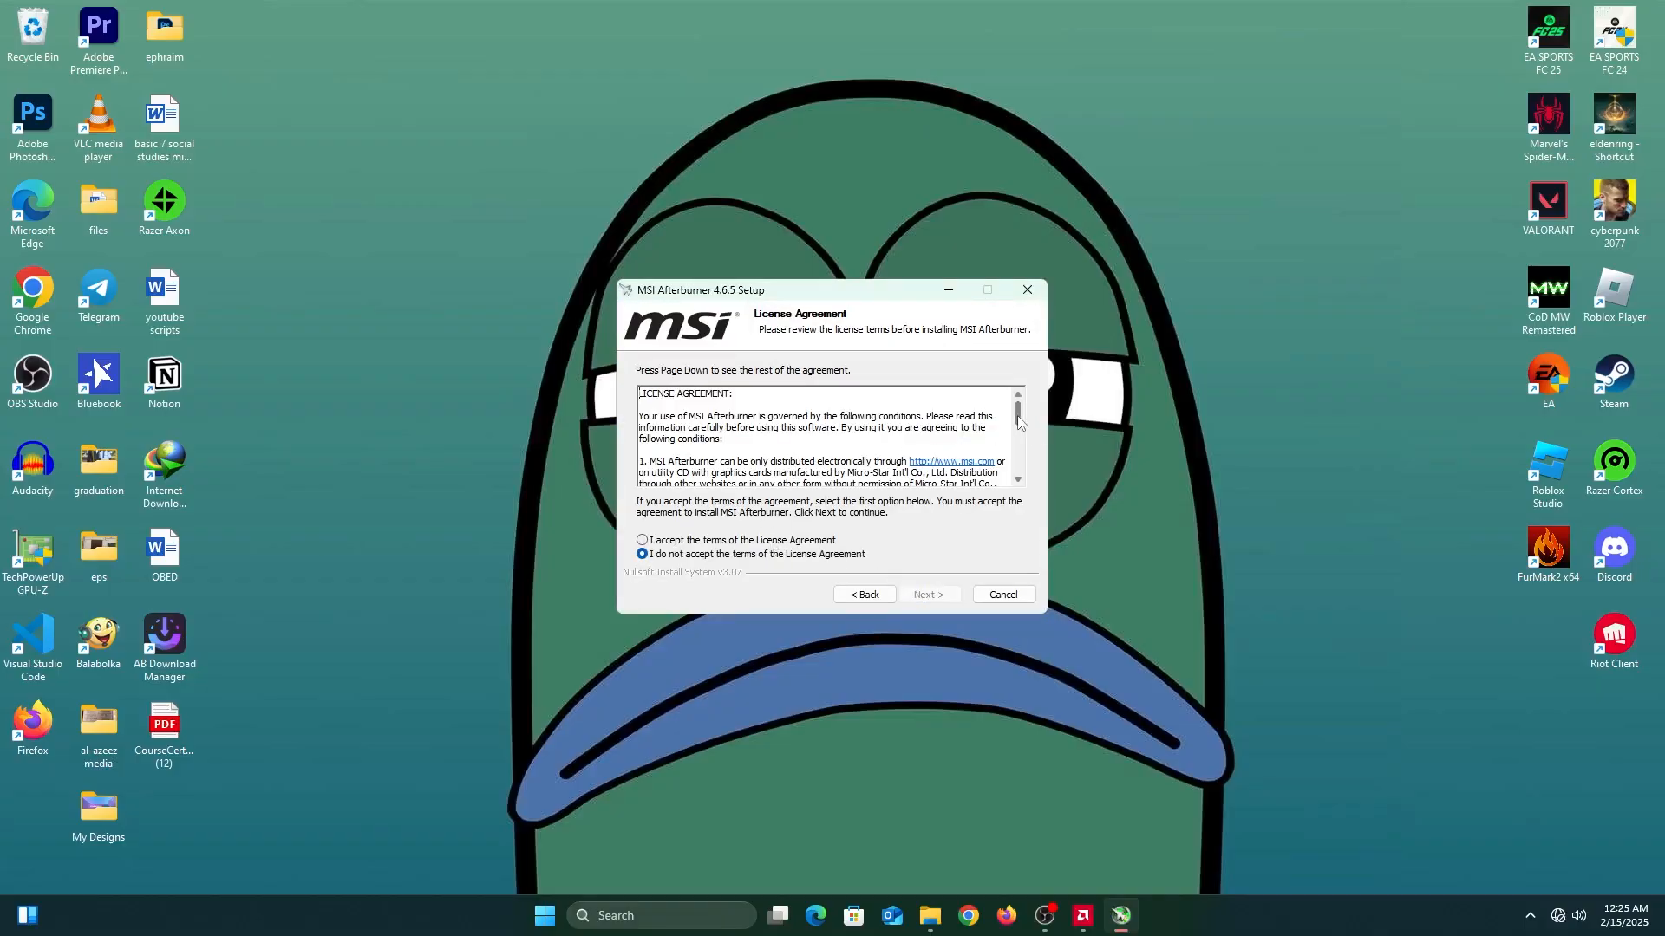
pyautogui.scroll(-3)
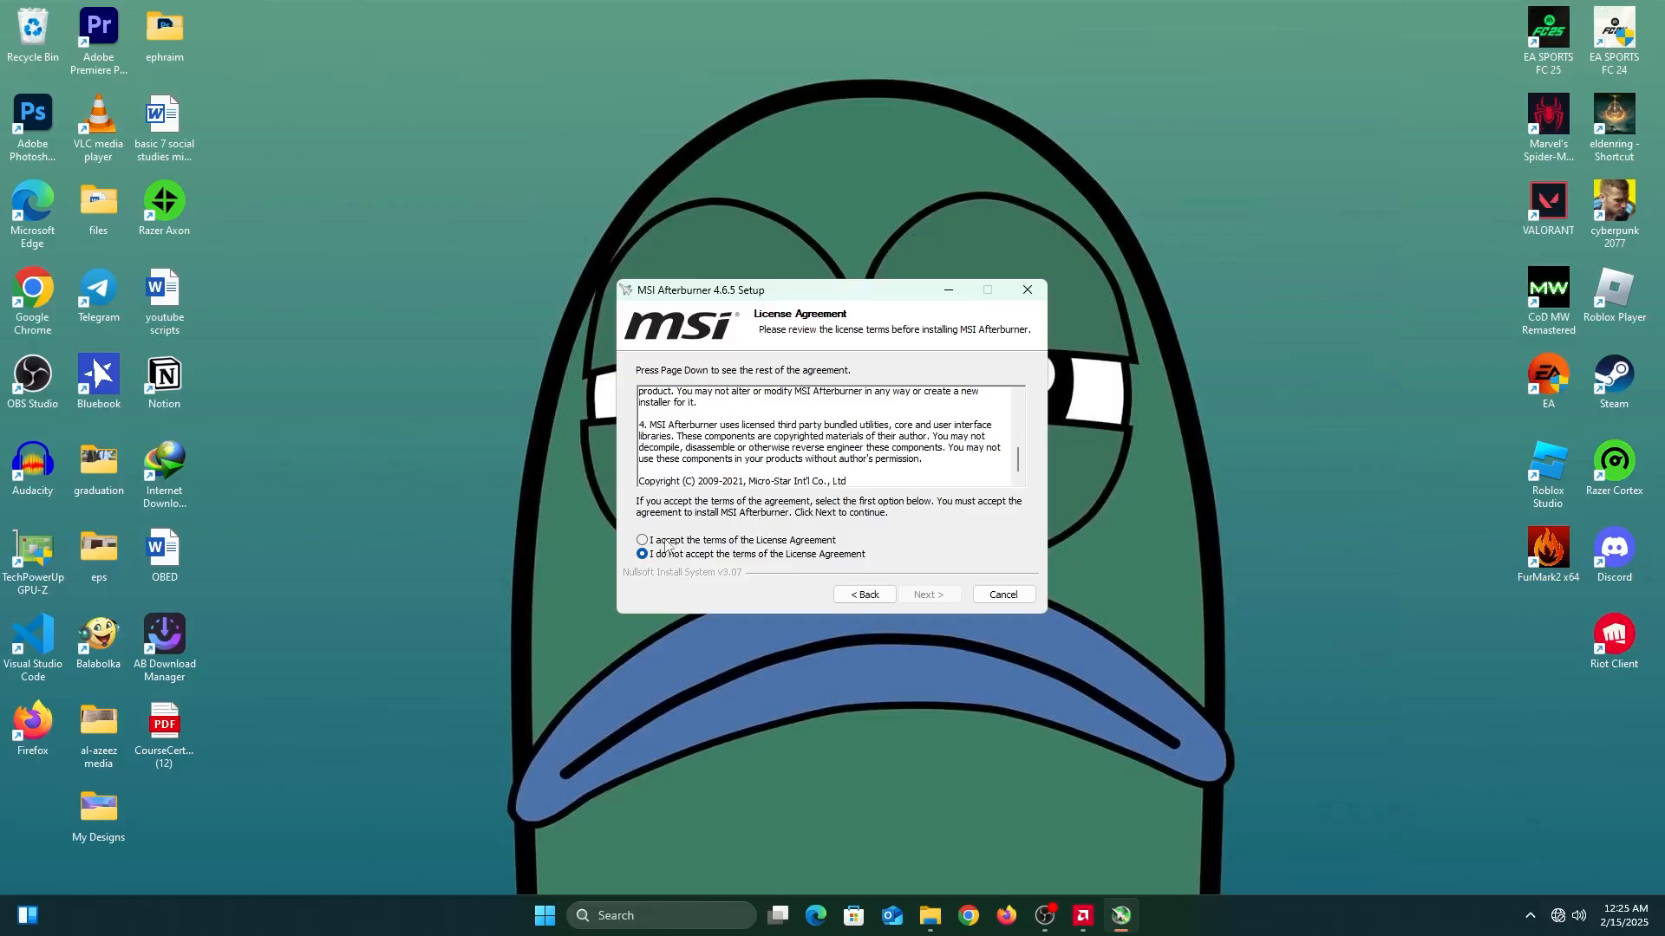
pyautogui.click(642, 539)
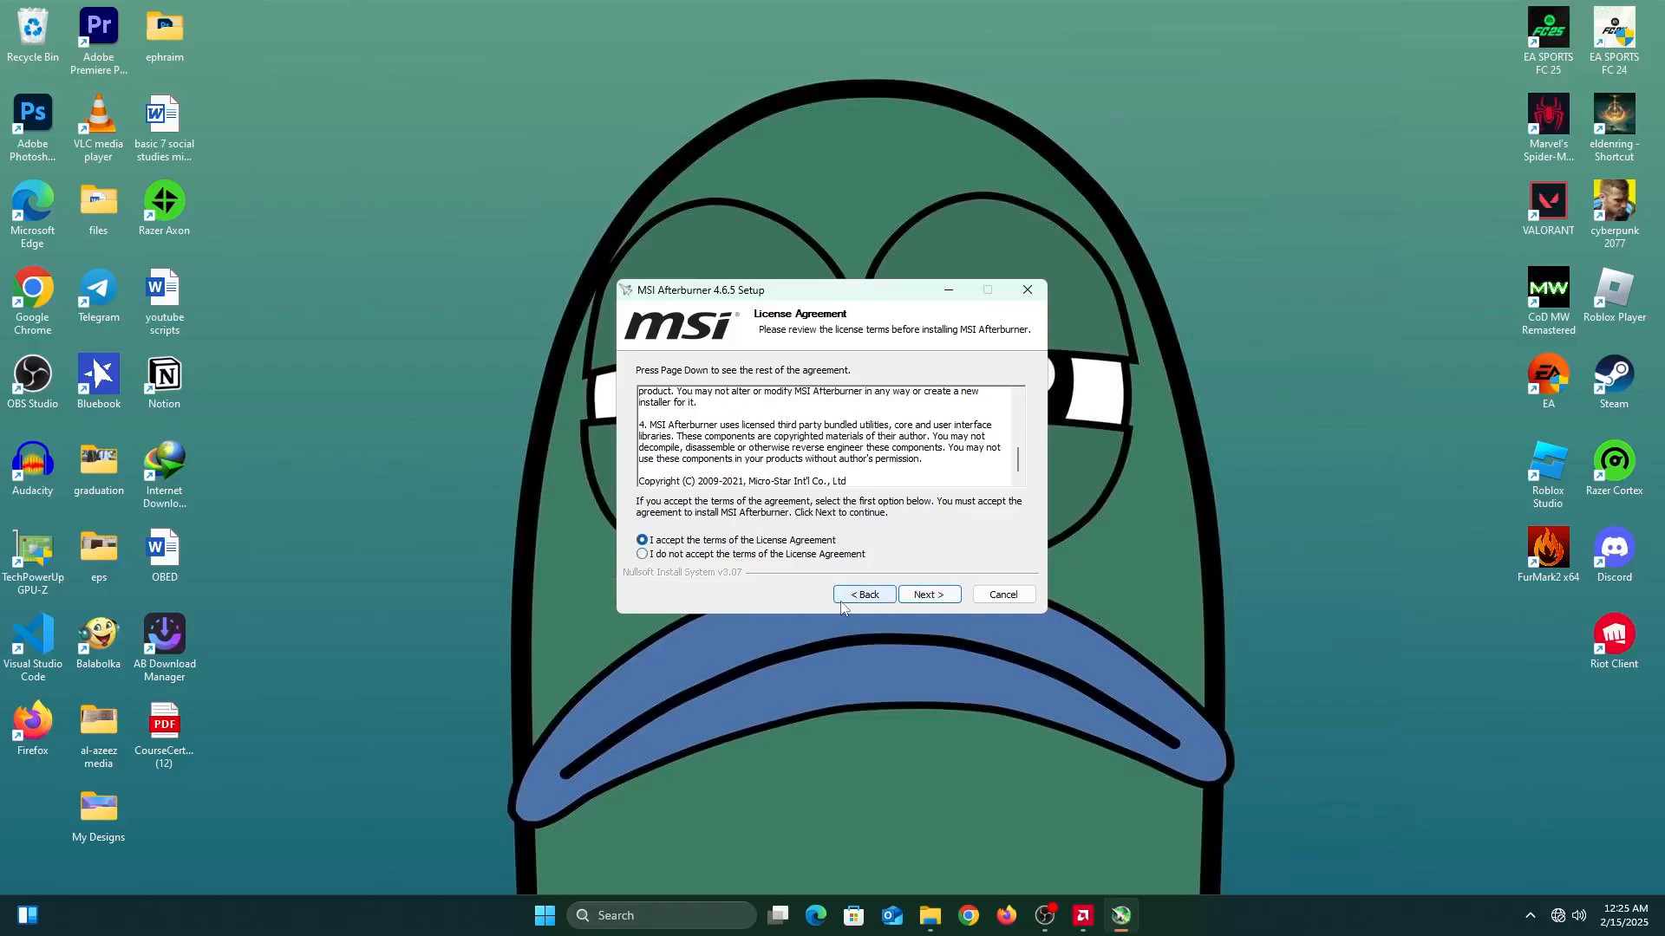
pyautogui.click(926, 593)
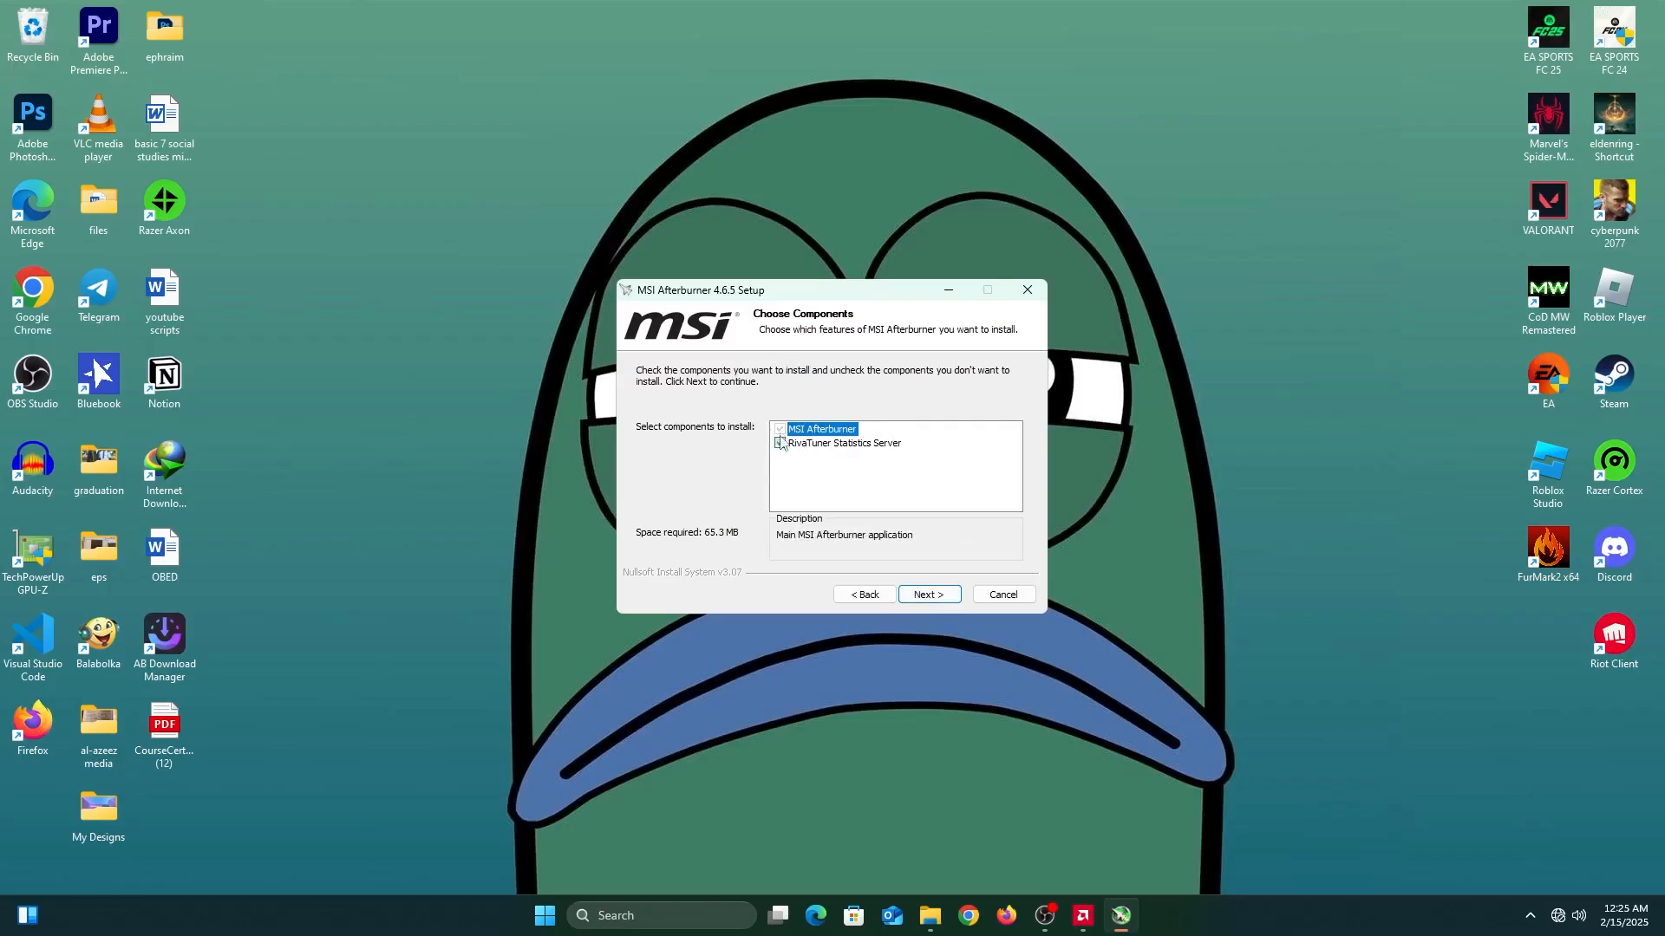
# Include RivaTuner Statistics Server as a component and continue to the install location
pyautogui.click(843, 443)
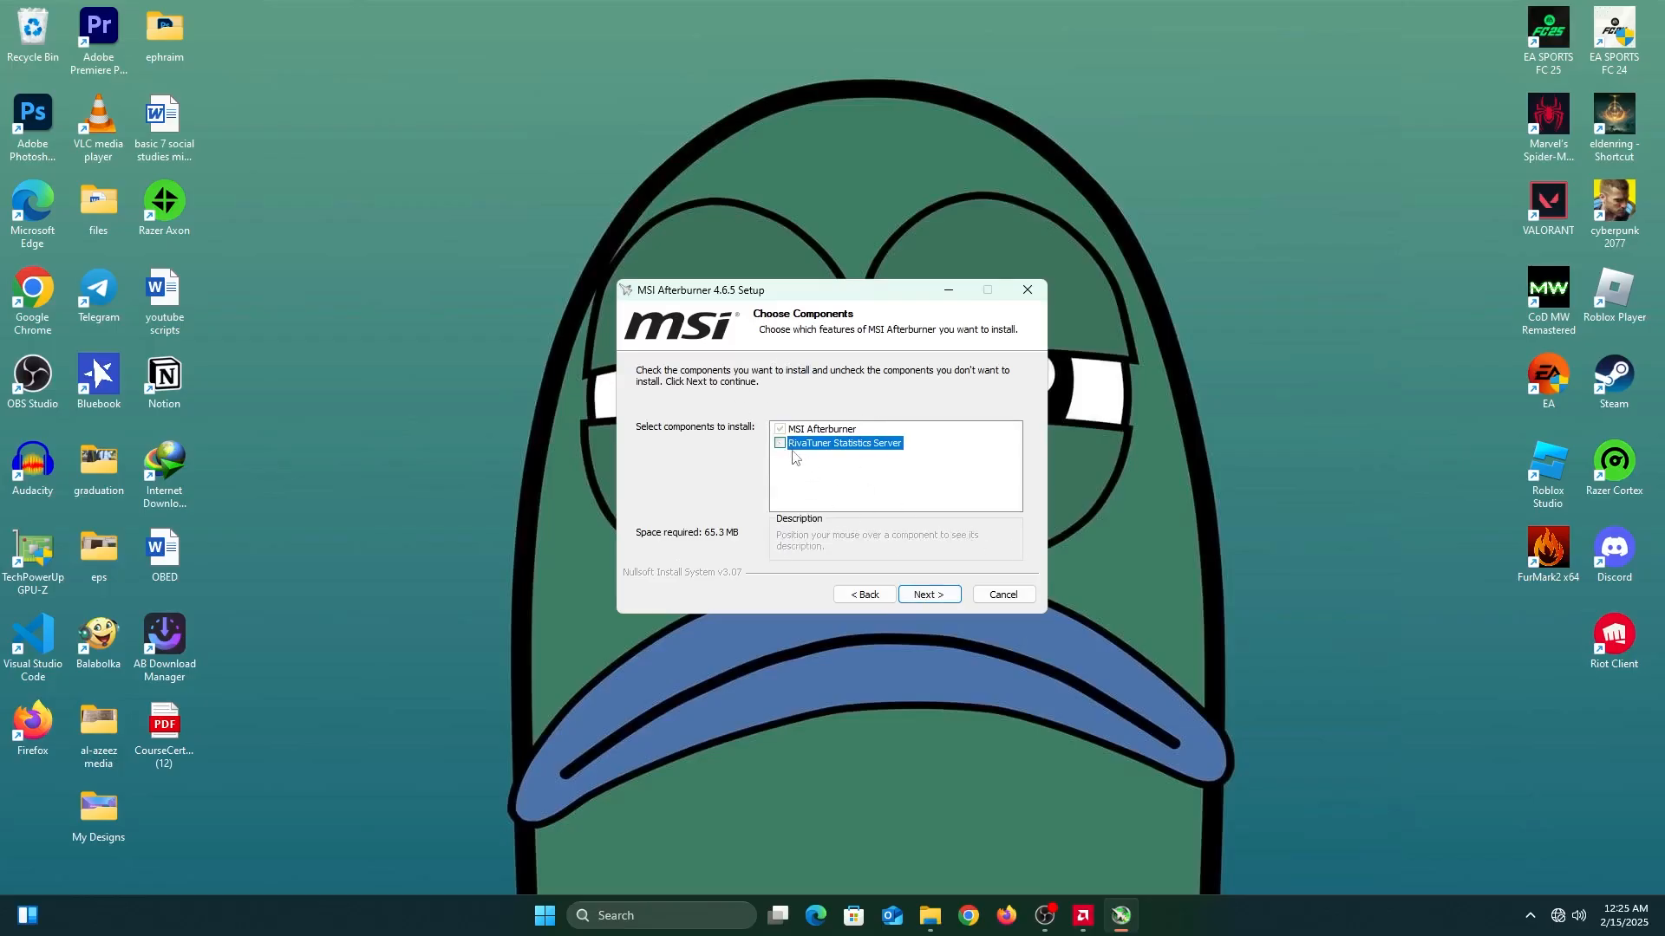
pyautogui.click(780, 443)
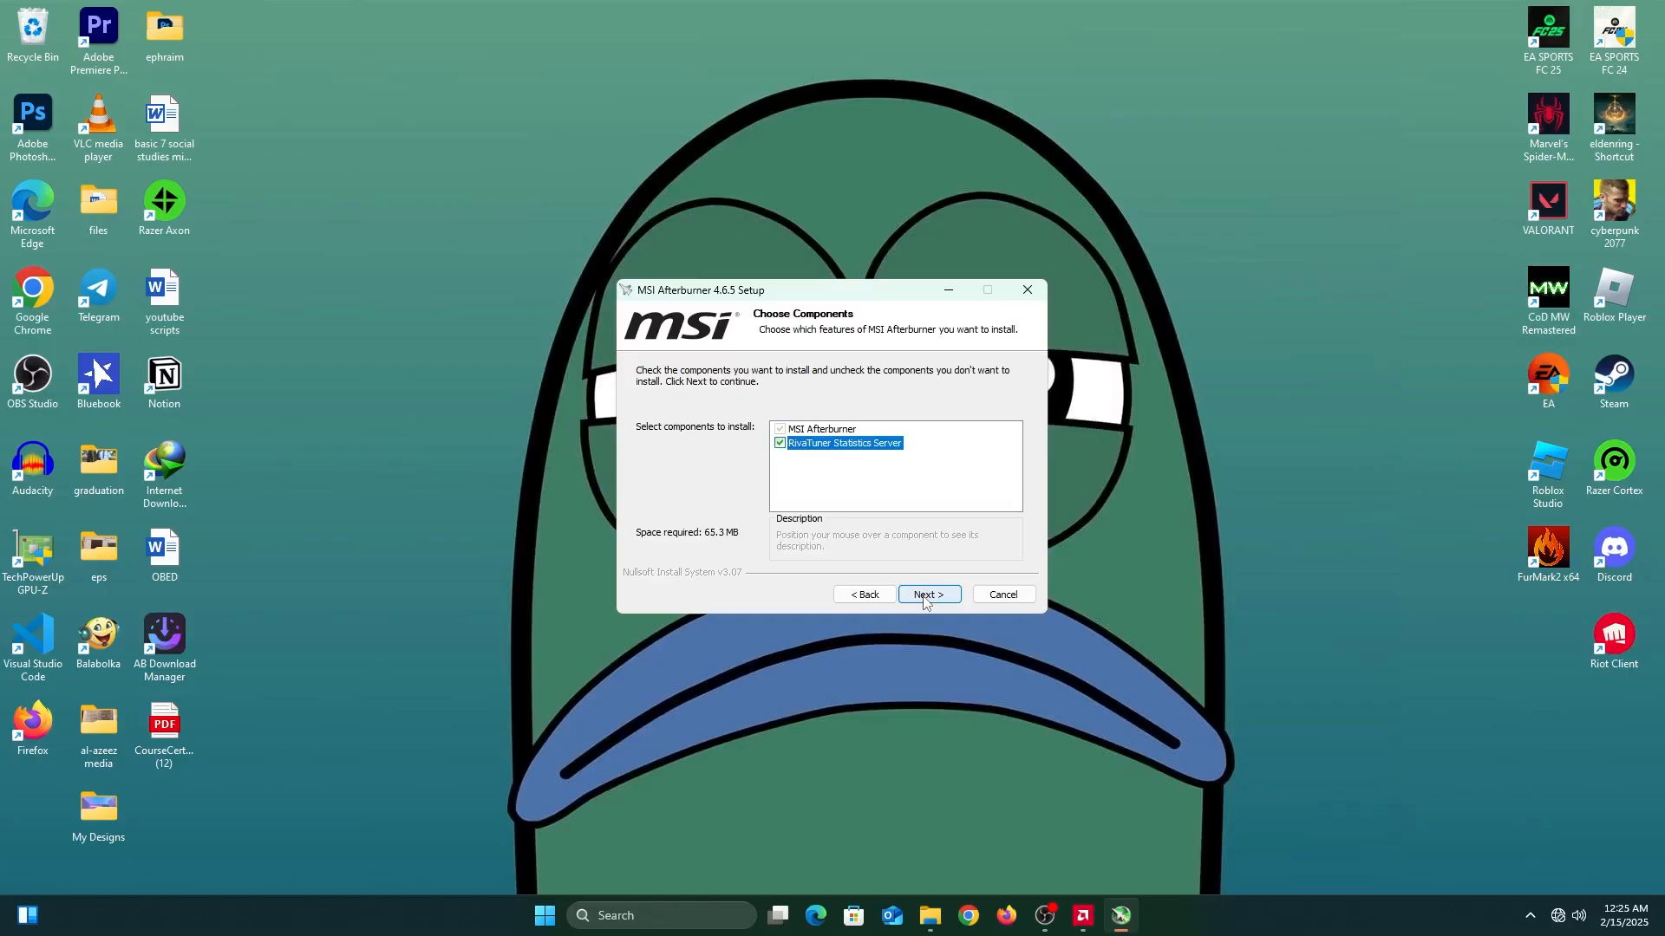
pyautogui.click(926, 593)
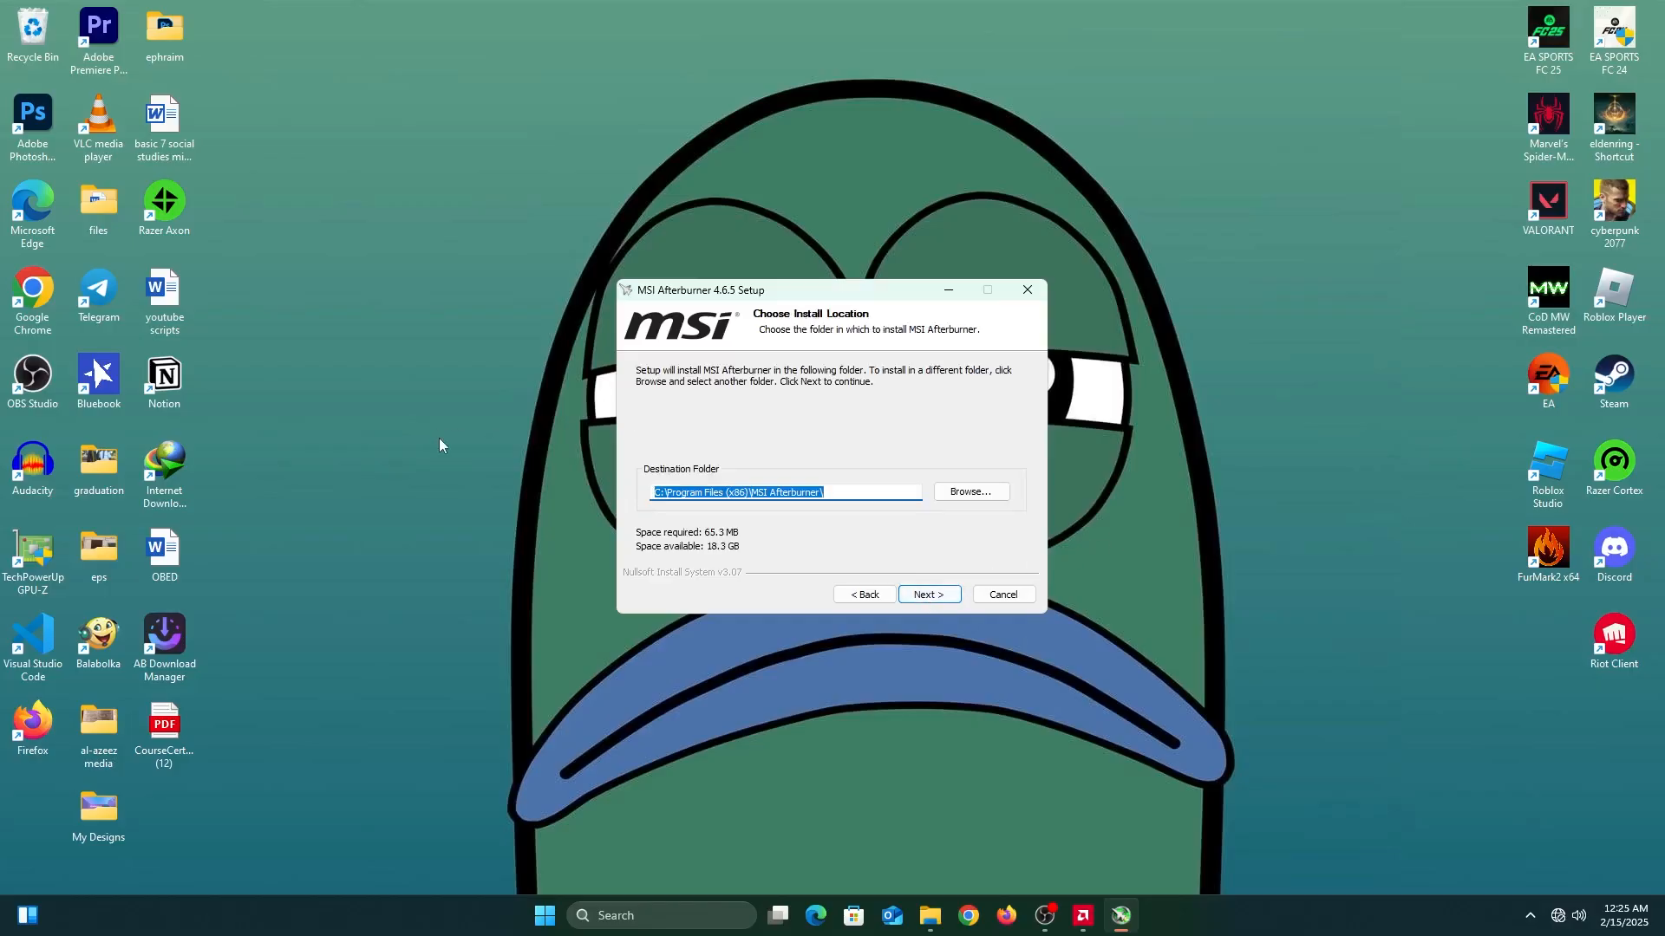
# Keep the default install folder and Start Menu entry and start installing Afterburner
pyautogui.click(967, 492)
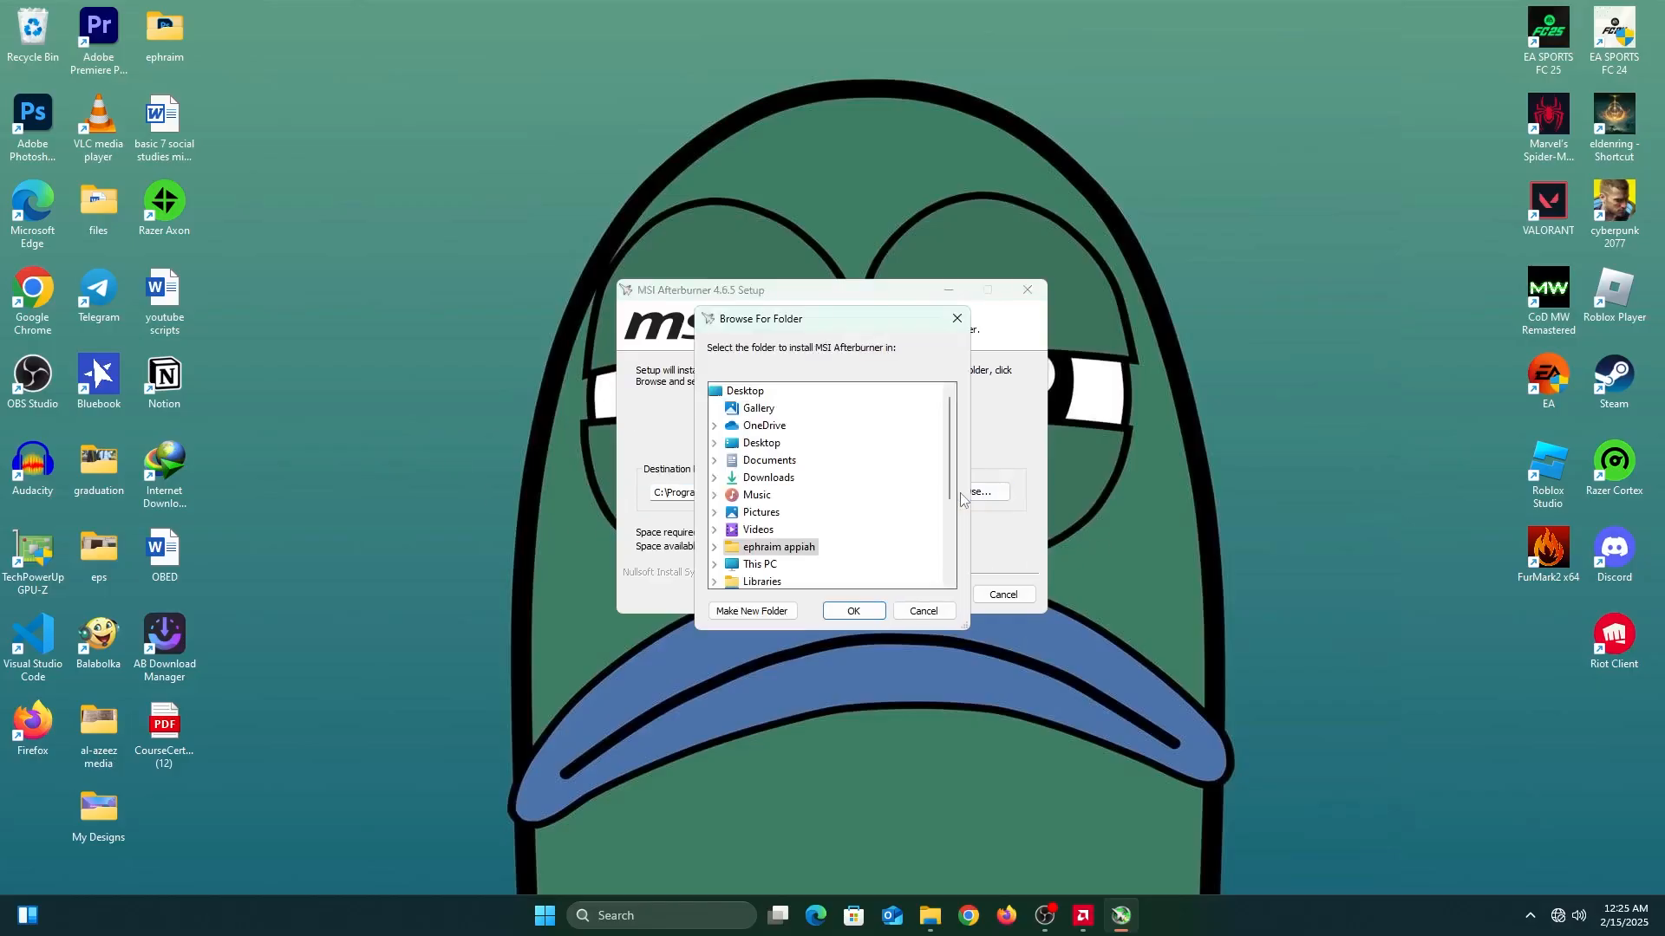
pyautogui.click(921, 610)
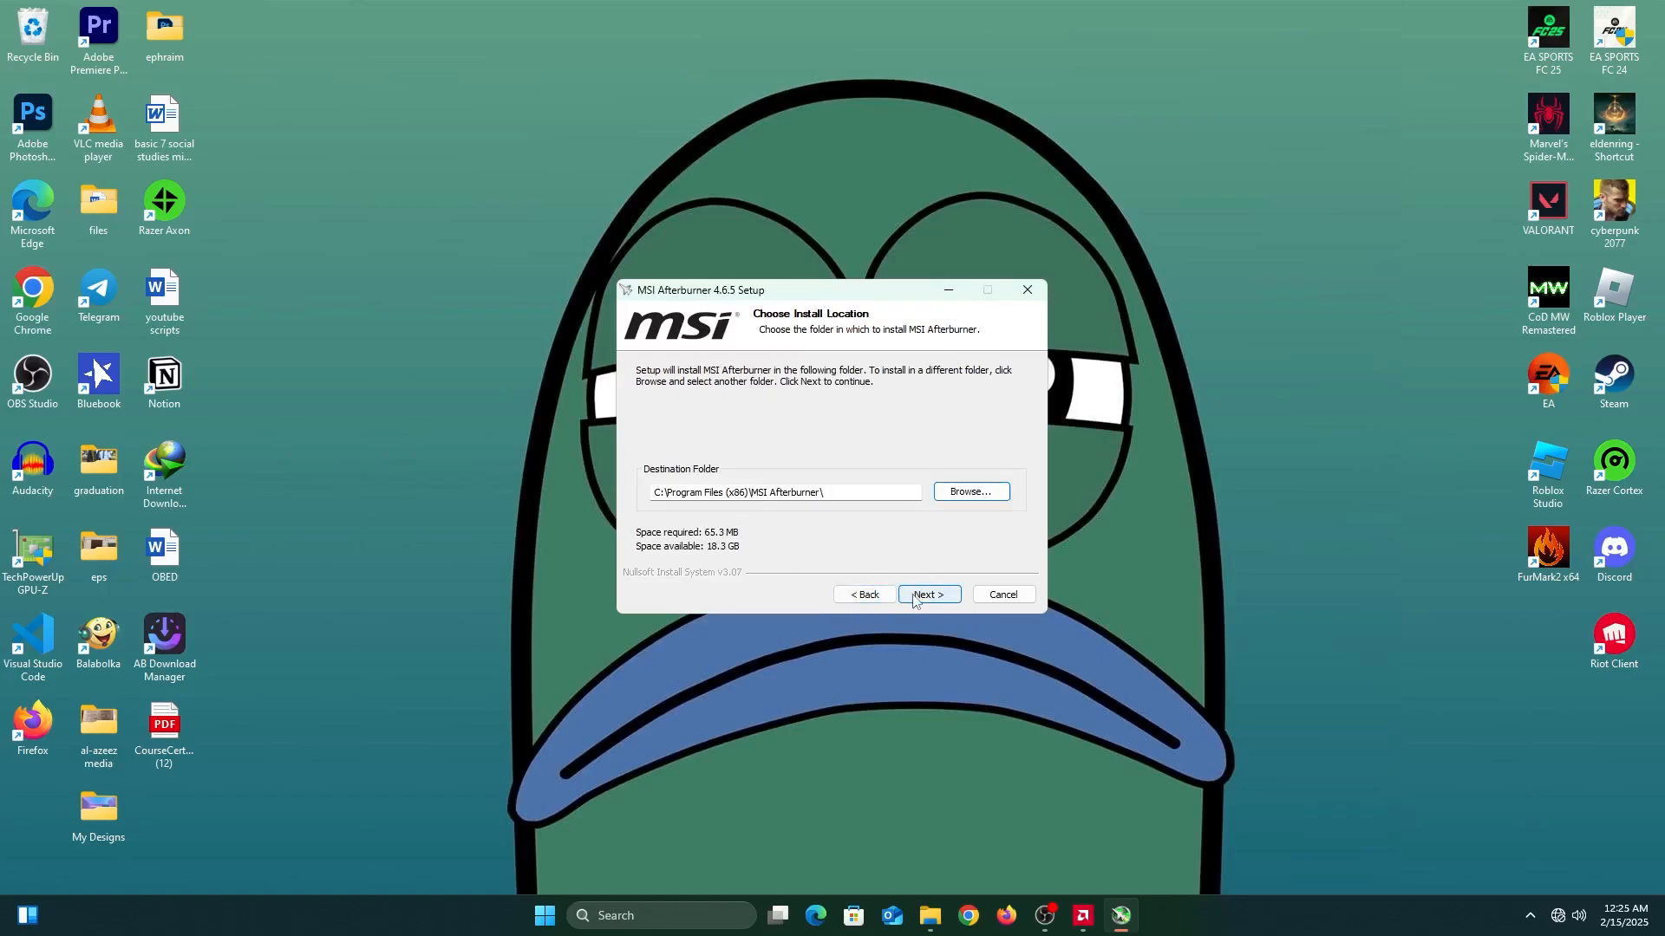
pyautogui.click(927, 593)
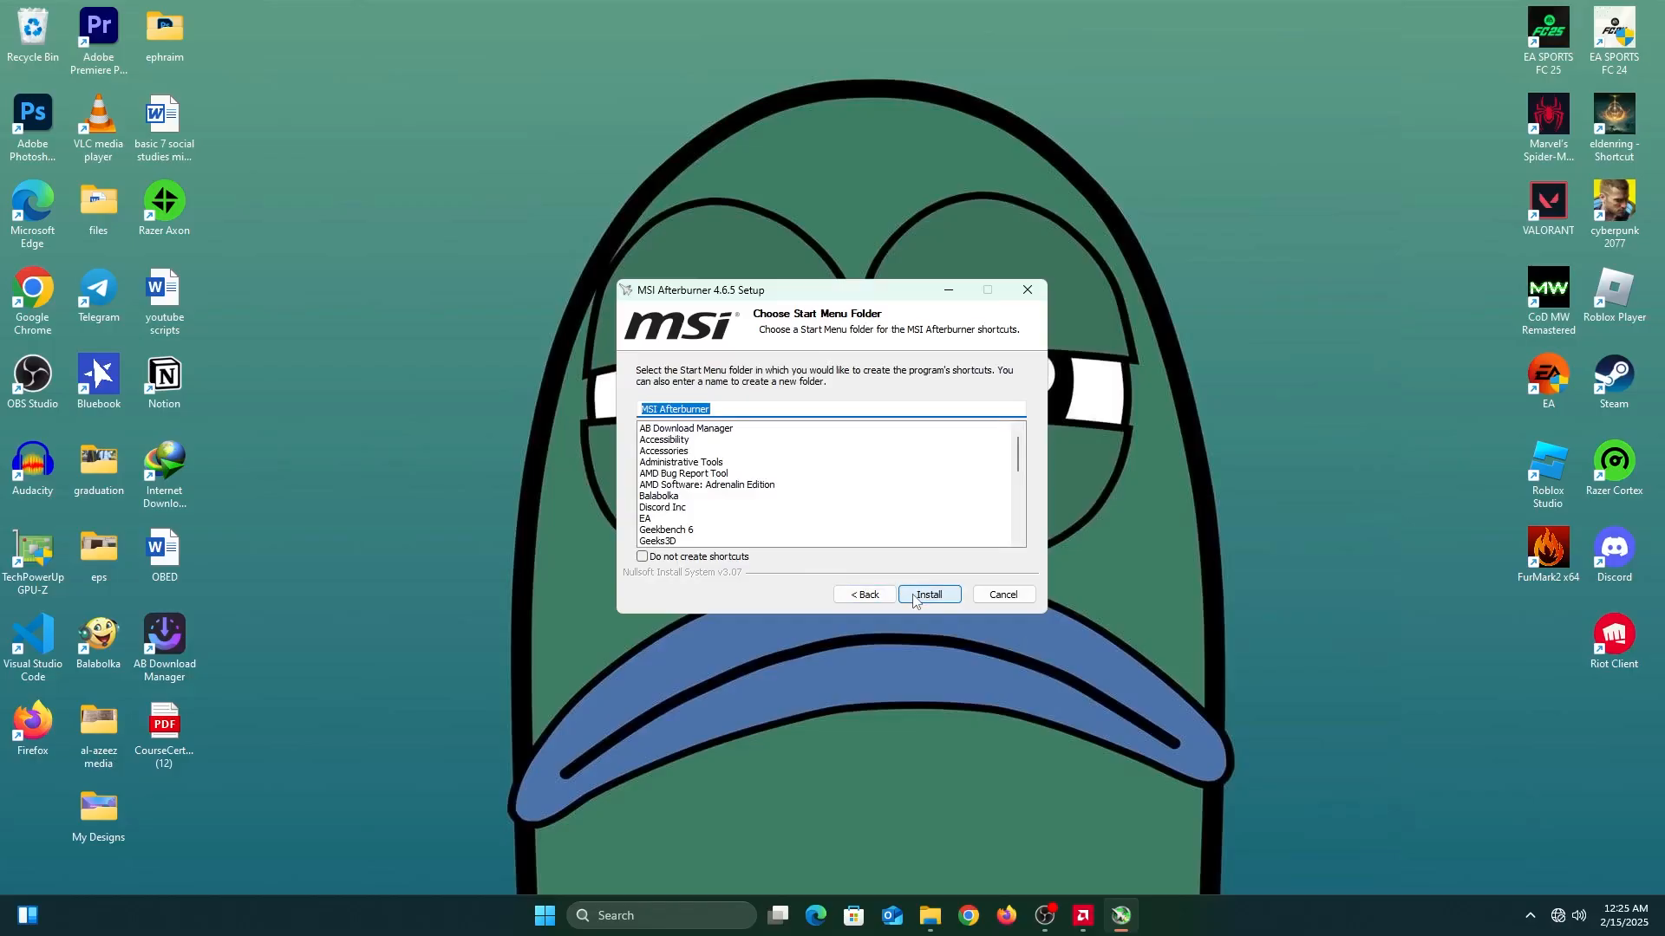
pyautogui.click(927, 595)
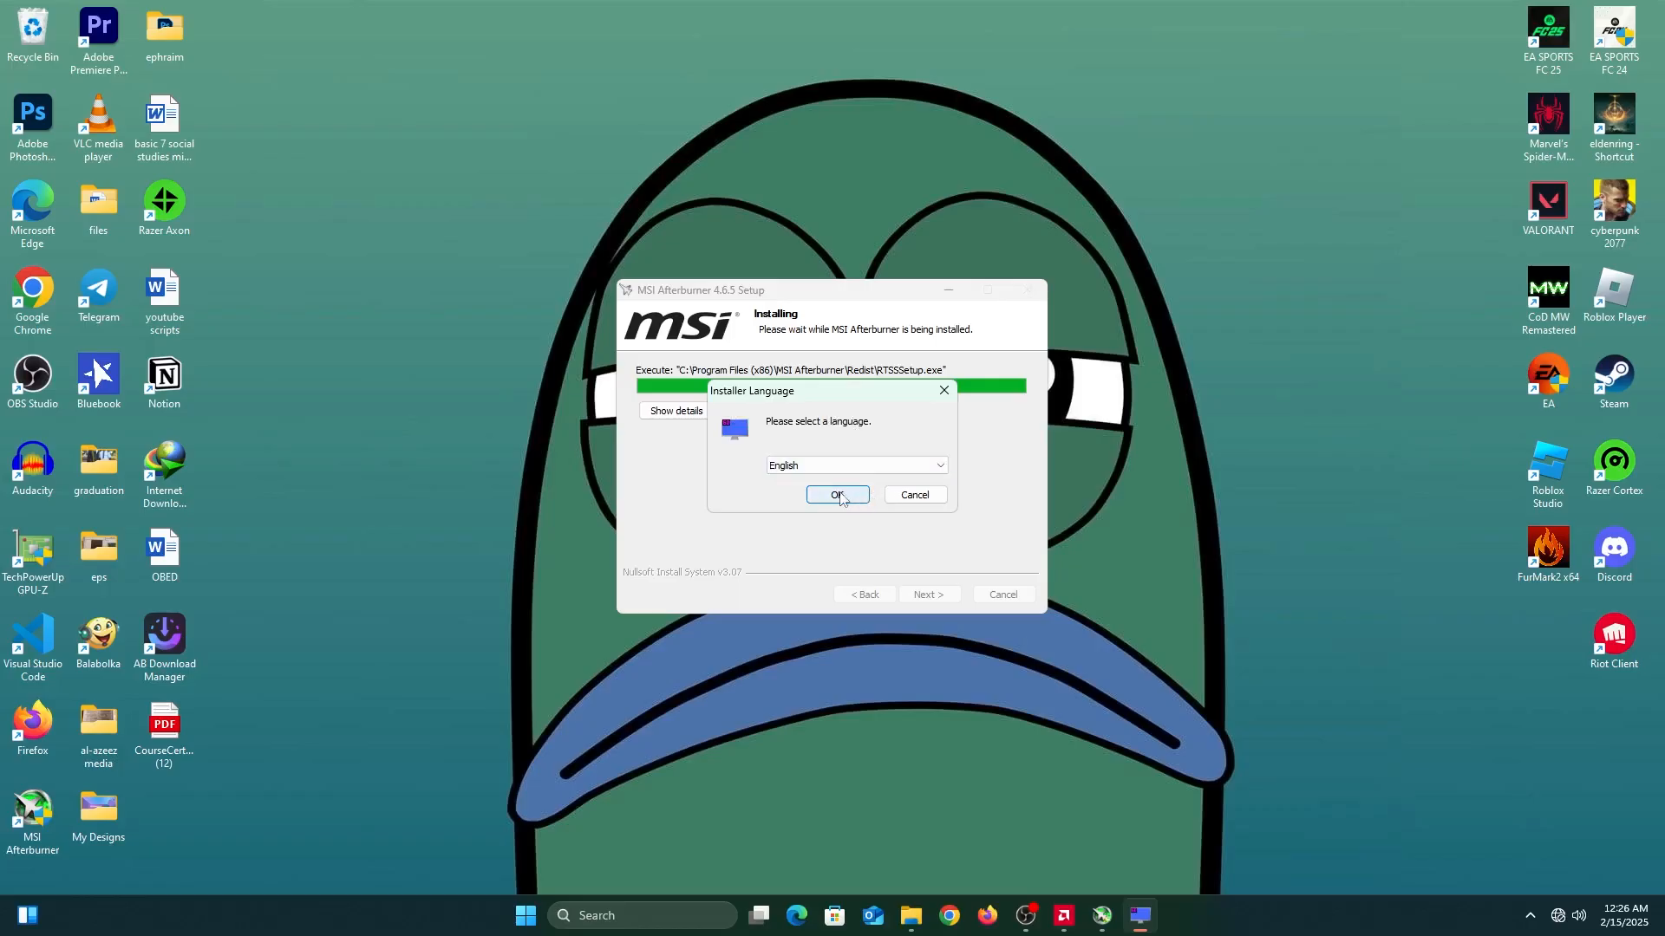
# Confirm English and accept the RivaTuner Statistics Server licence terms
pyautogui.click(837, 495)
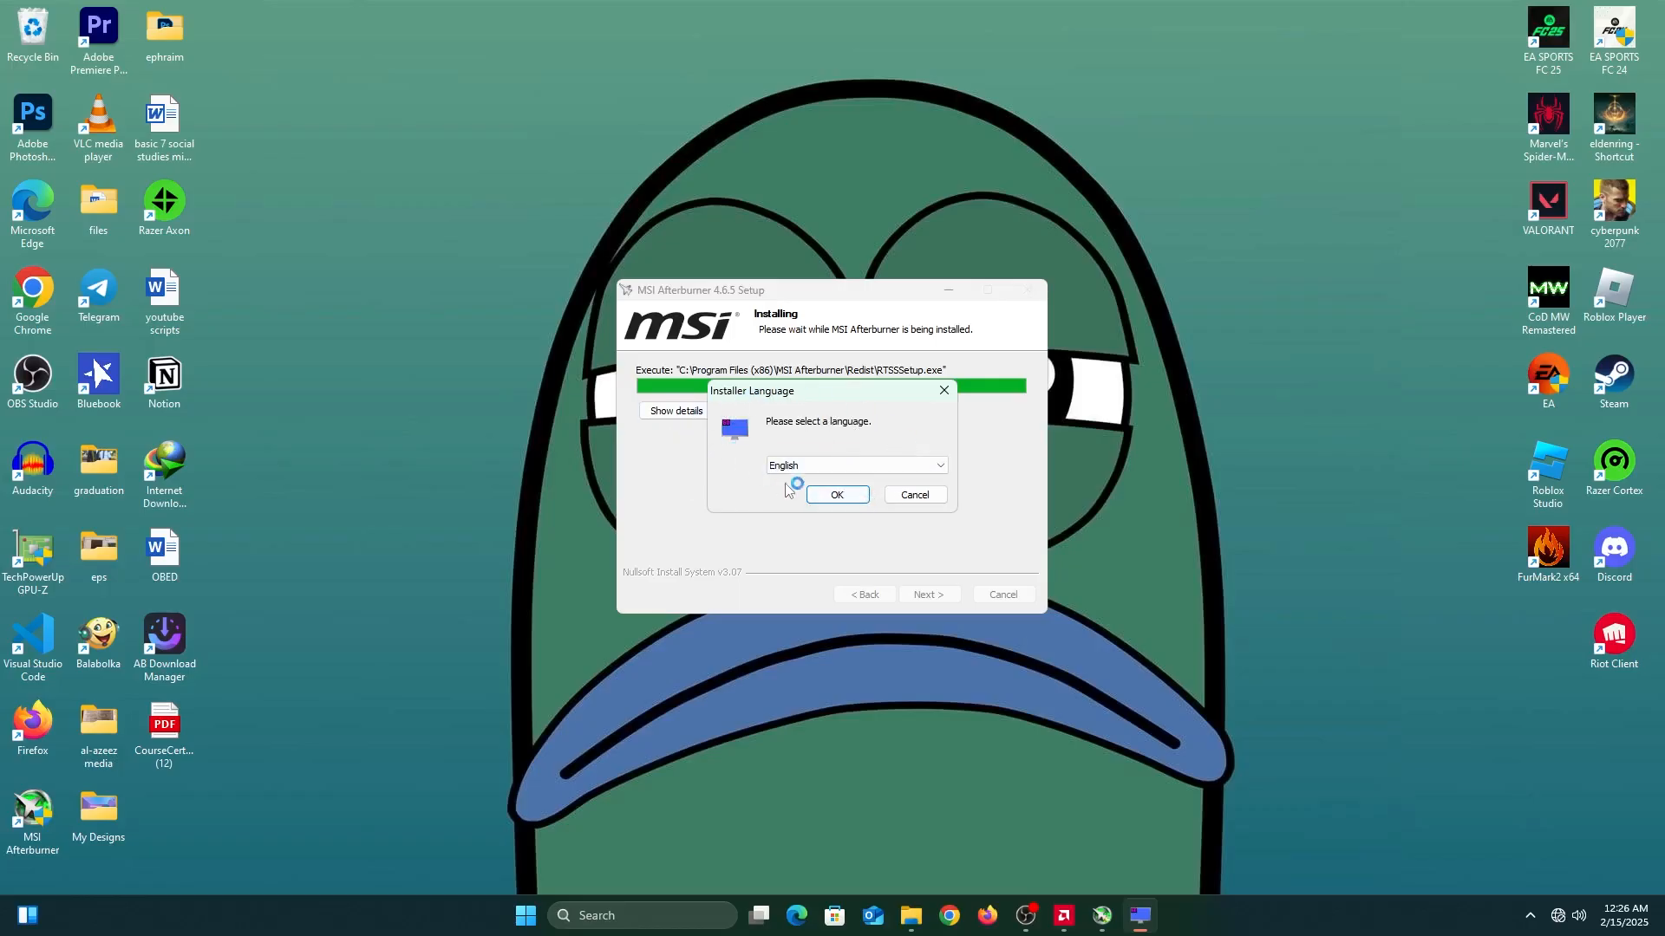
pyautogui.click(837, 495)
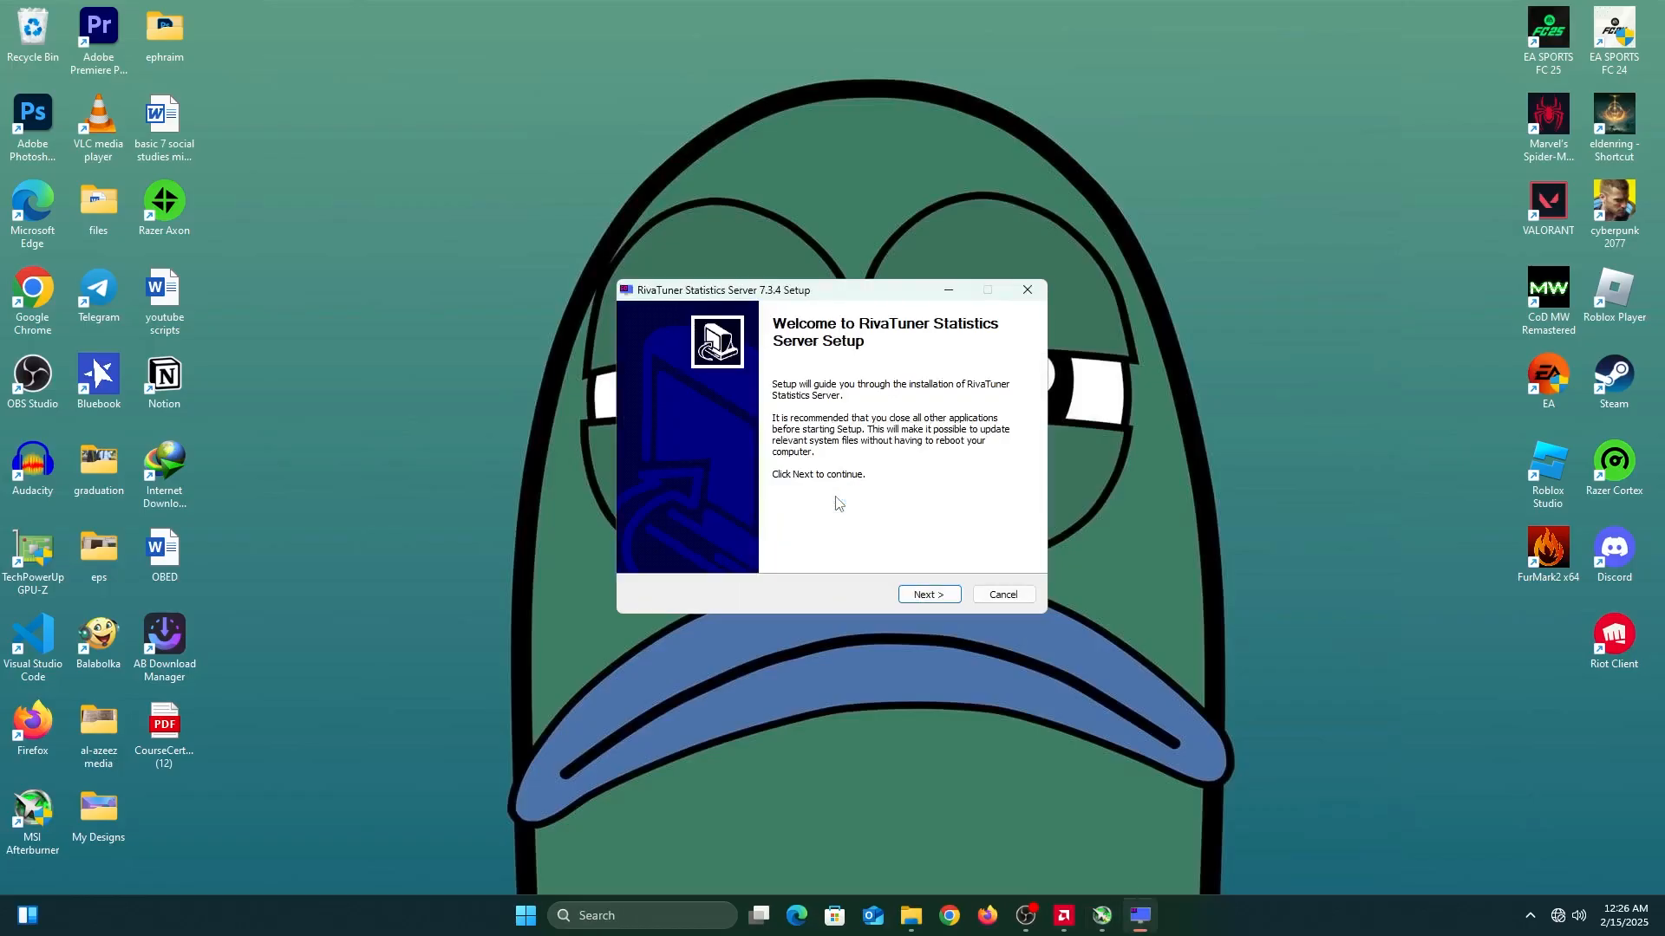
pyautogui.click(927, 593)
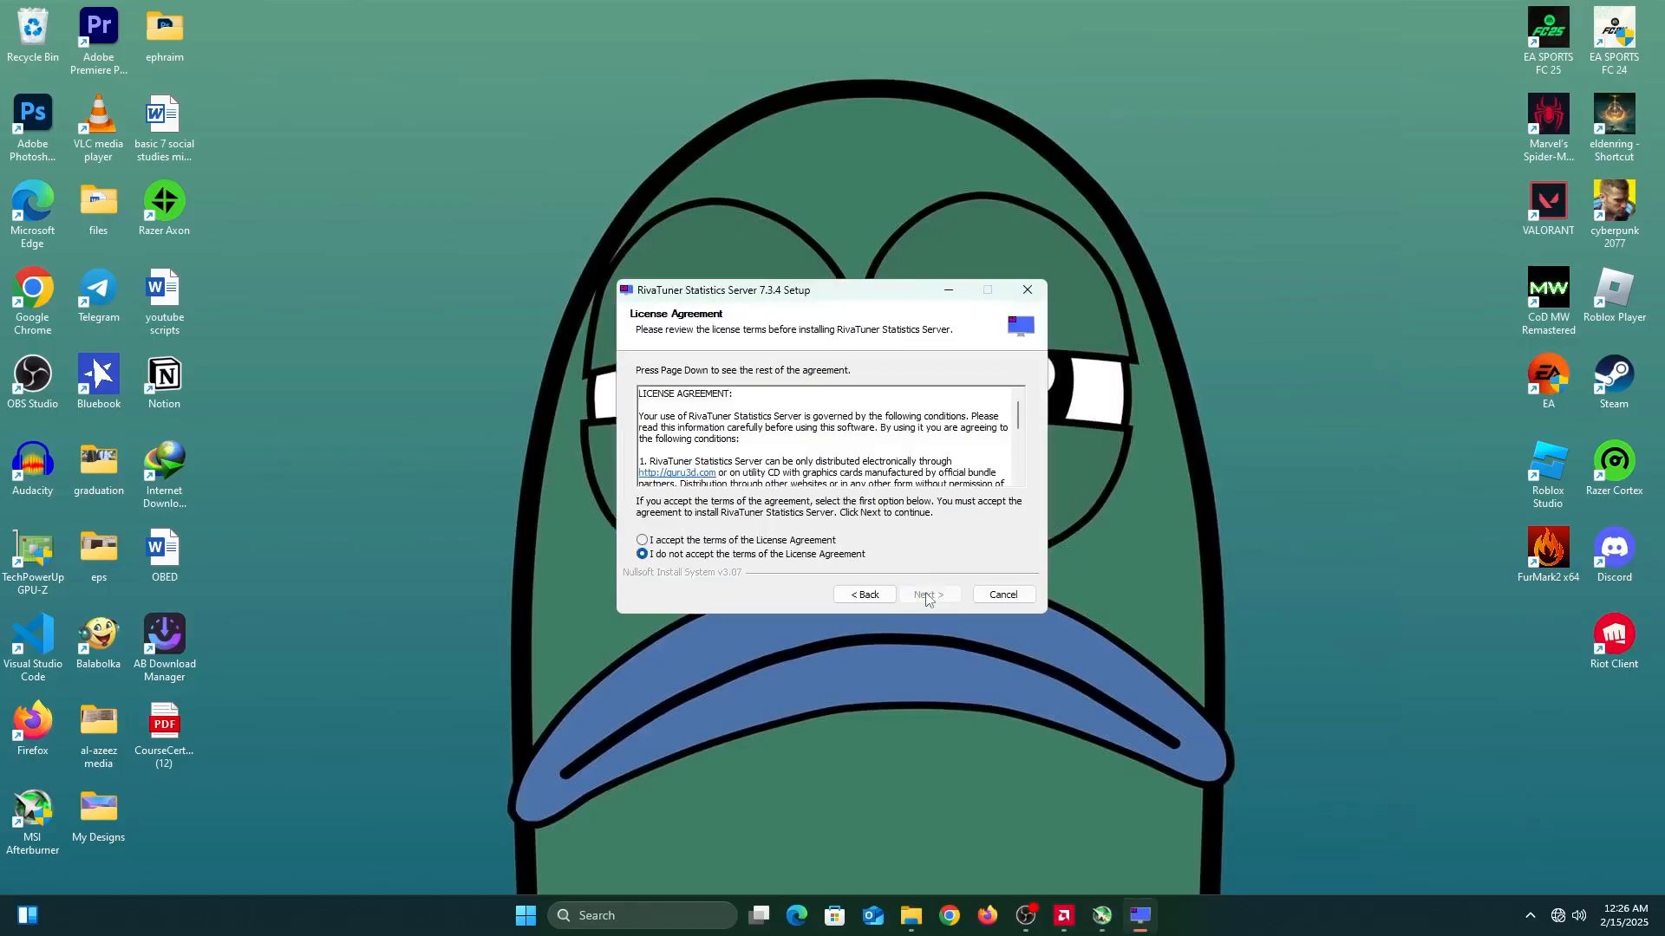
pyautogui.scroll(-3)
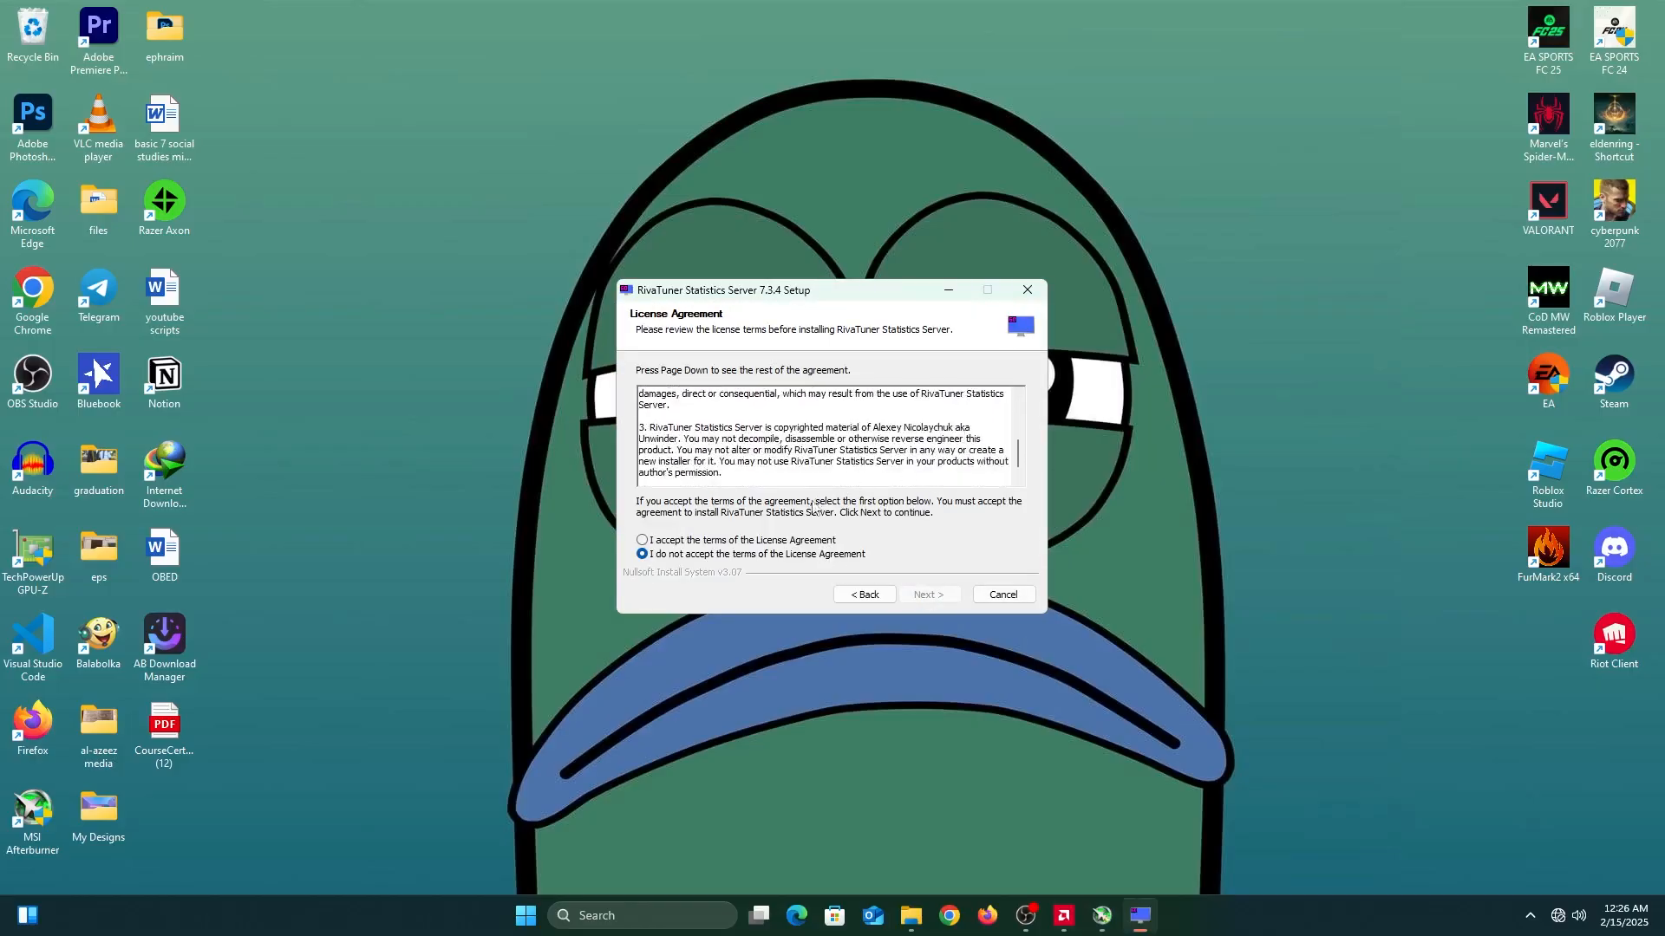
pyautogui.click(642, 540)
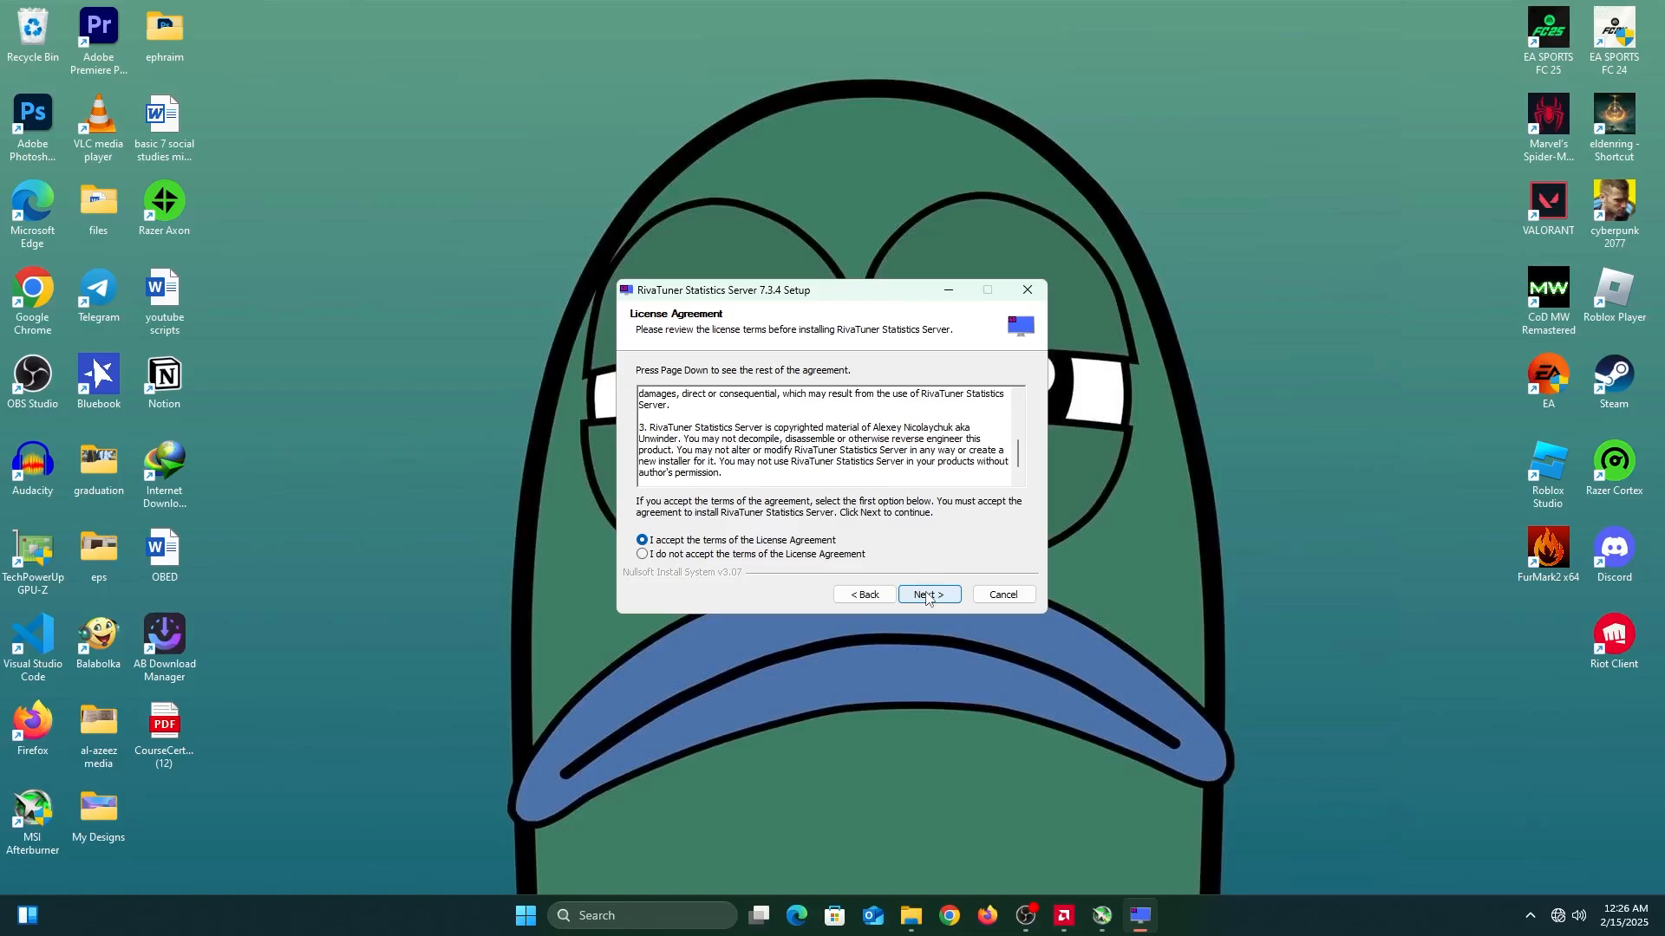
# Install RivaTuner with the default shortcuts folder and untick Show Readme on completion
pyautogui.click(926, 595)
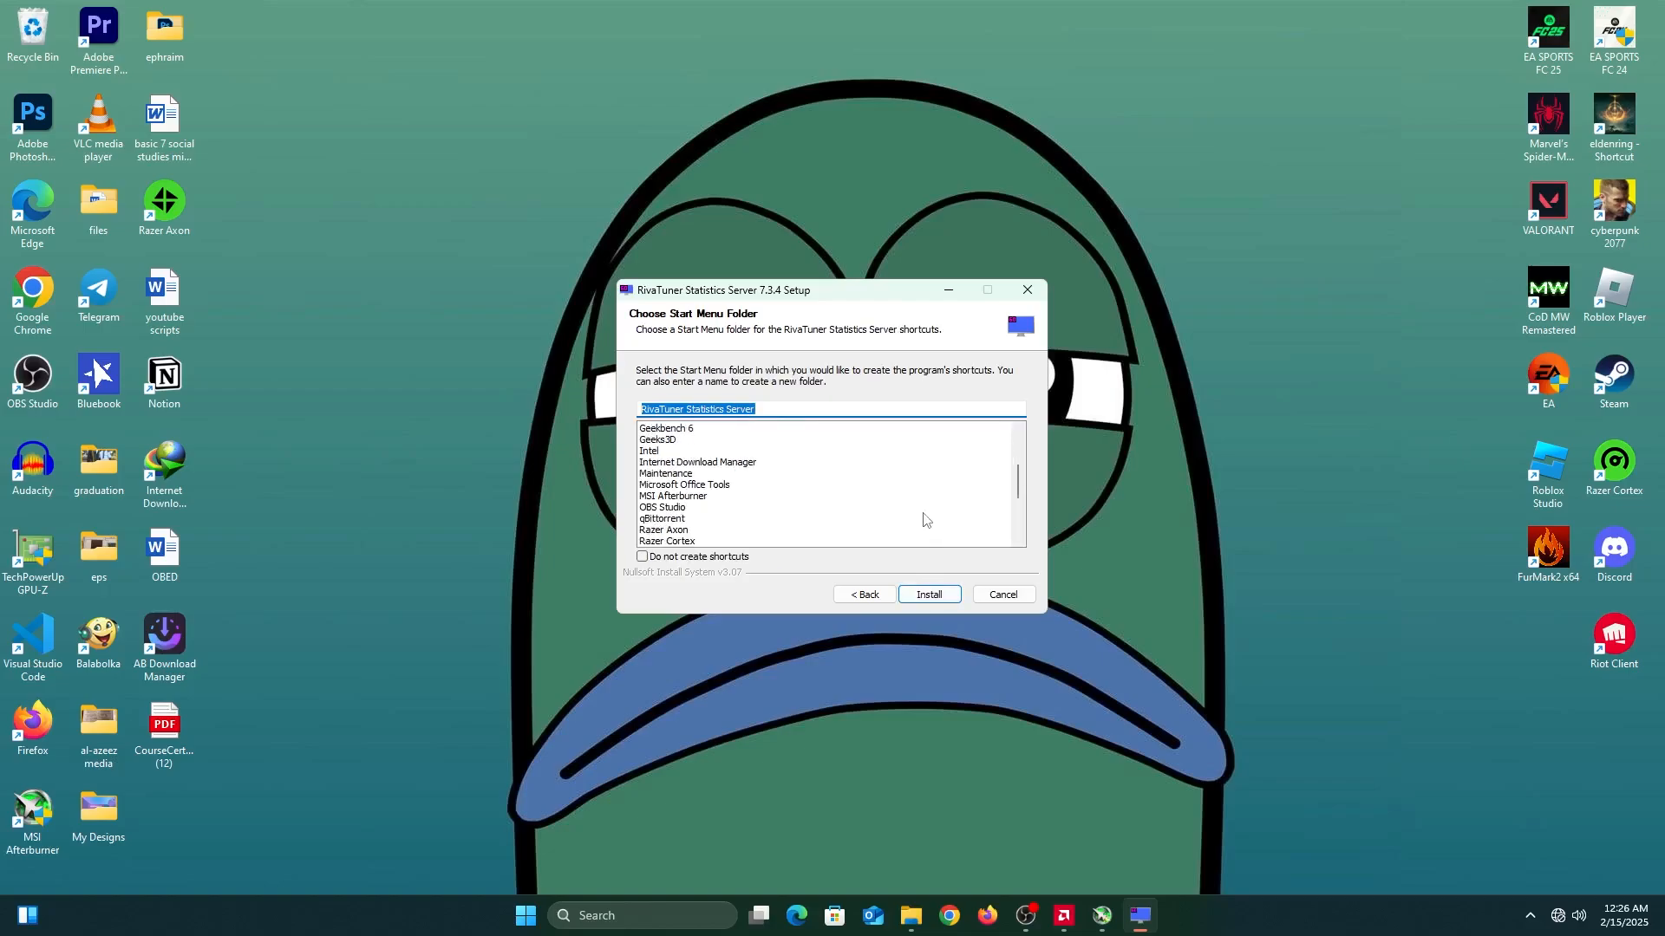
pyautogui.click(927, 593)
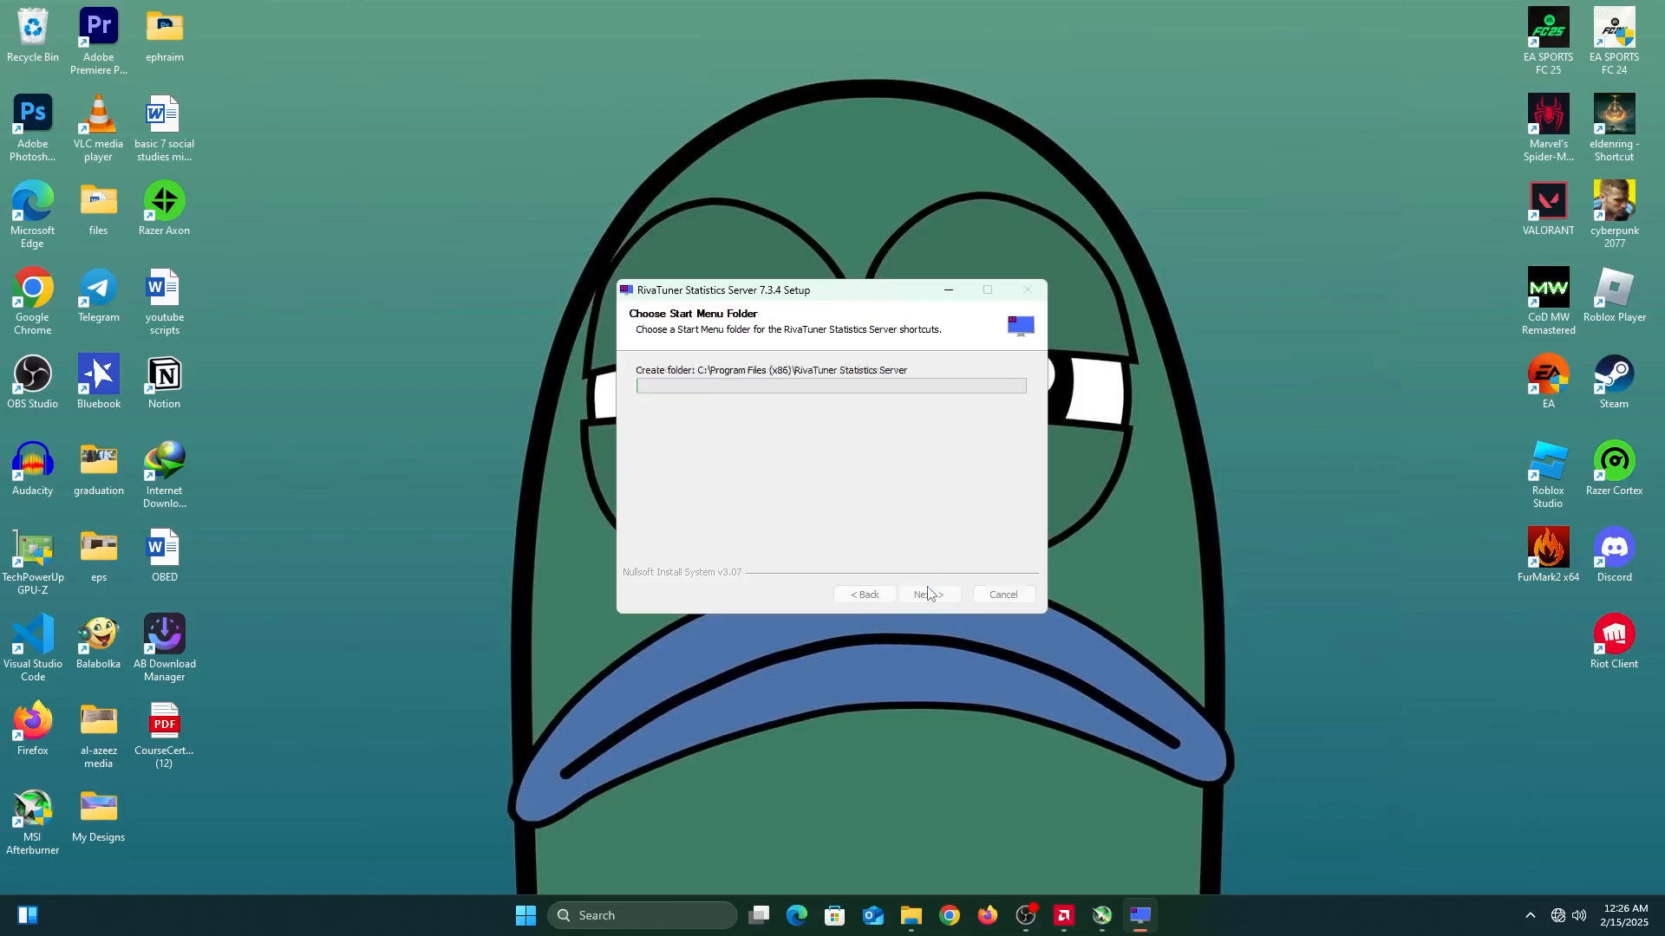
pyautogui.click(925, 595)
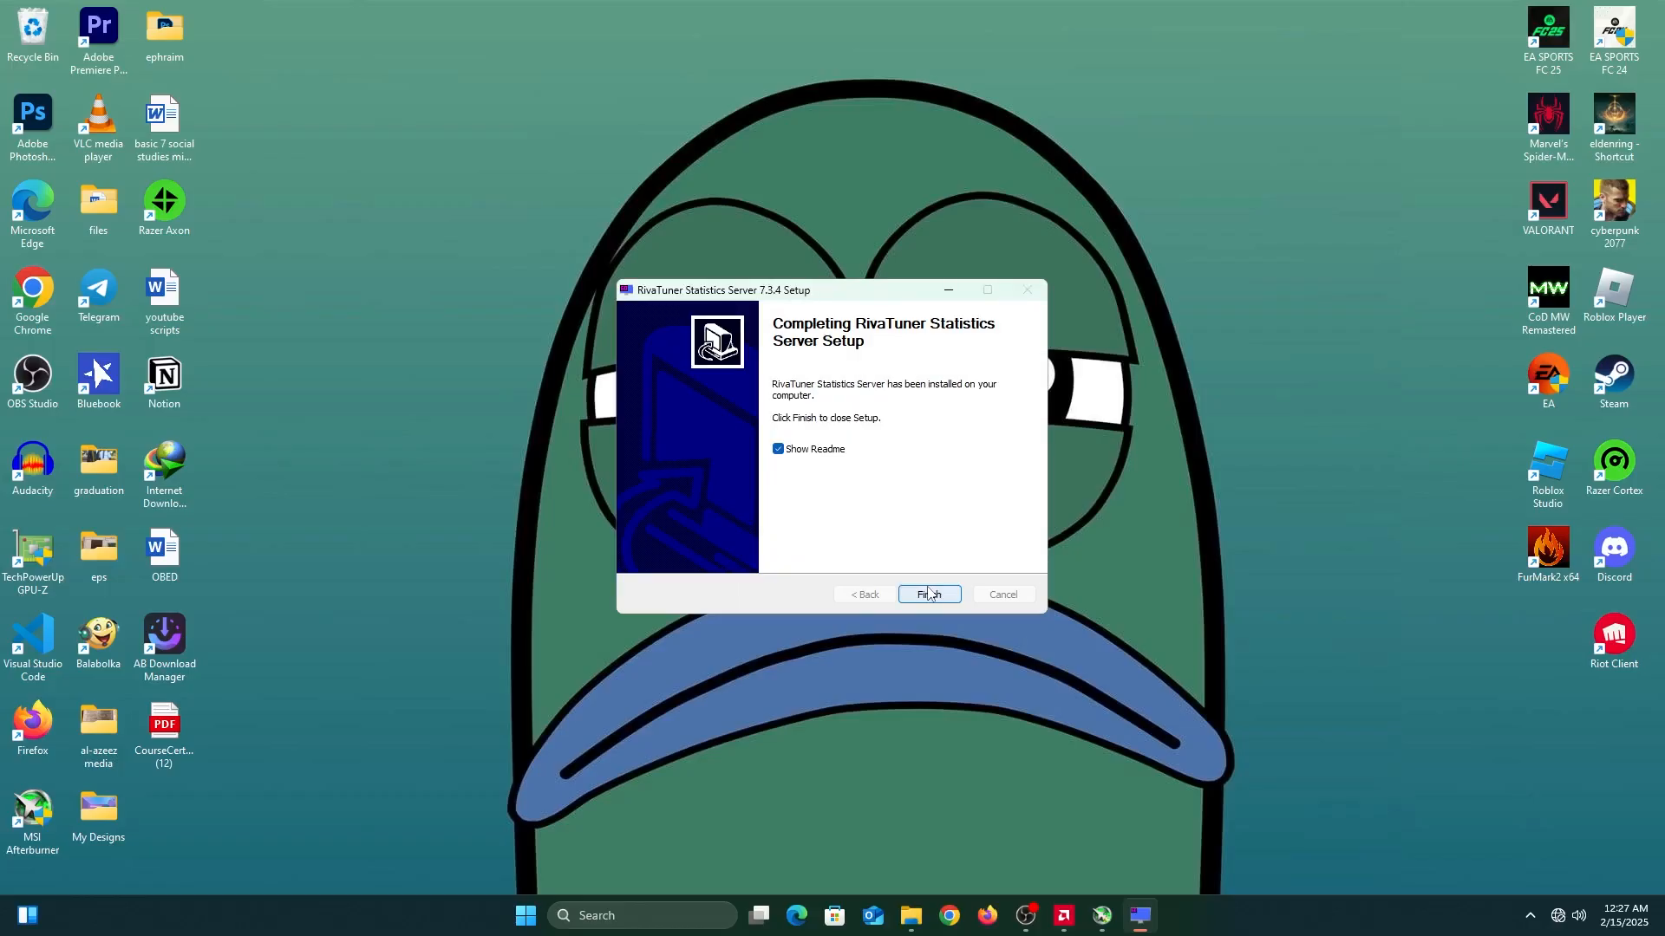
pyautogui.moveTo(860, 448)
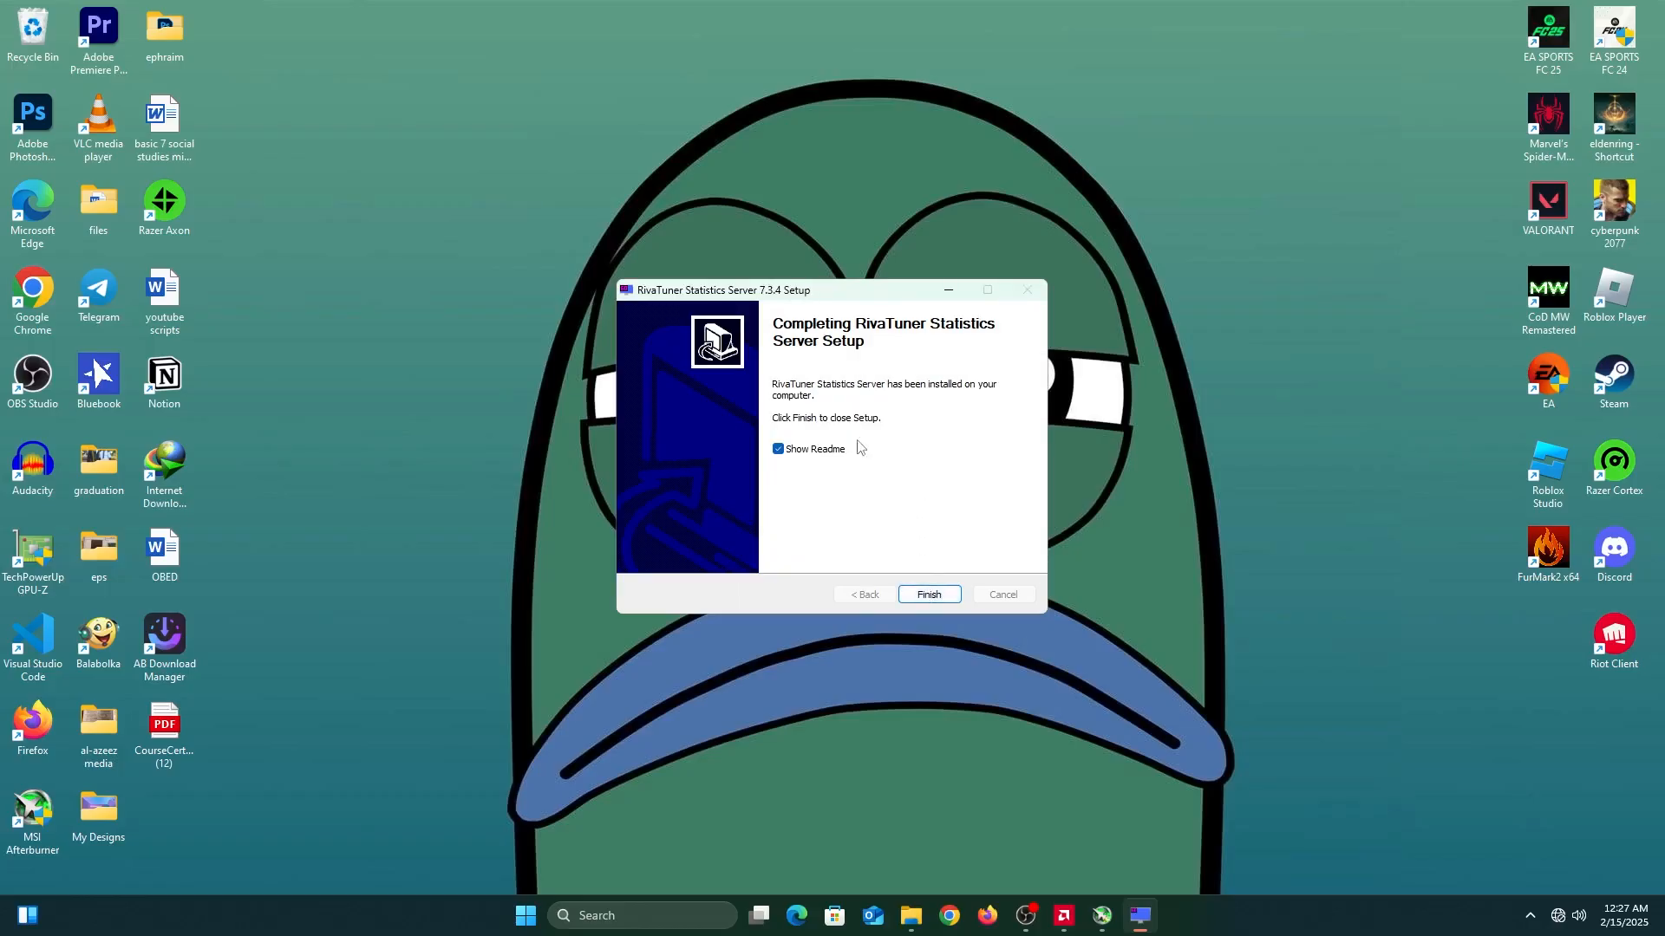
pyautogui.click(777, 449)
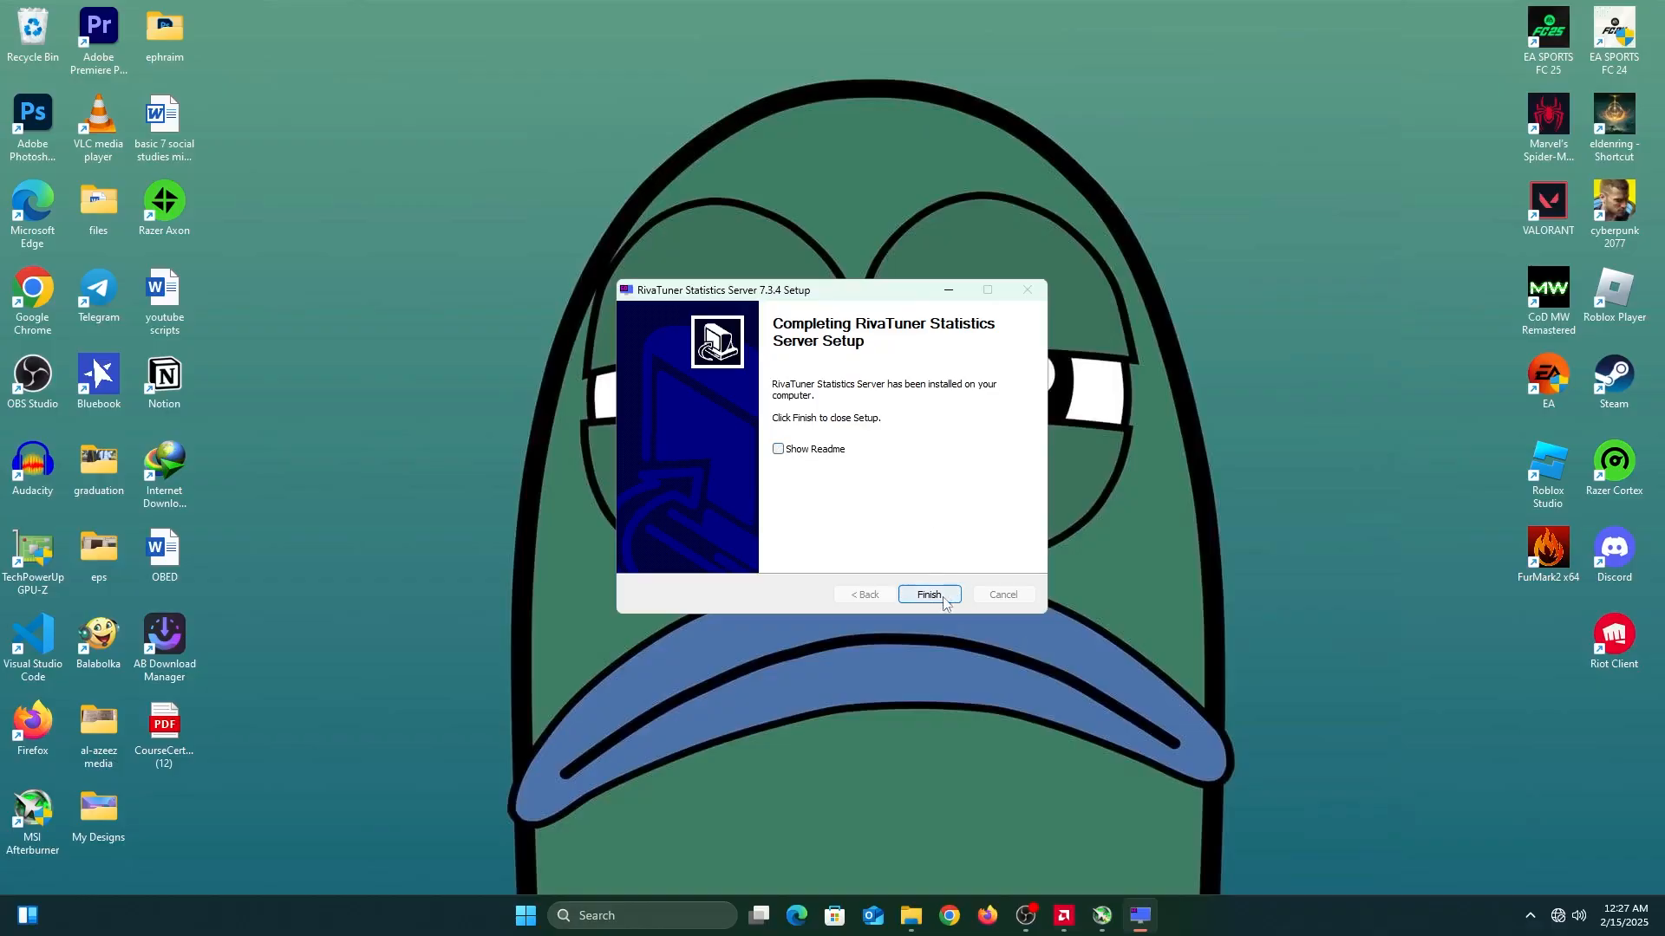
# Finish both setups, launch Afterburner and open its properties settings
pyautogui.click(927, 595)
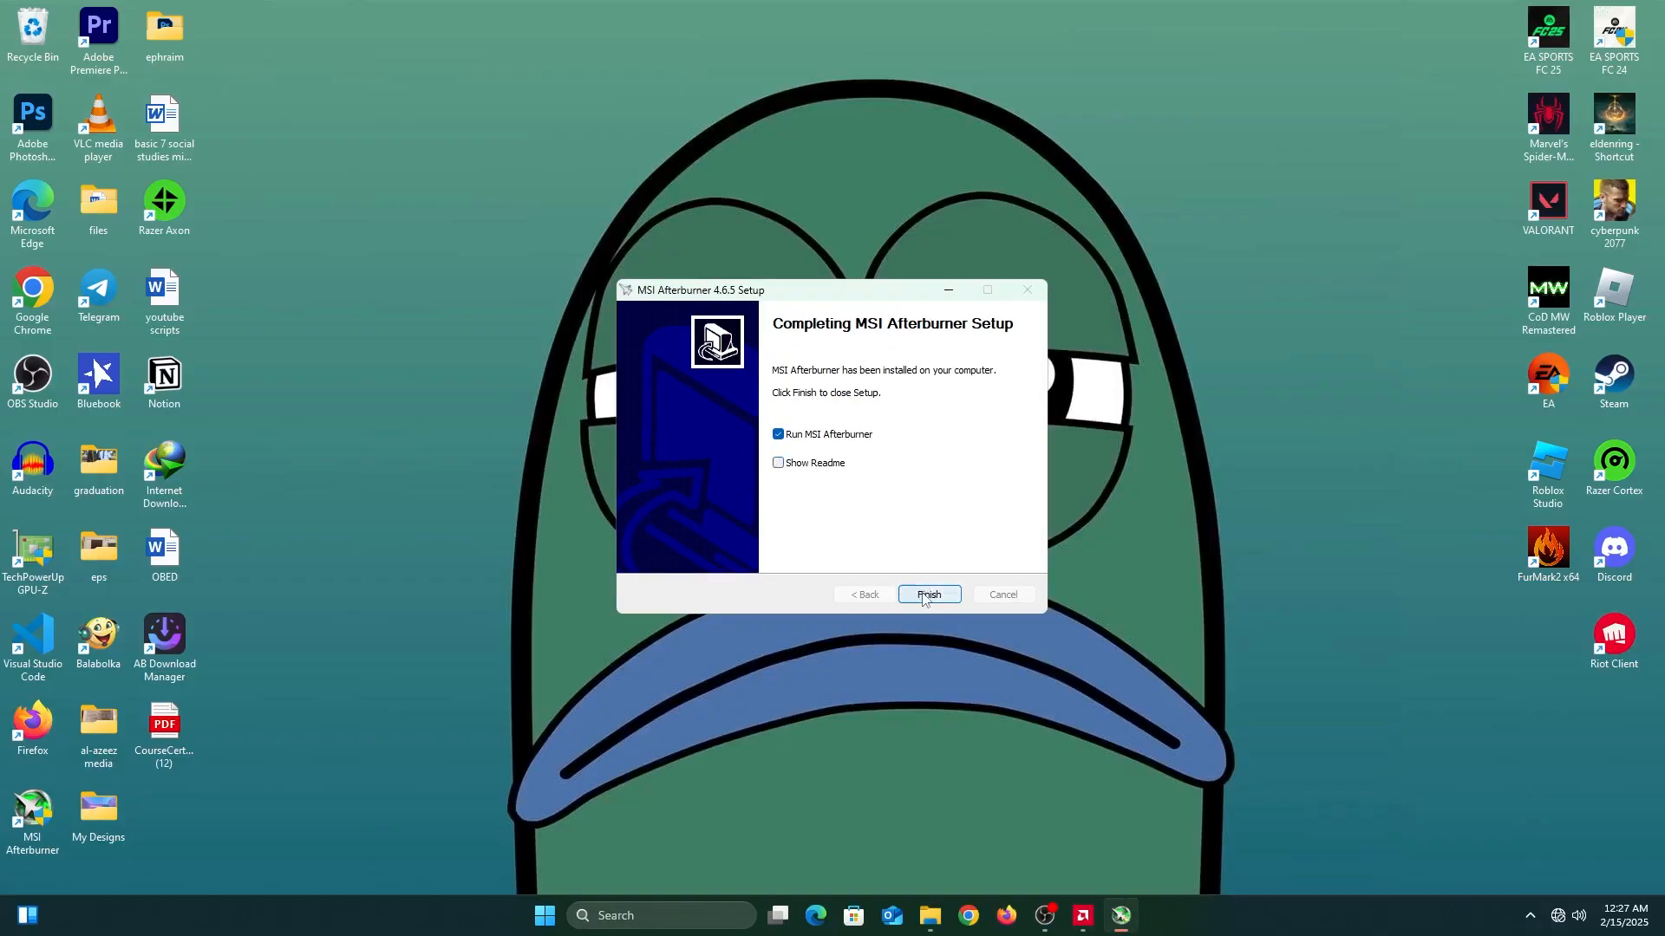
pyautogui.click(927, 593)
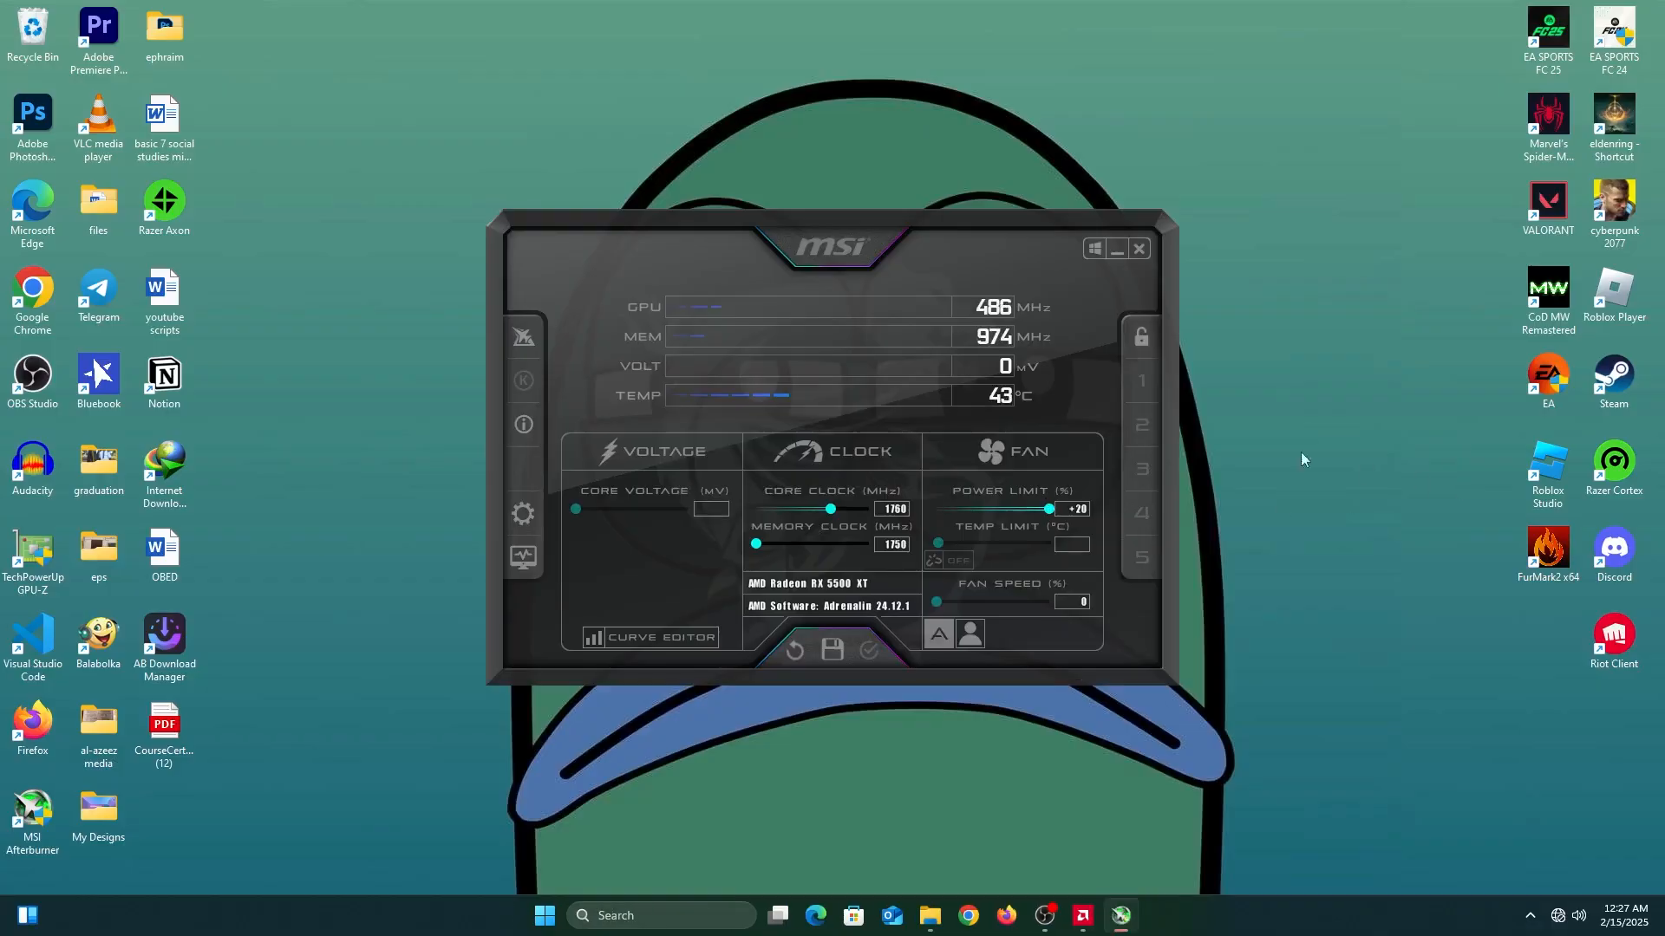
pyautogui.moveTo(1168, 312)
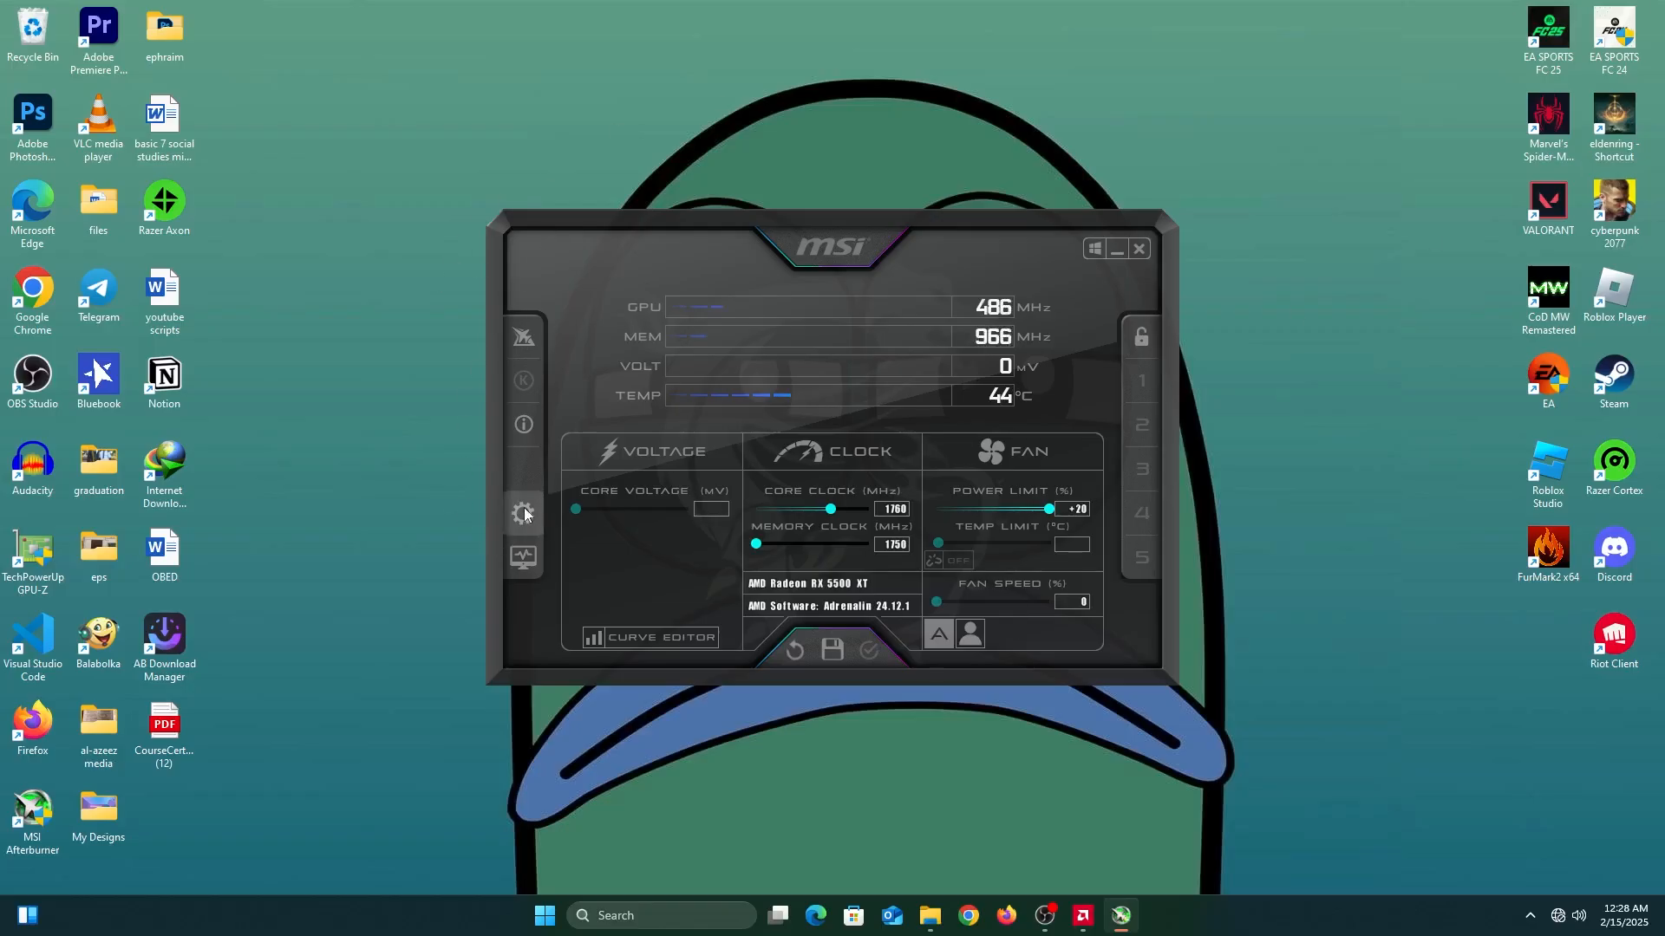
pyautogui.click(522, 513)
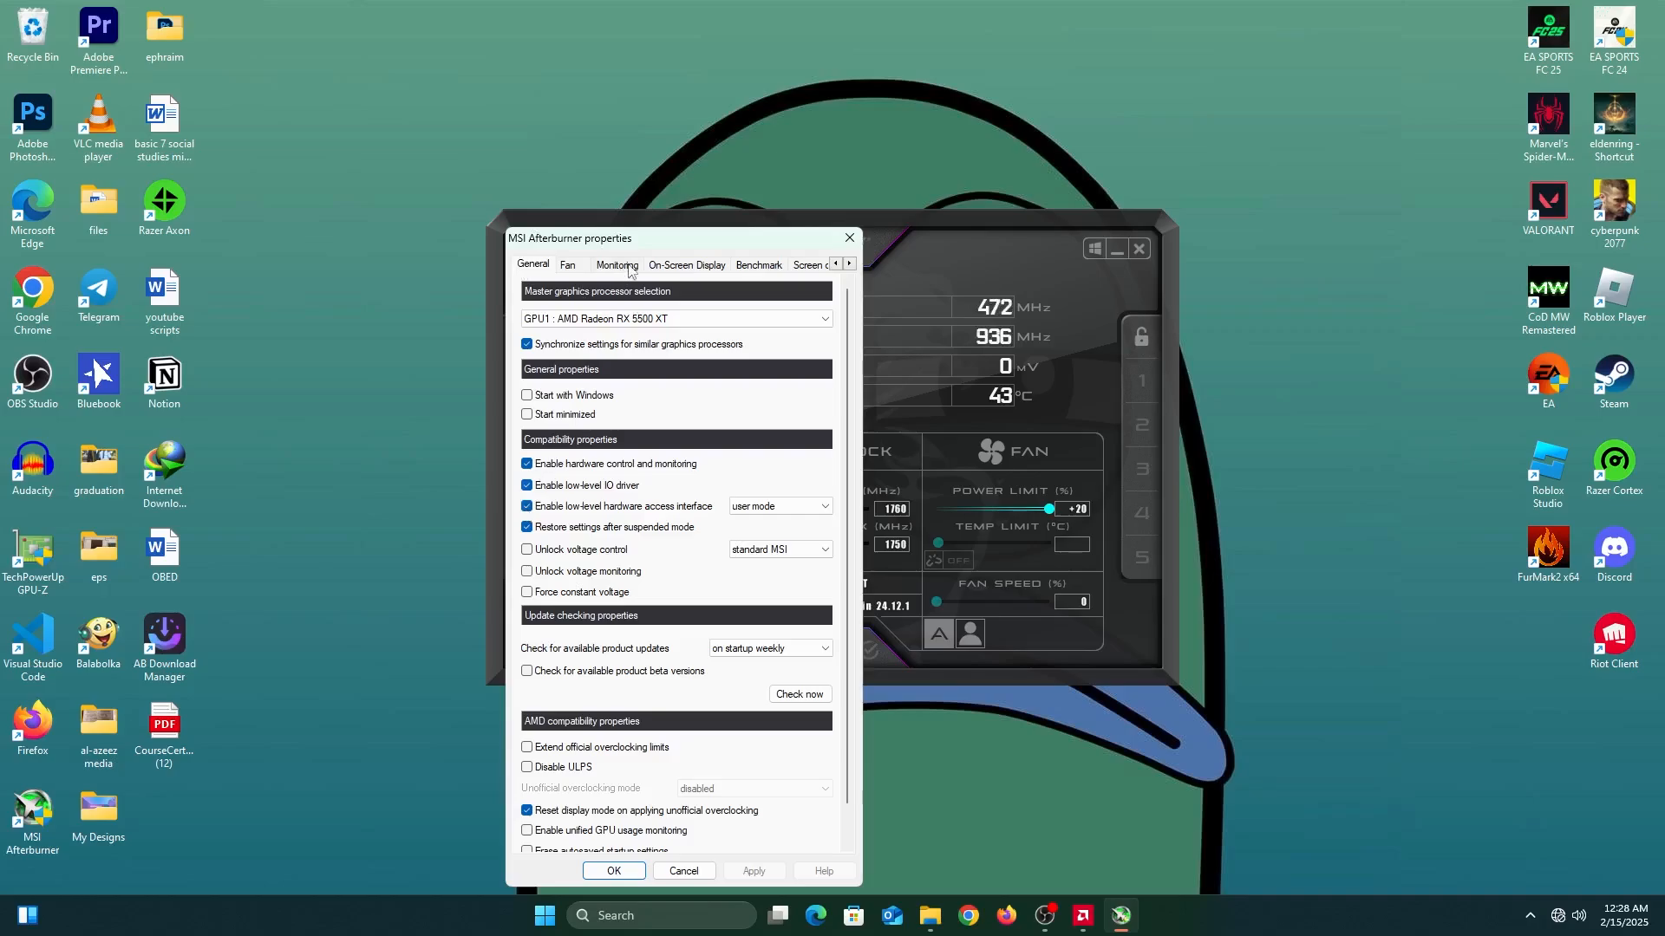
# In Monitoring, flag GPU temperature, GPU usage and memory usage for the on-screen display
pyautogui.click(616, 265)
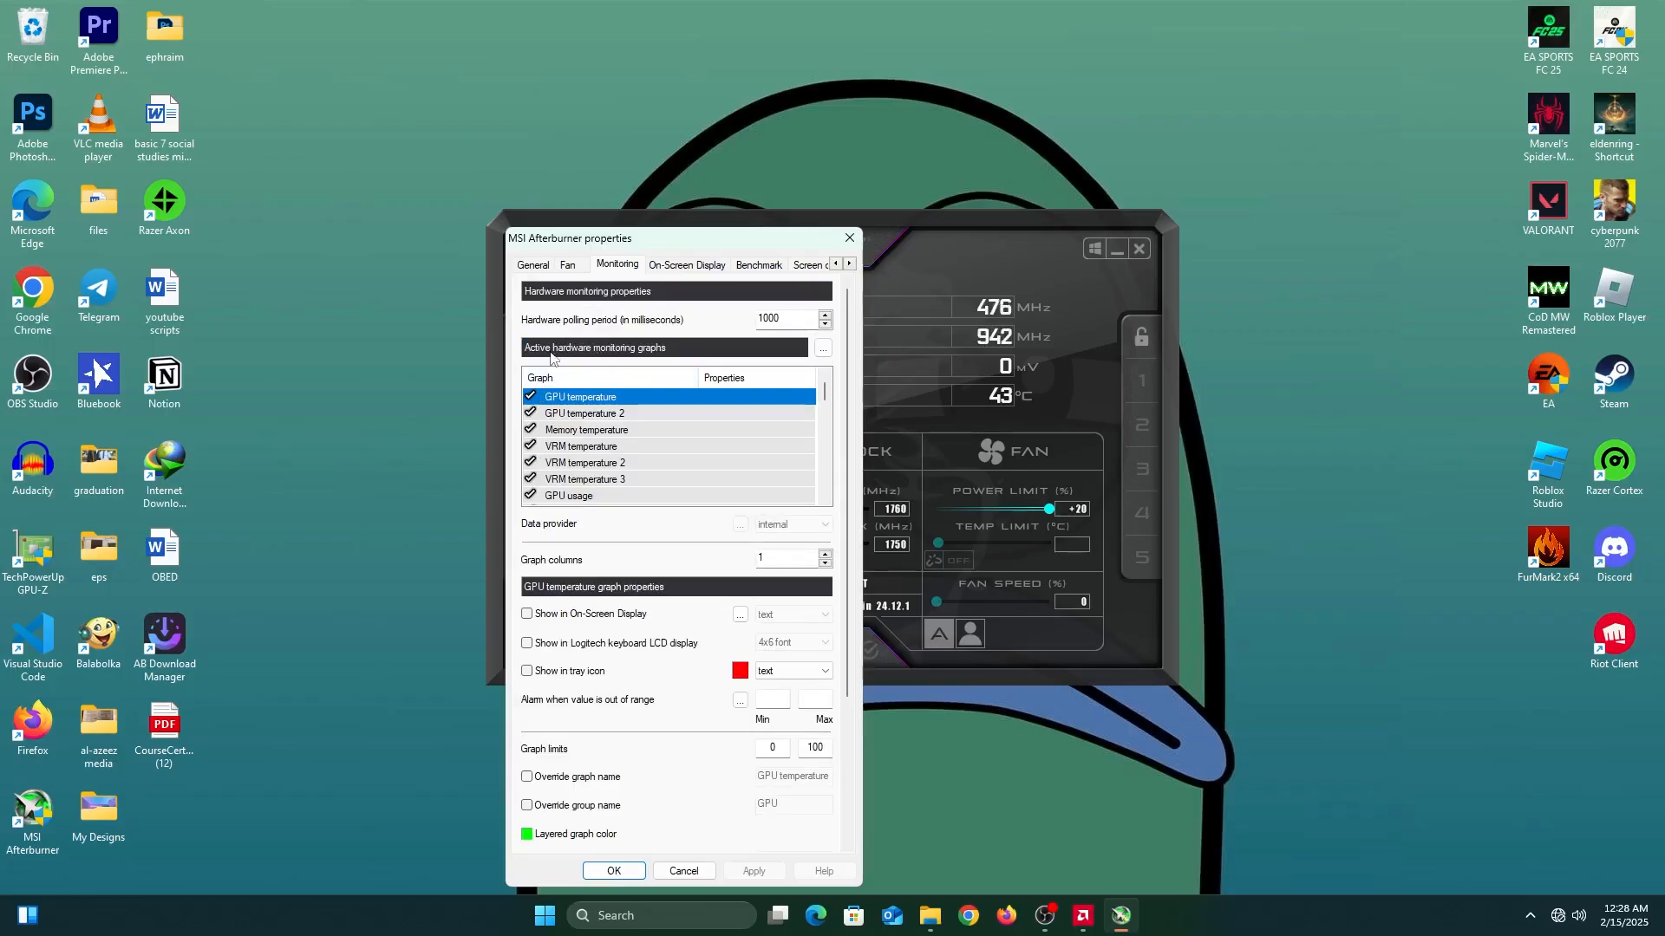
pyautogui.moveTo(657, 356)
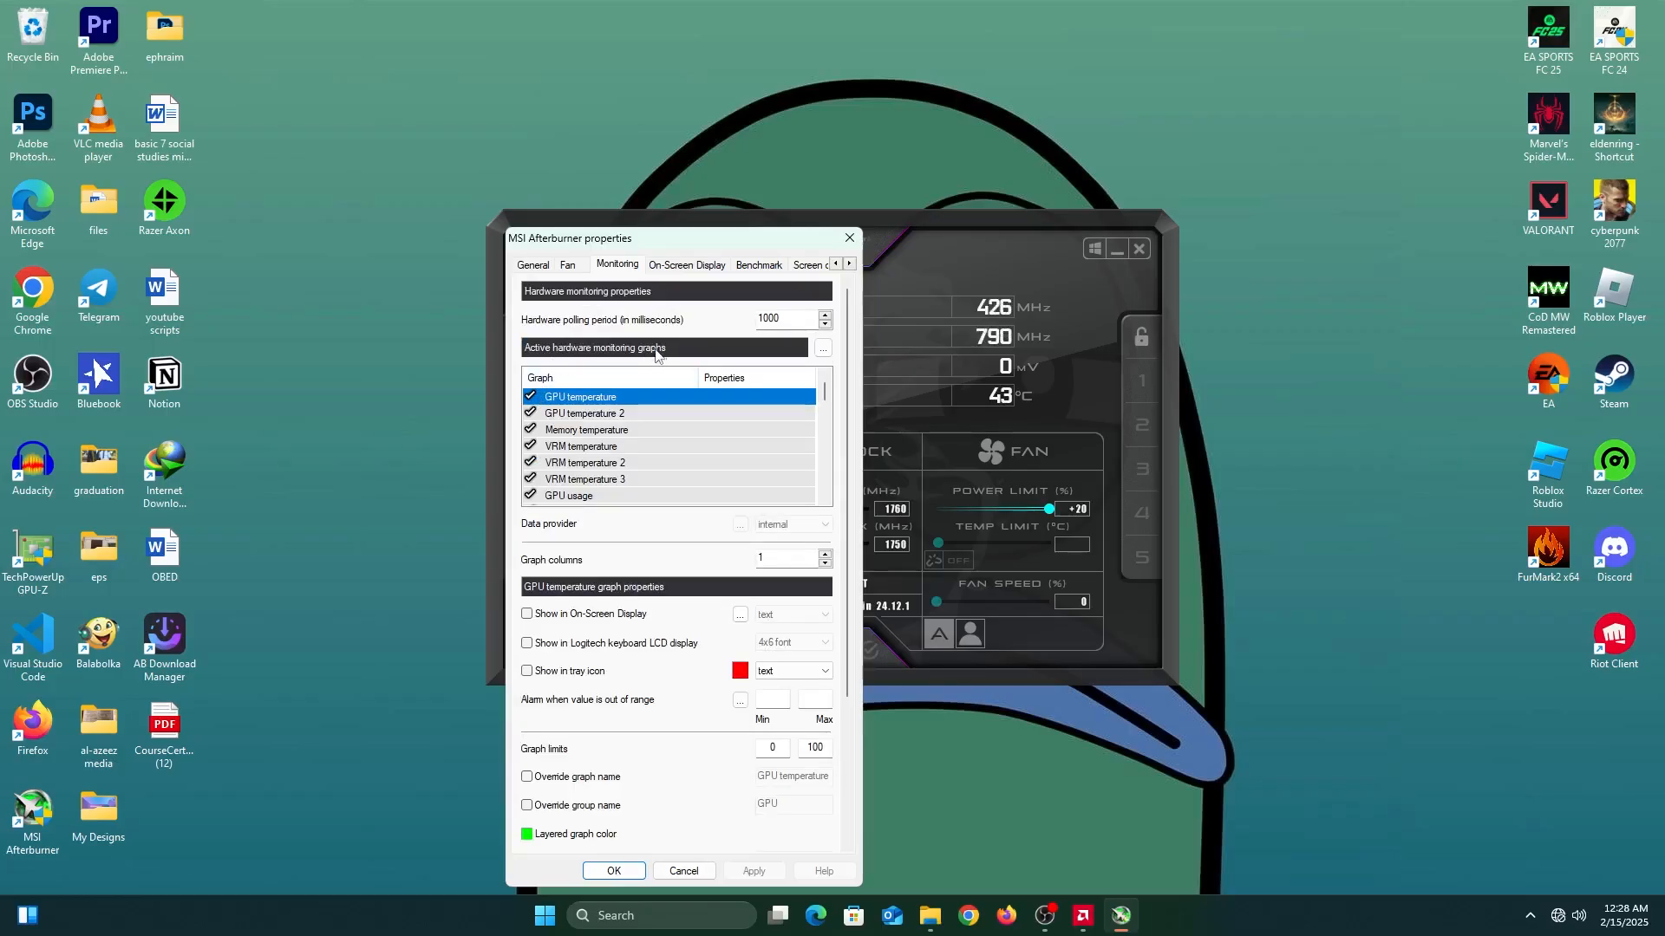
pyautogui.moveTo(730, 426)
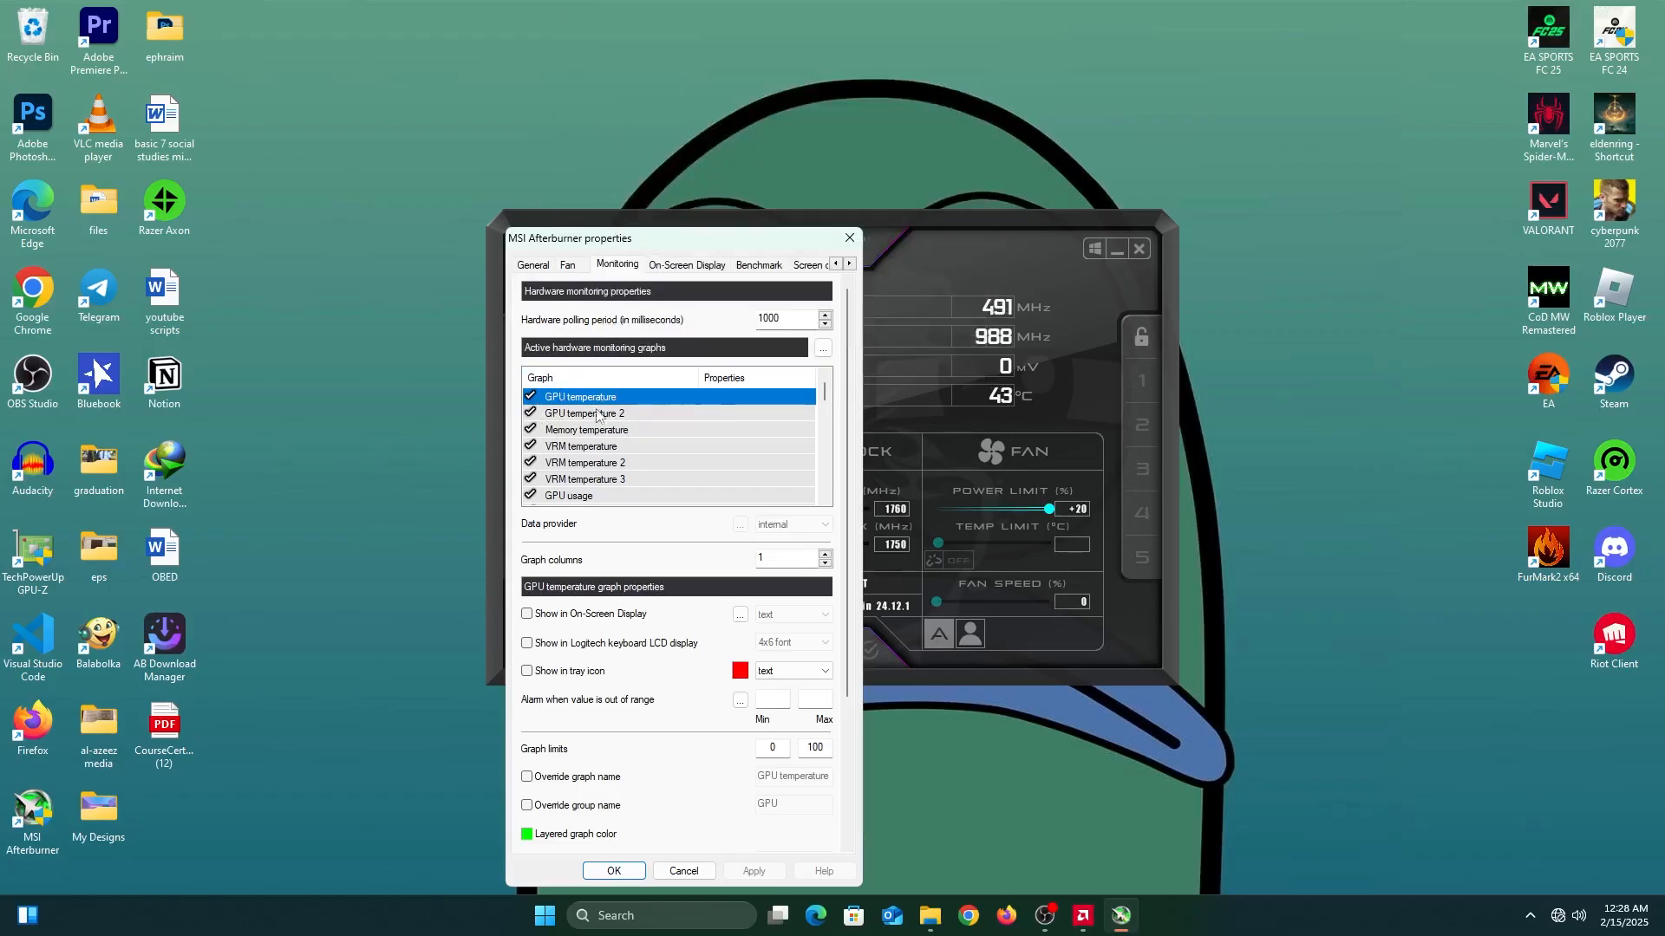
pyautogui.moveTo(605, 635)
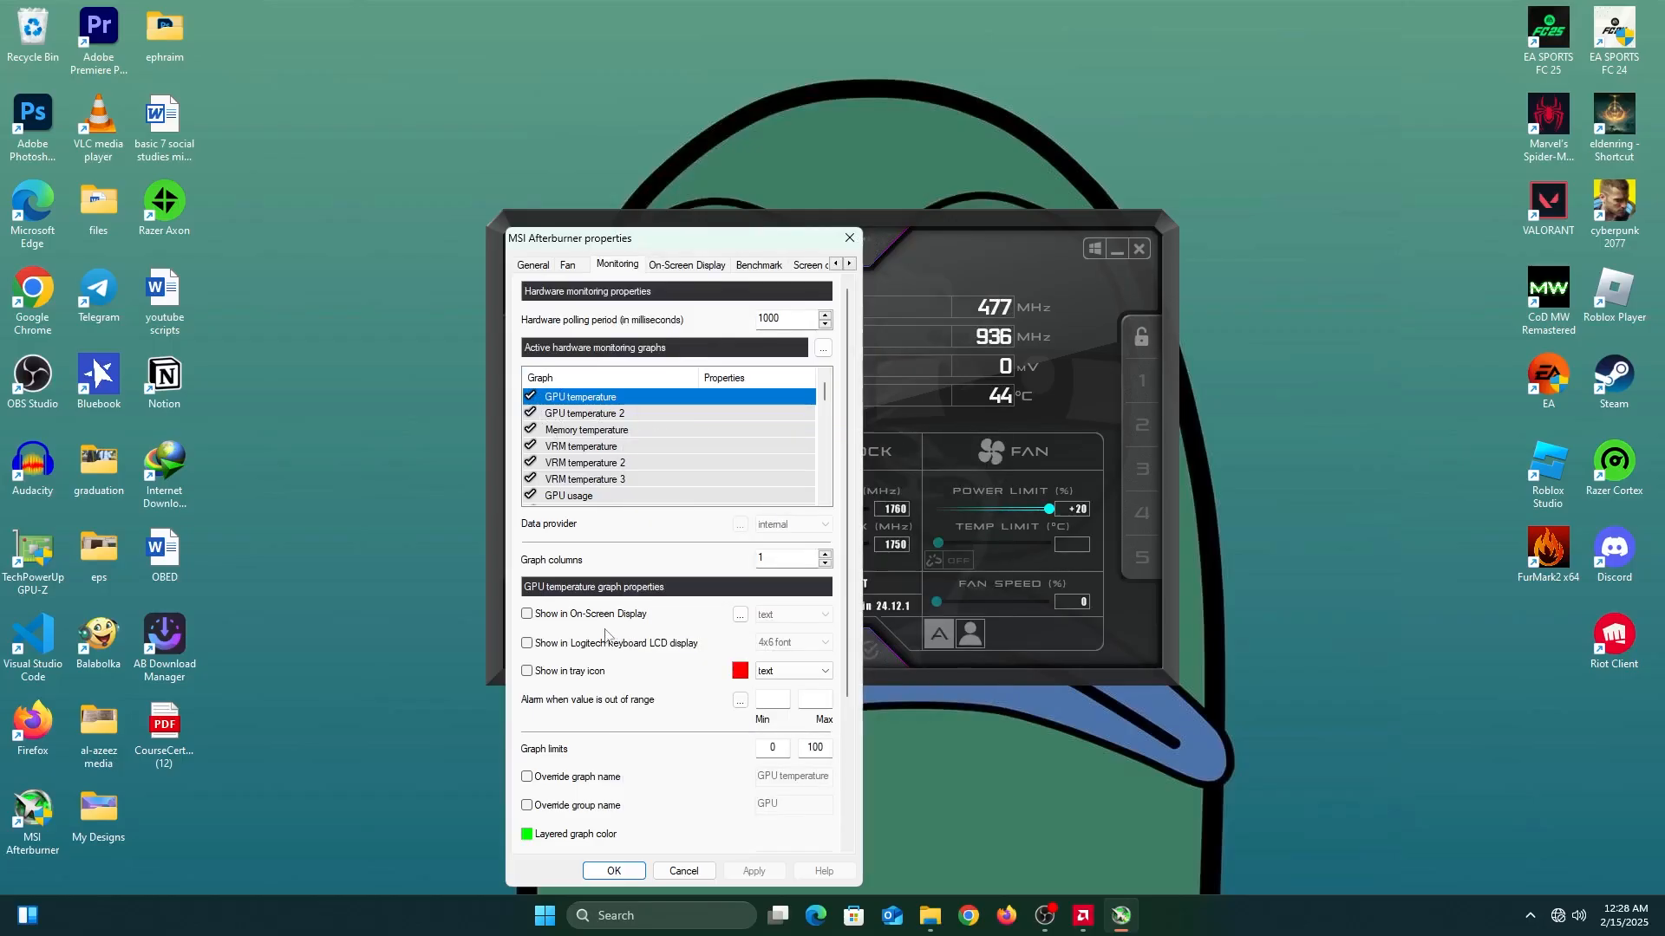
pyautogui.click(526, 613)
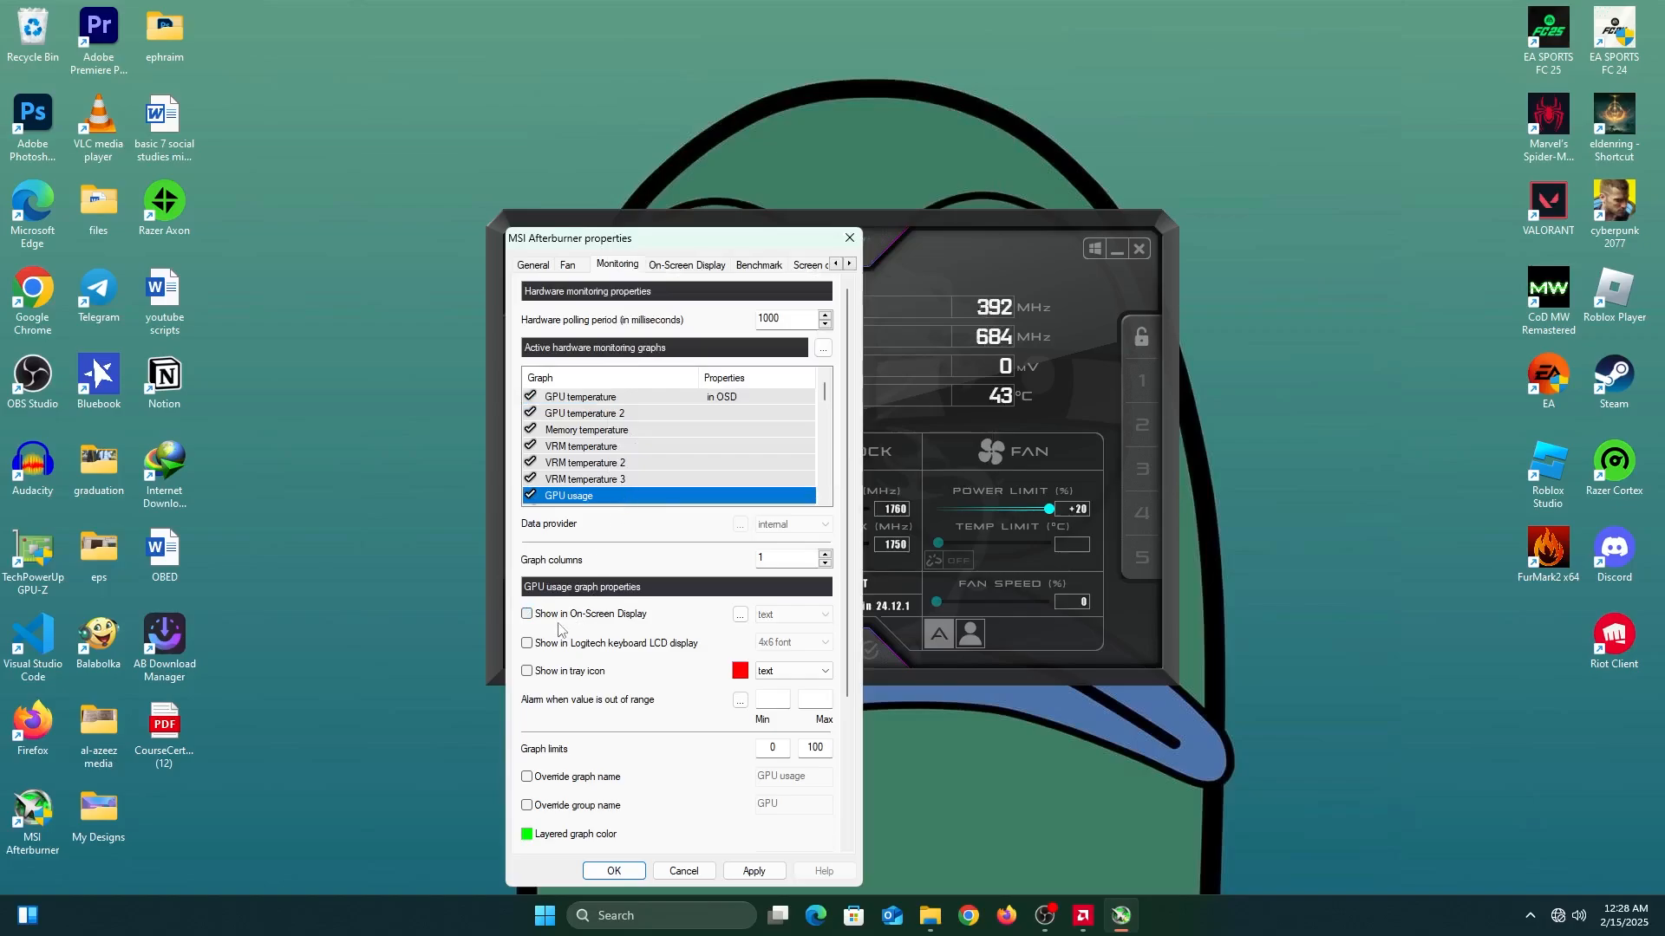
pyautogui.click(526, 614)
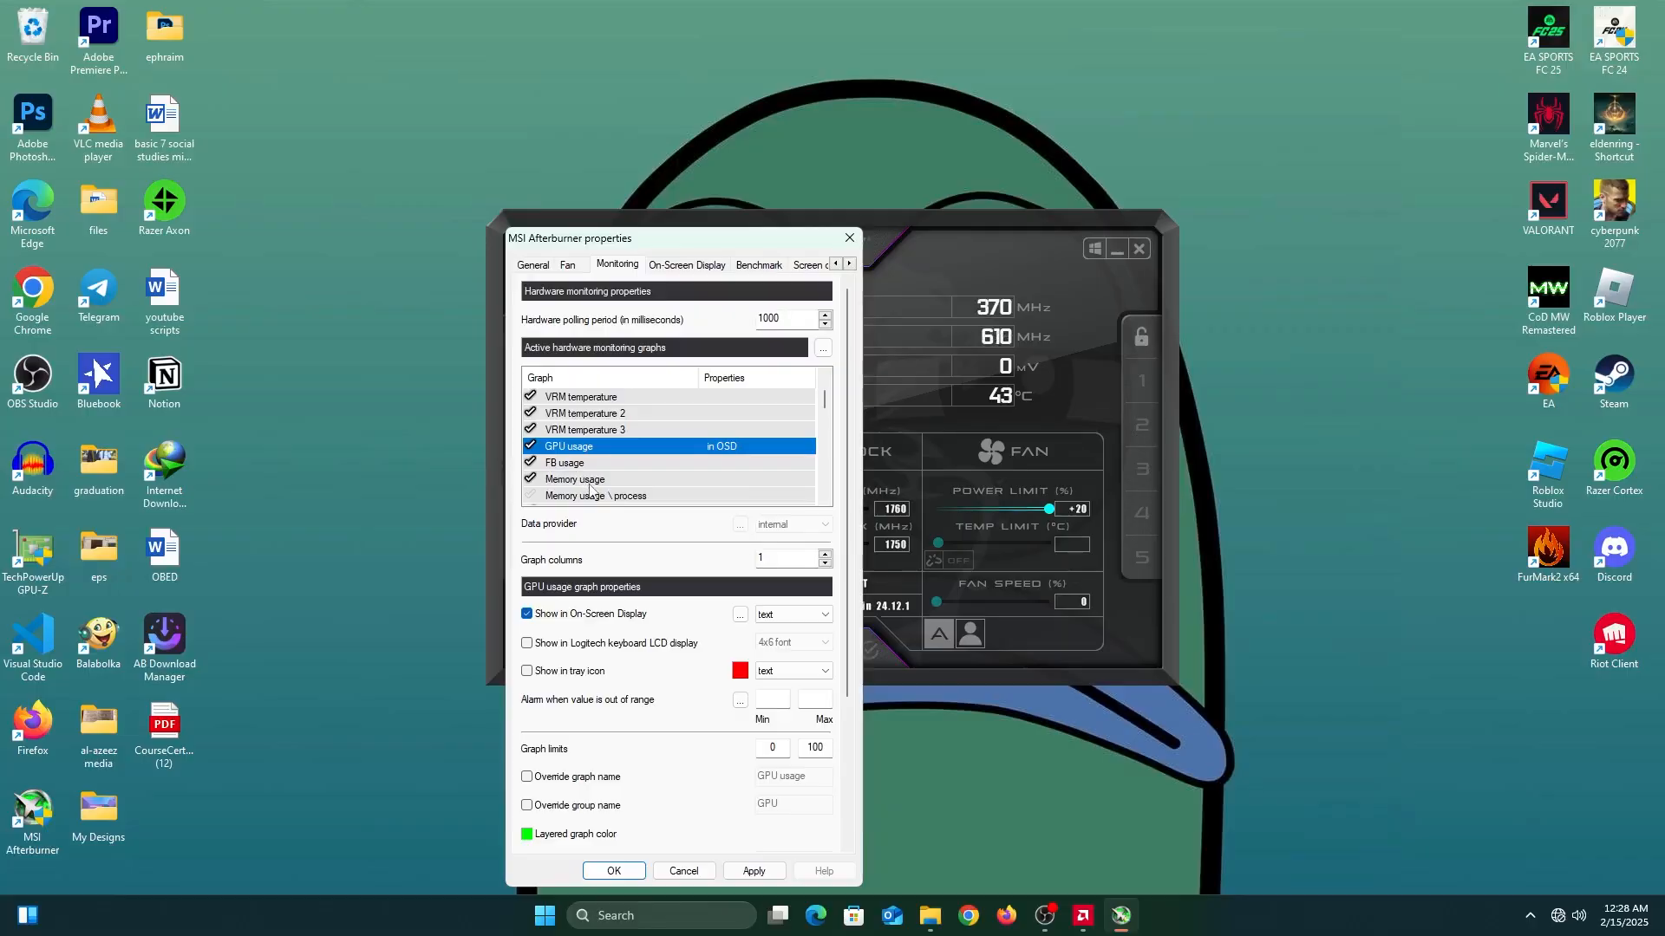
pyautogui.click(574, 478)
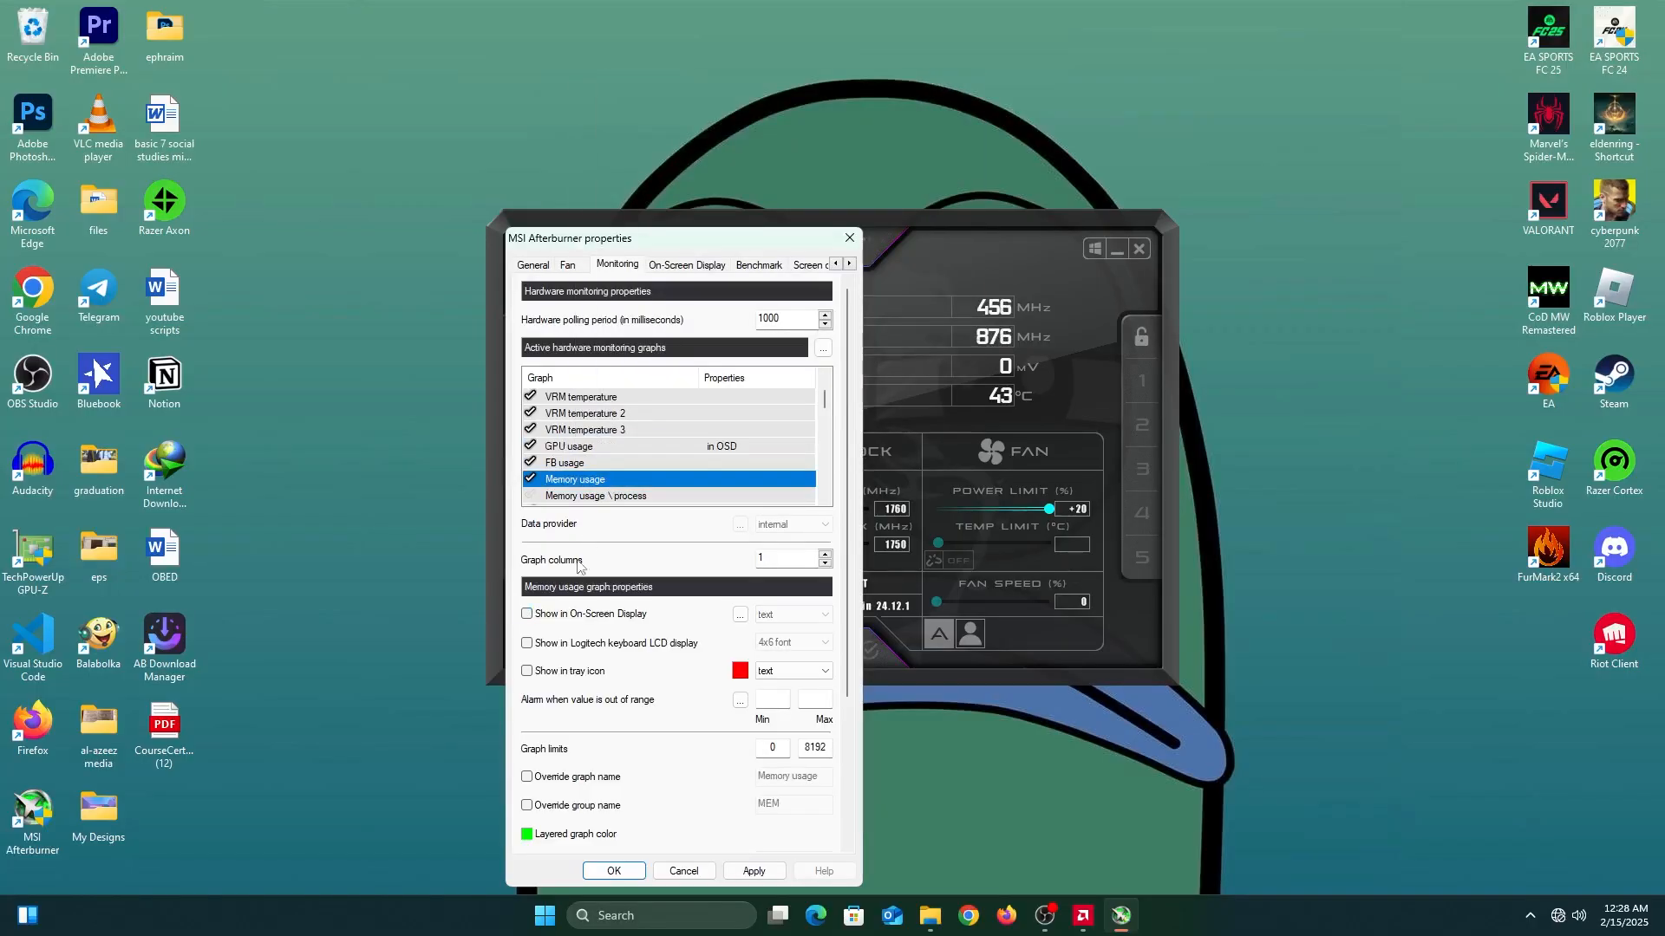
pyautogui.click(526, 614)
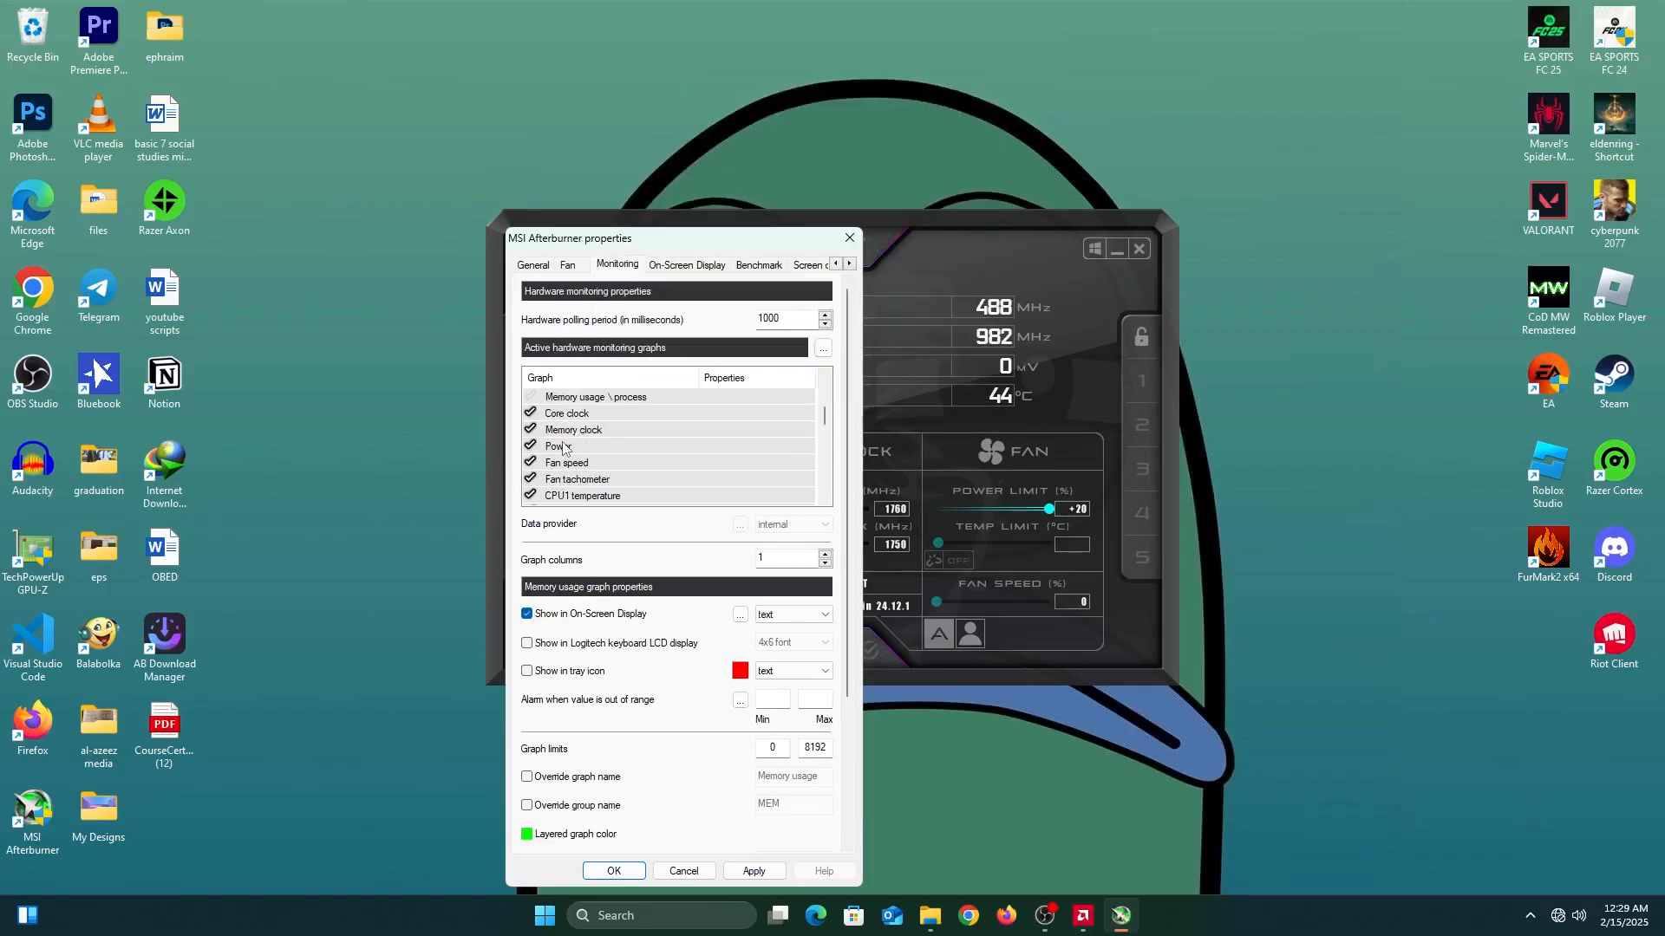
# Flag the Power, CPU temperature and CPU usage graphs for the on-screen display
pyautogui.click(558, 445)
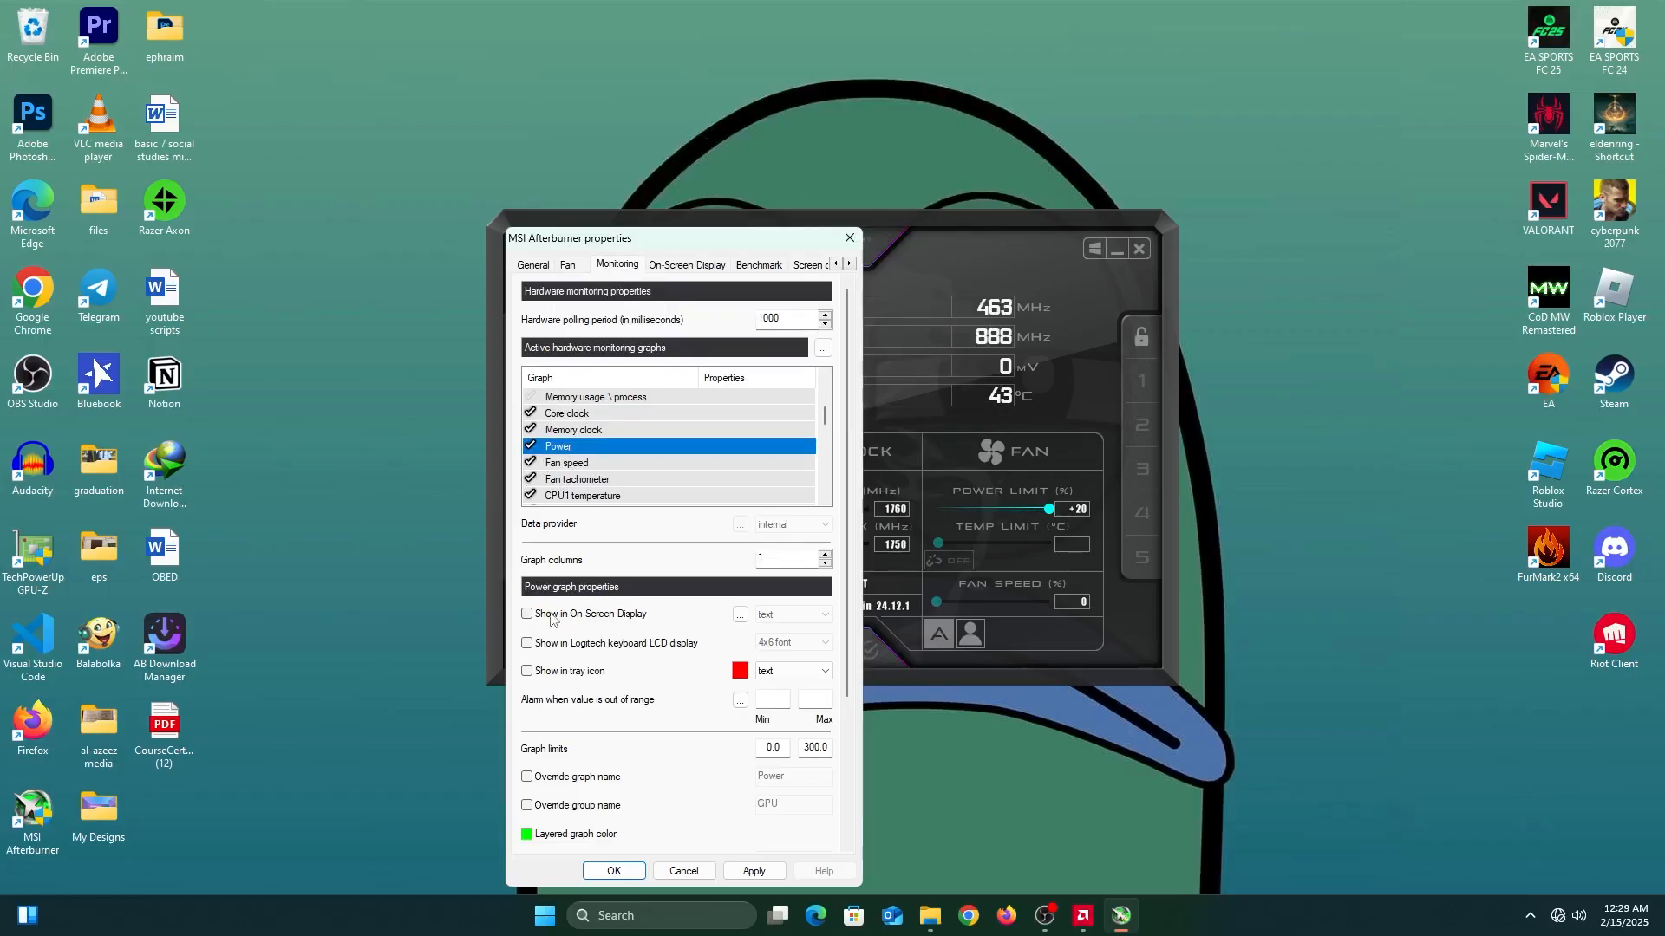
pyautogui.click(526, 613)
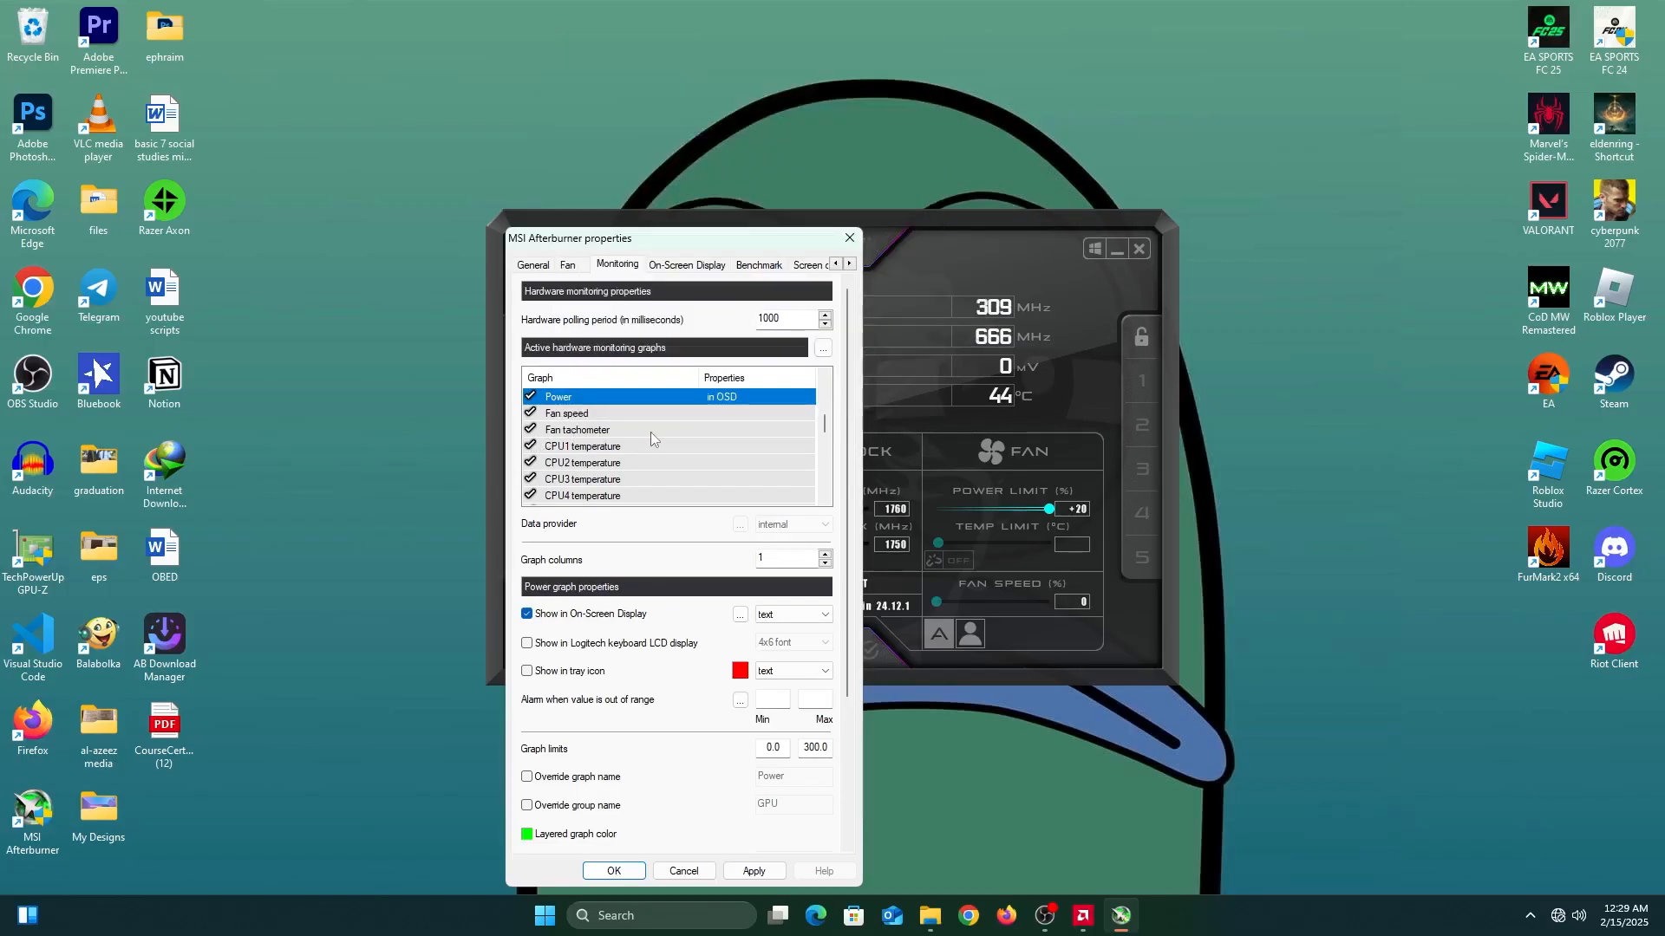
pyautogui.scroll(-3)
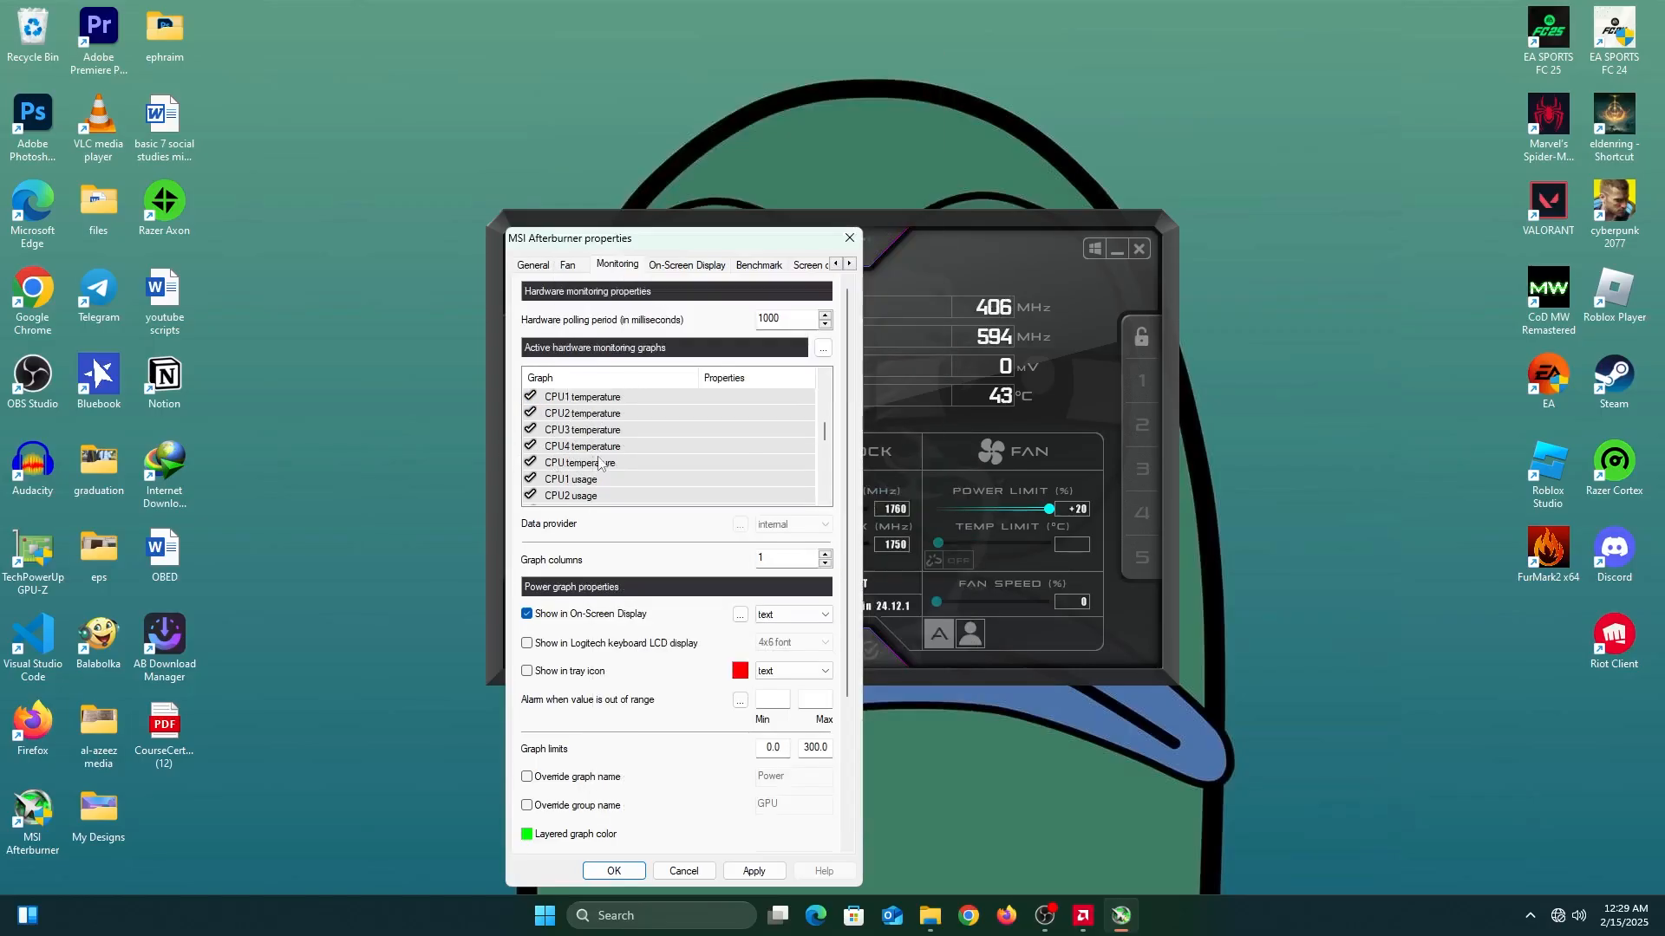
pyautogui.click(582, 462)
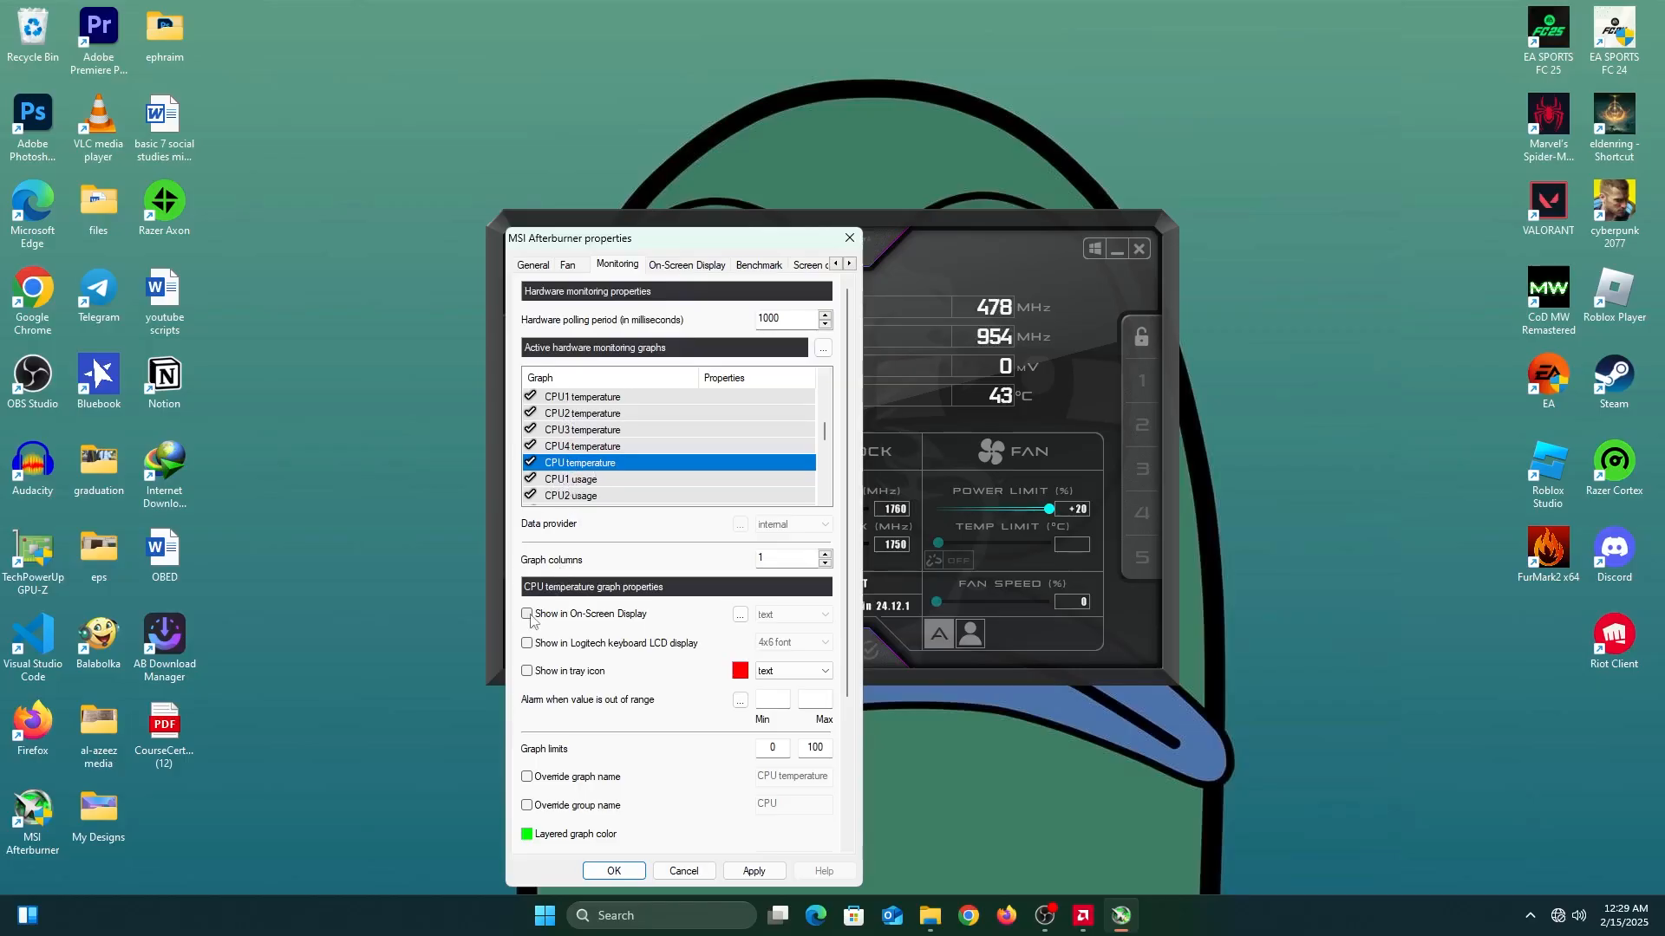
pyautogui.click(526, 614)
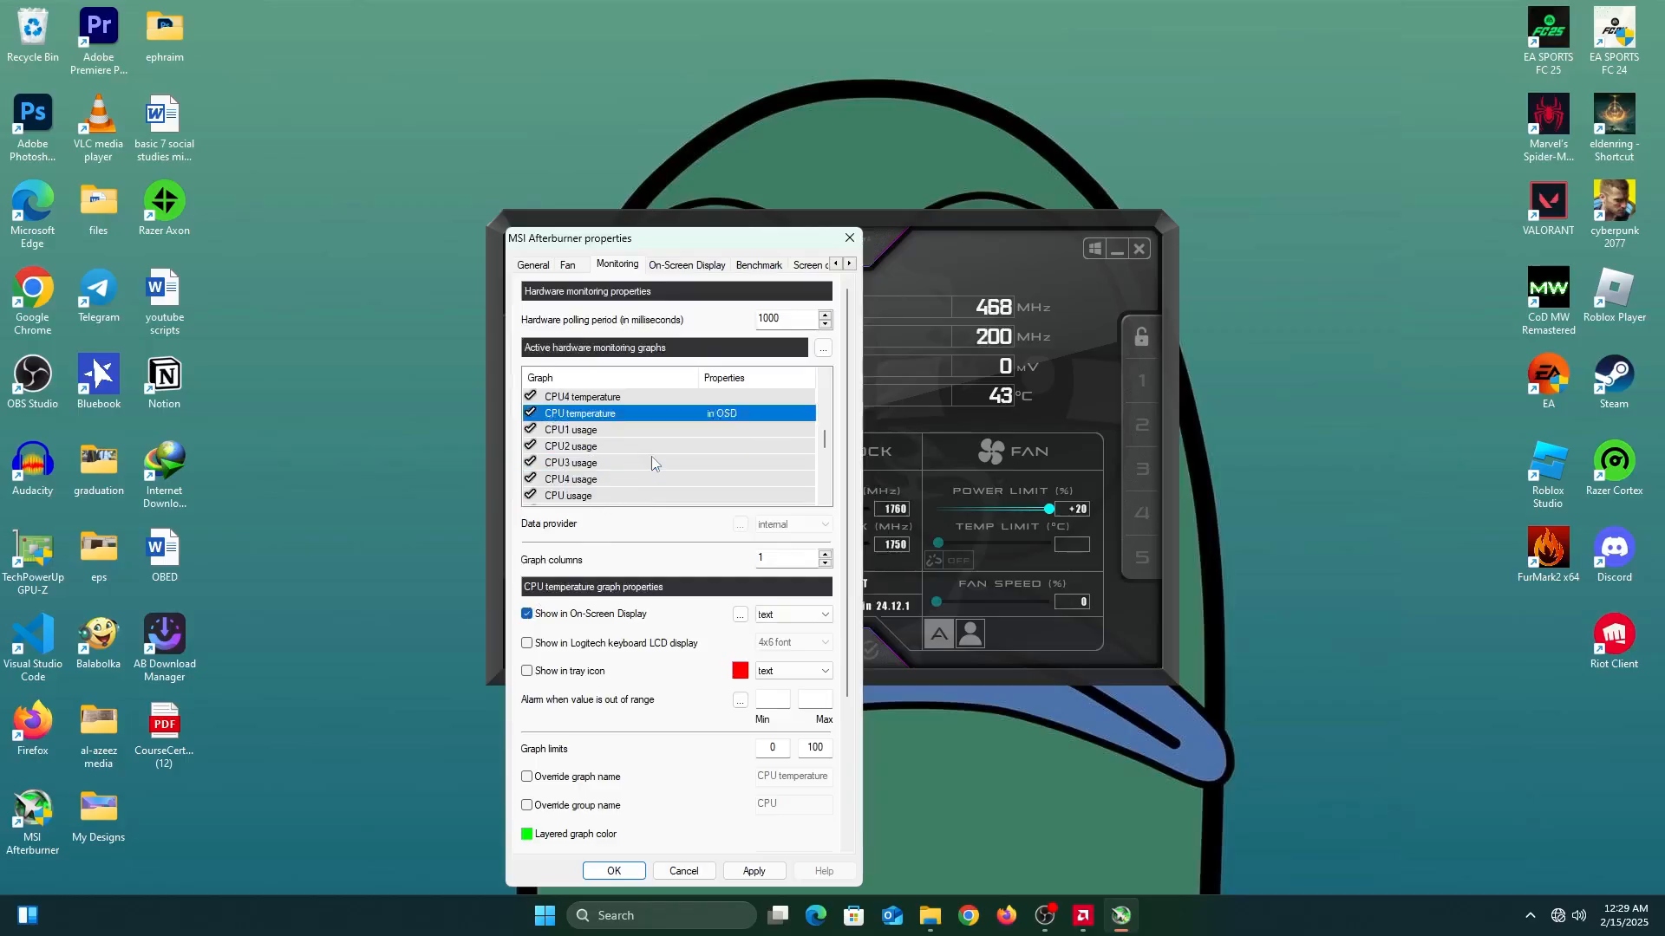
pyautogui.scroll(-3)
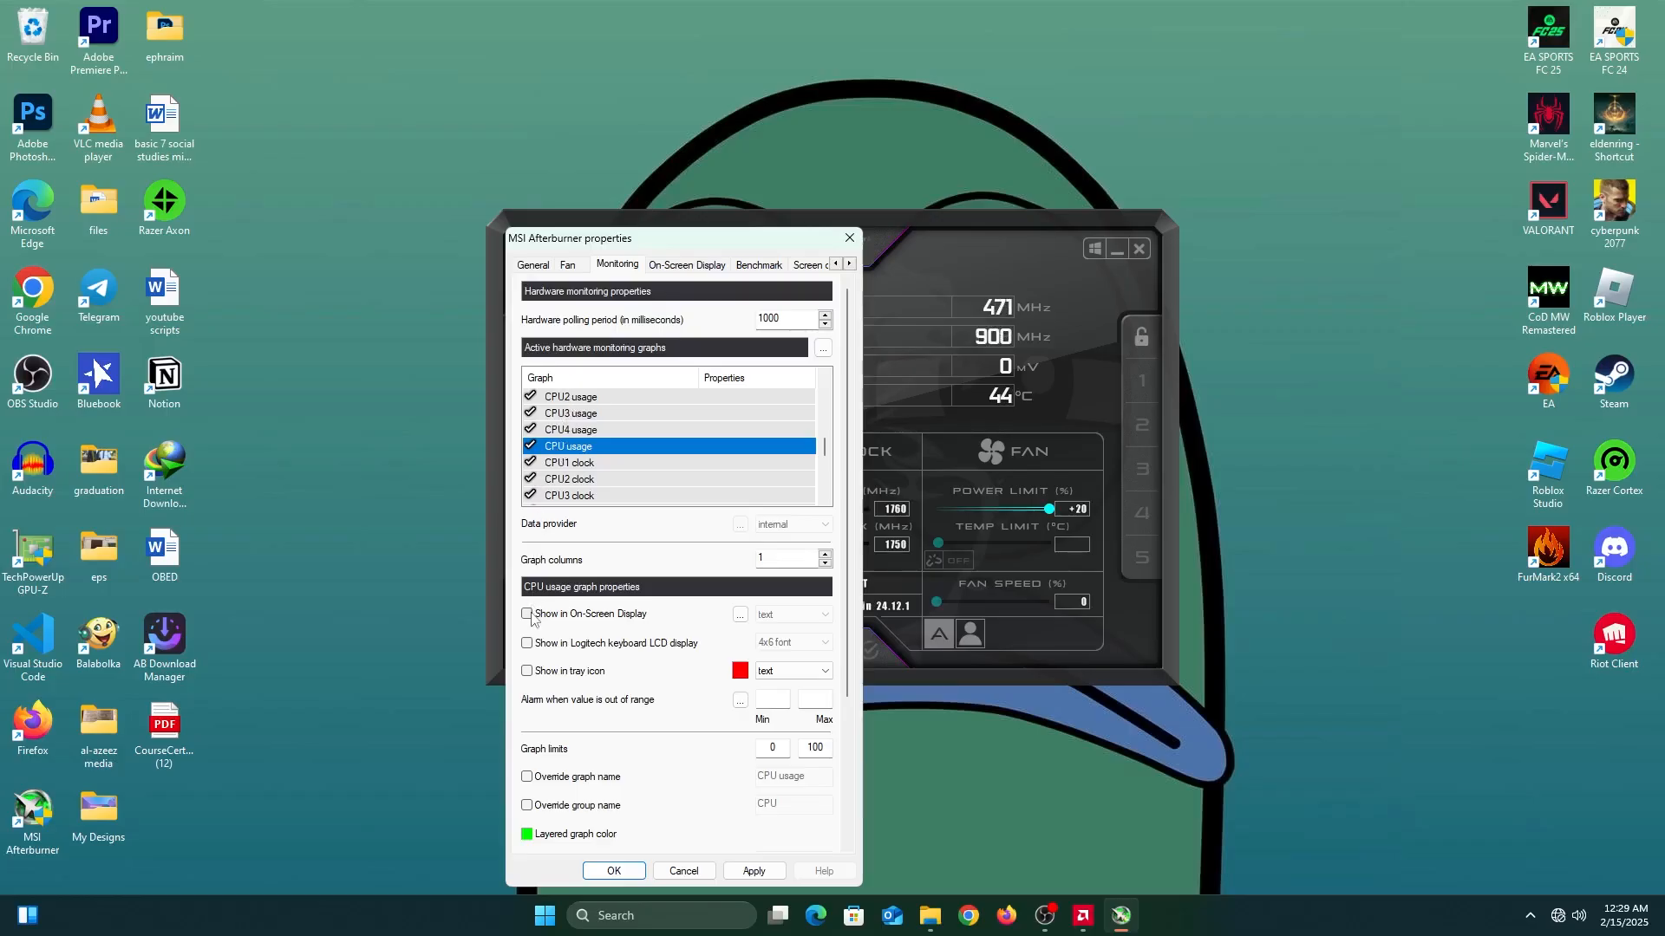
pyautogui.click(526, 614)
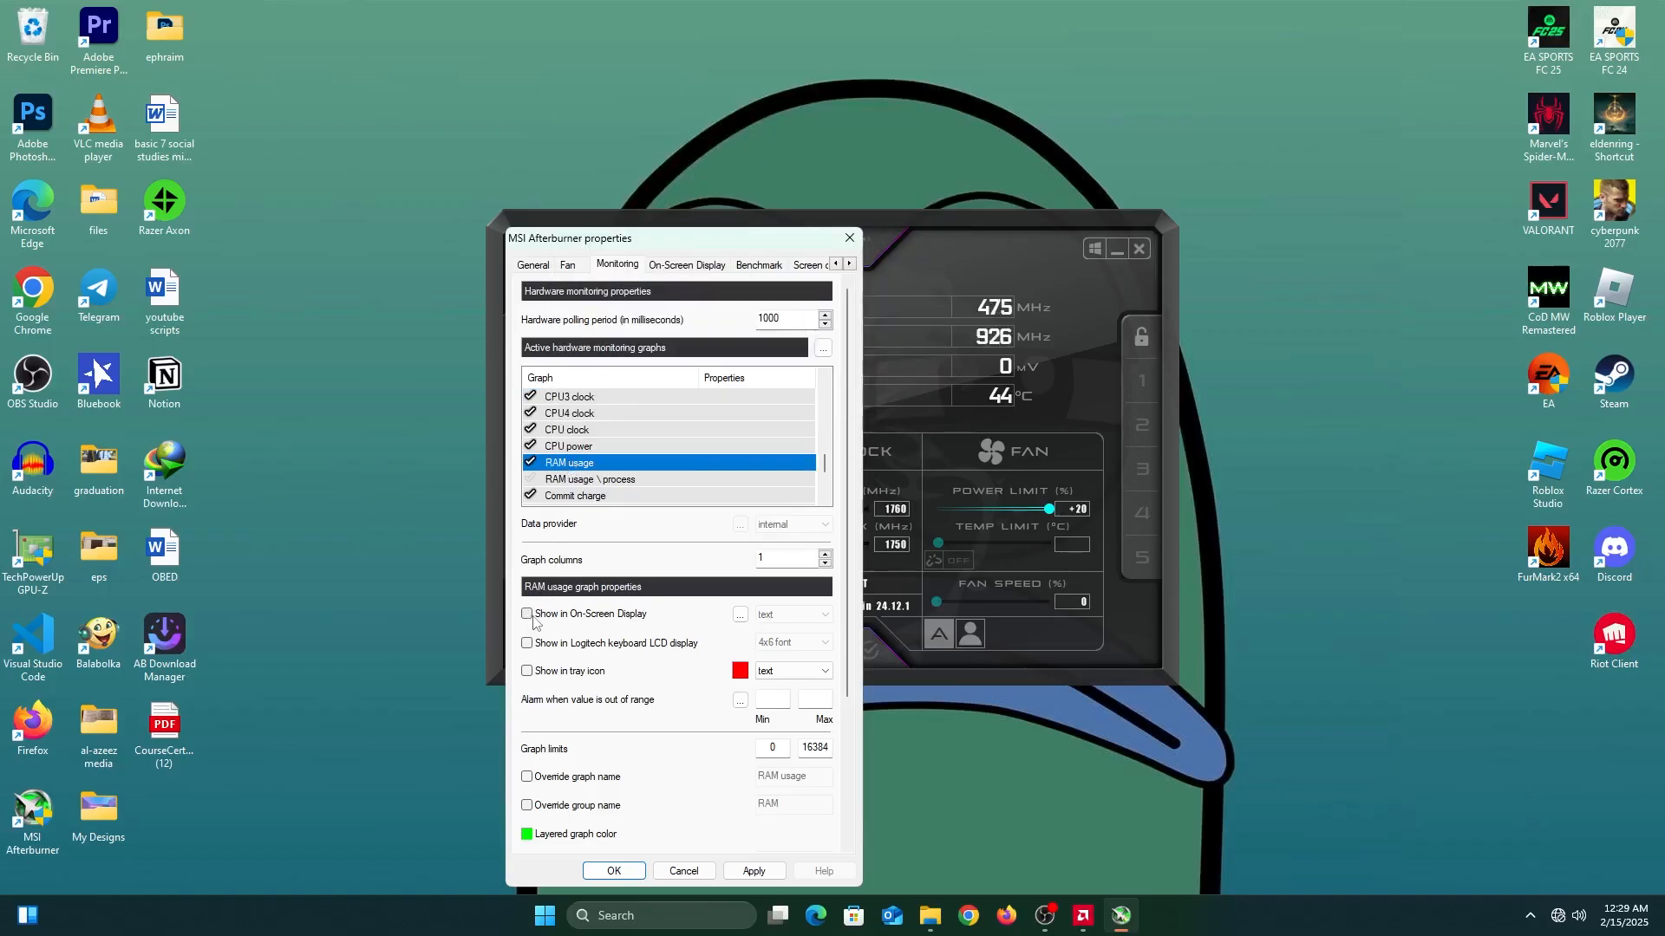
# Flag RAM usage, Framerate and Frametime graphs to show in the on-screen display
pyautogui.click(528, 614)
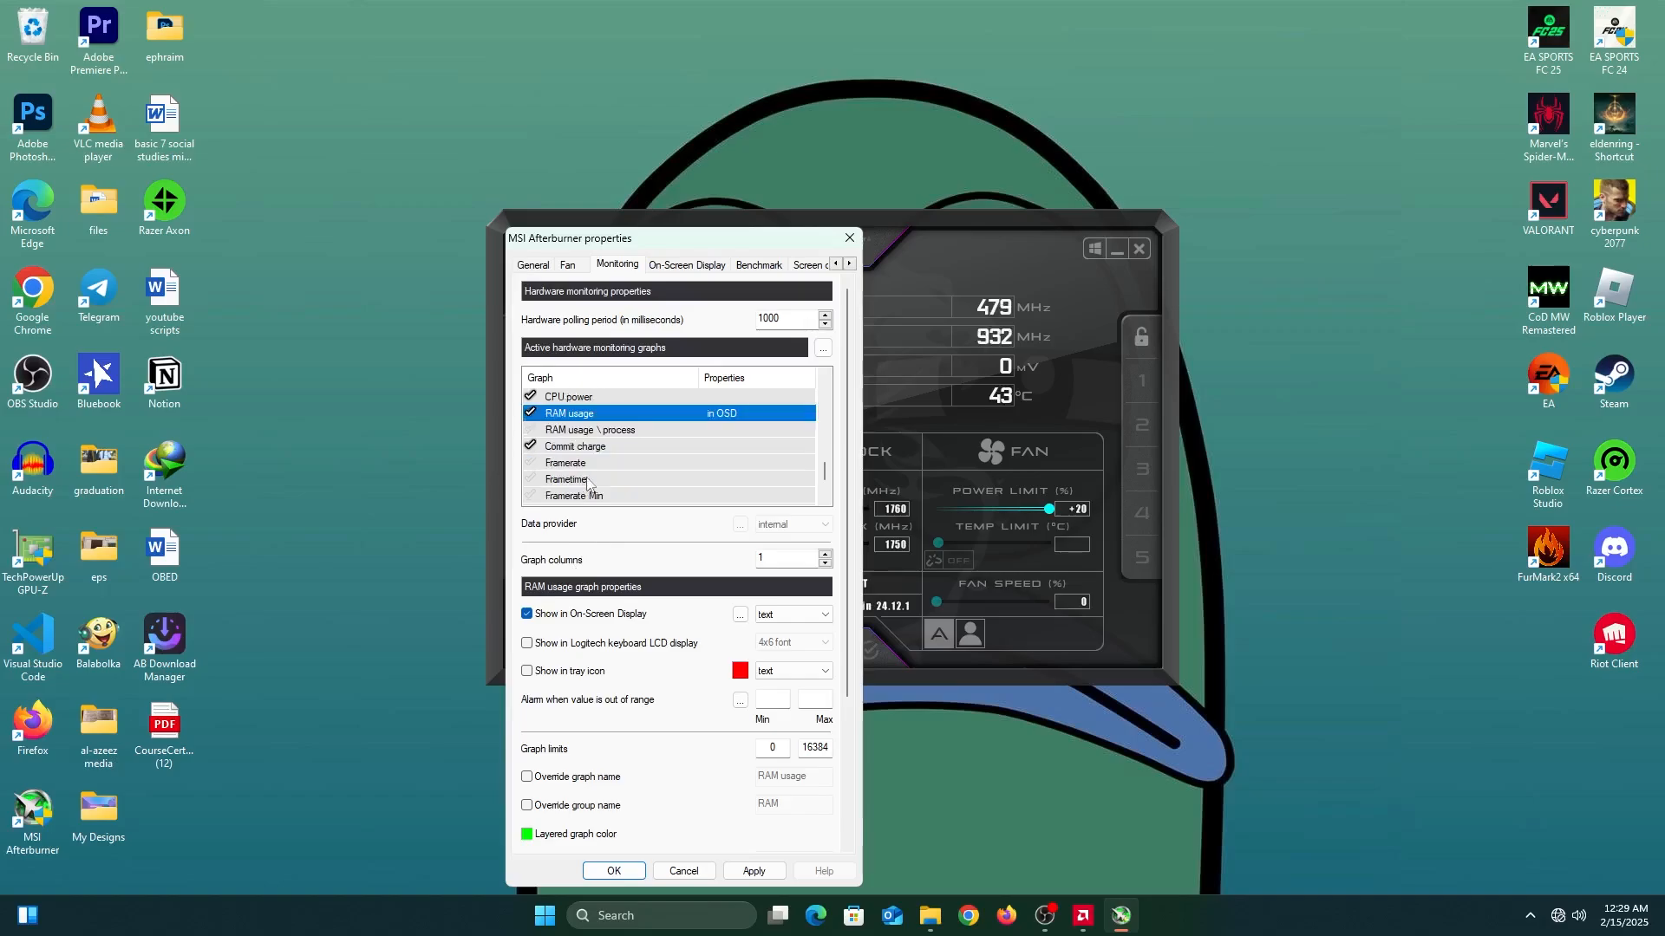
pyautogui.click(564, 462)
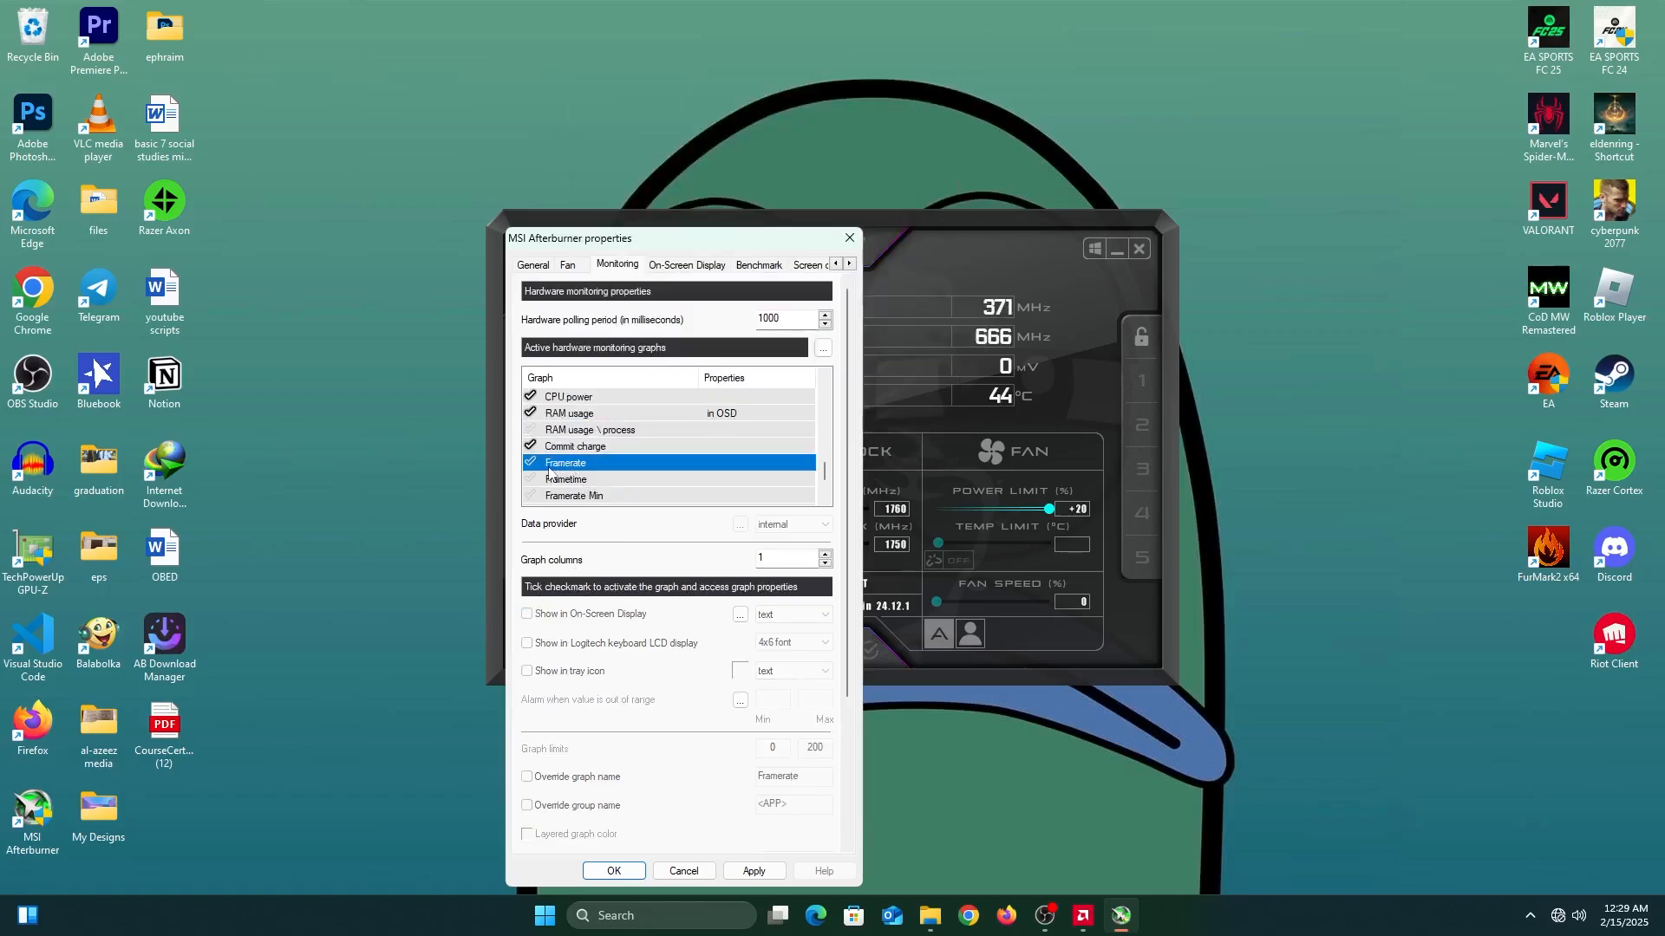
pyautogui.click(529, 463)
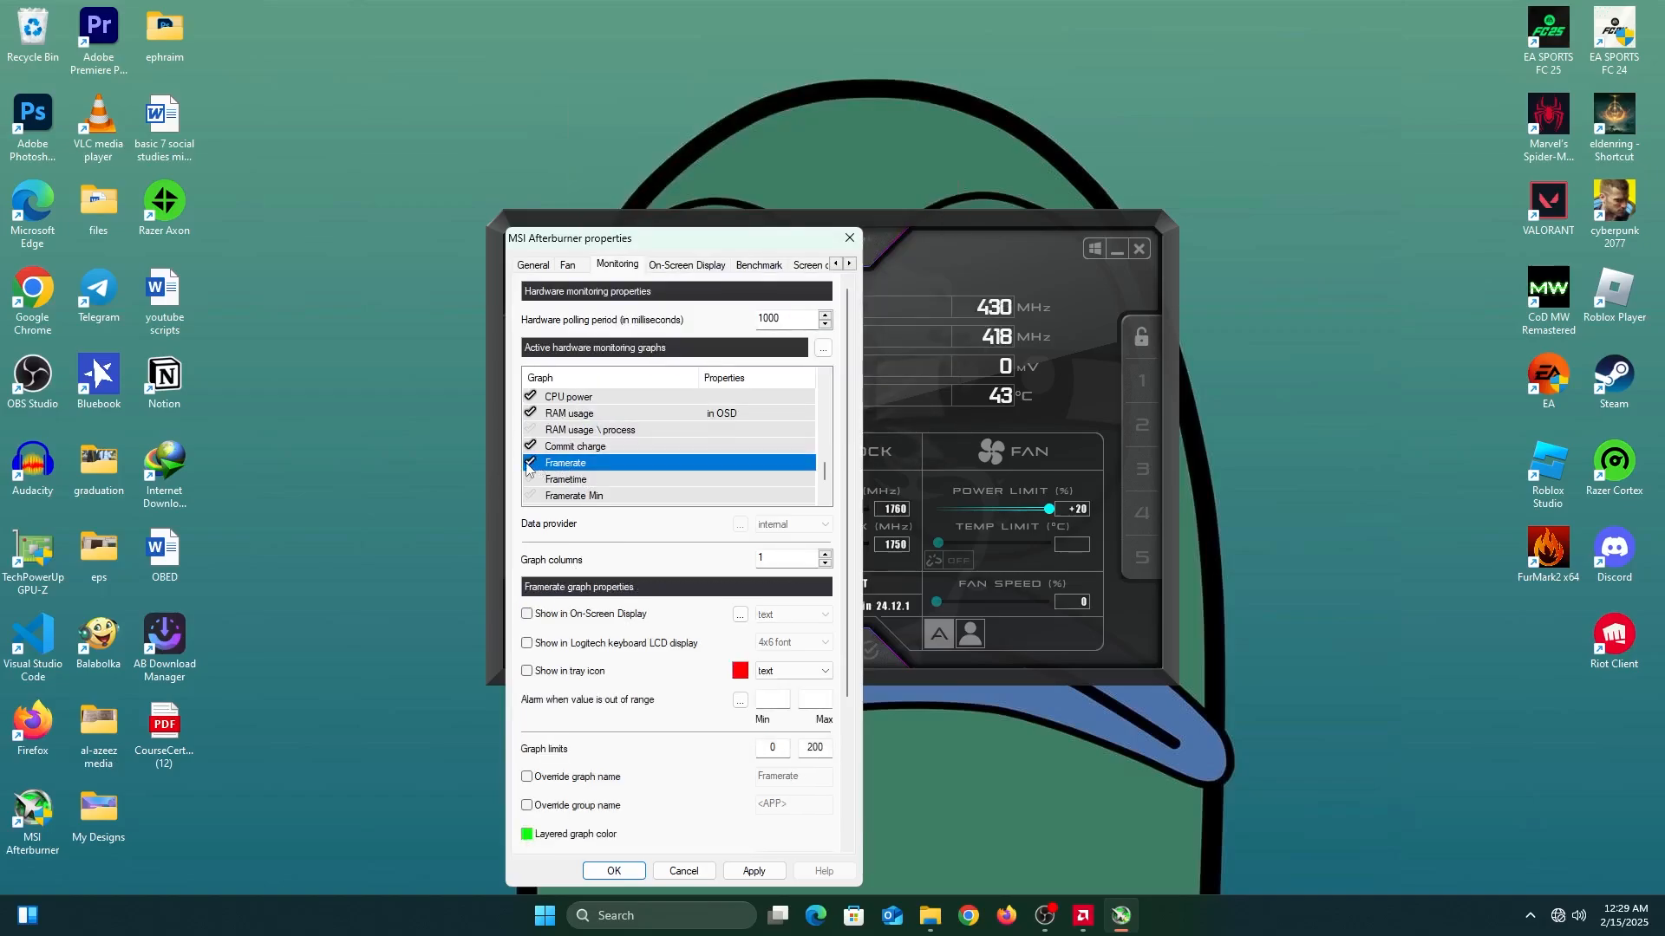
pyautogui.click(526, 613)
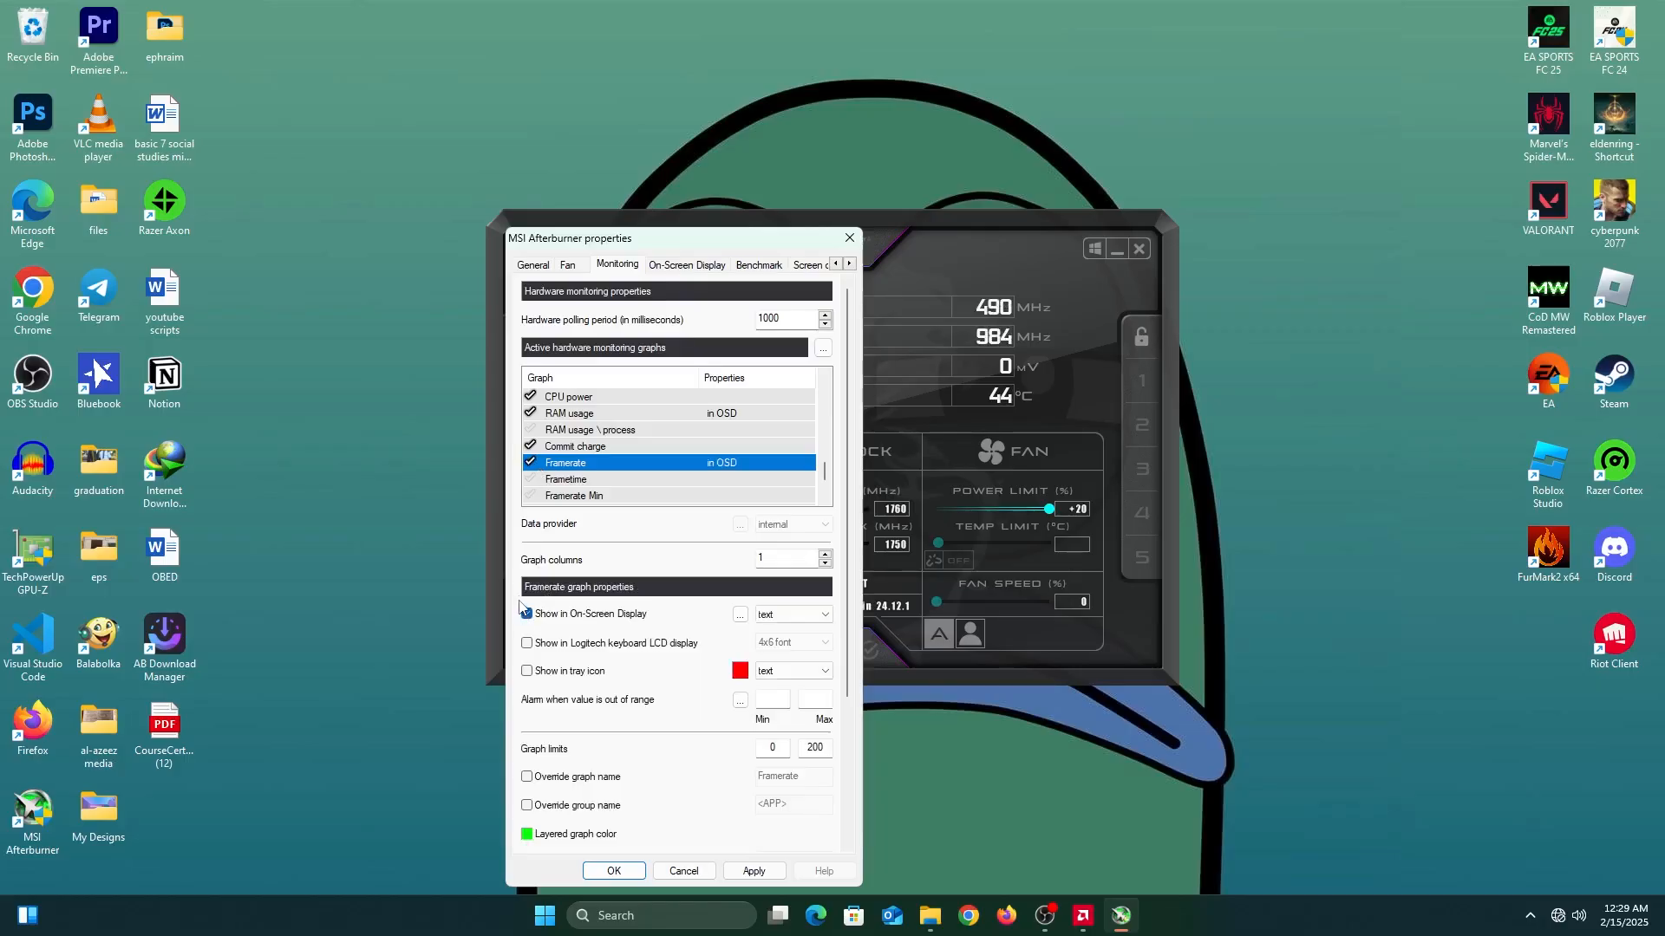
pyautogui.scroll(-3)
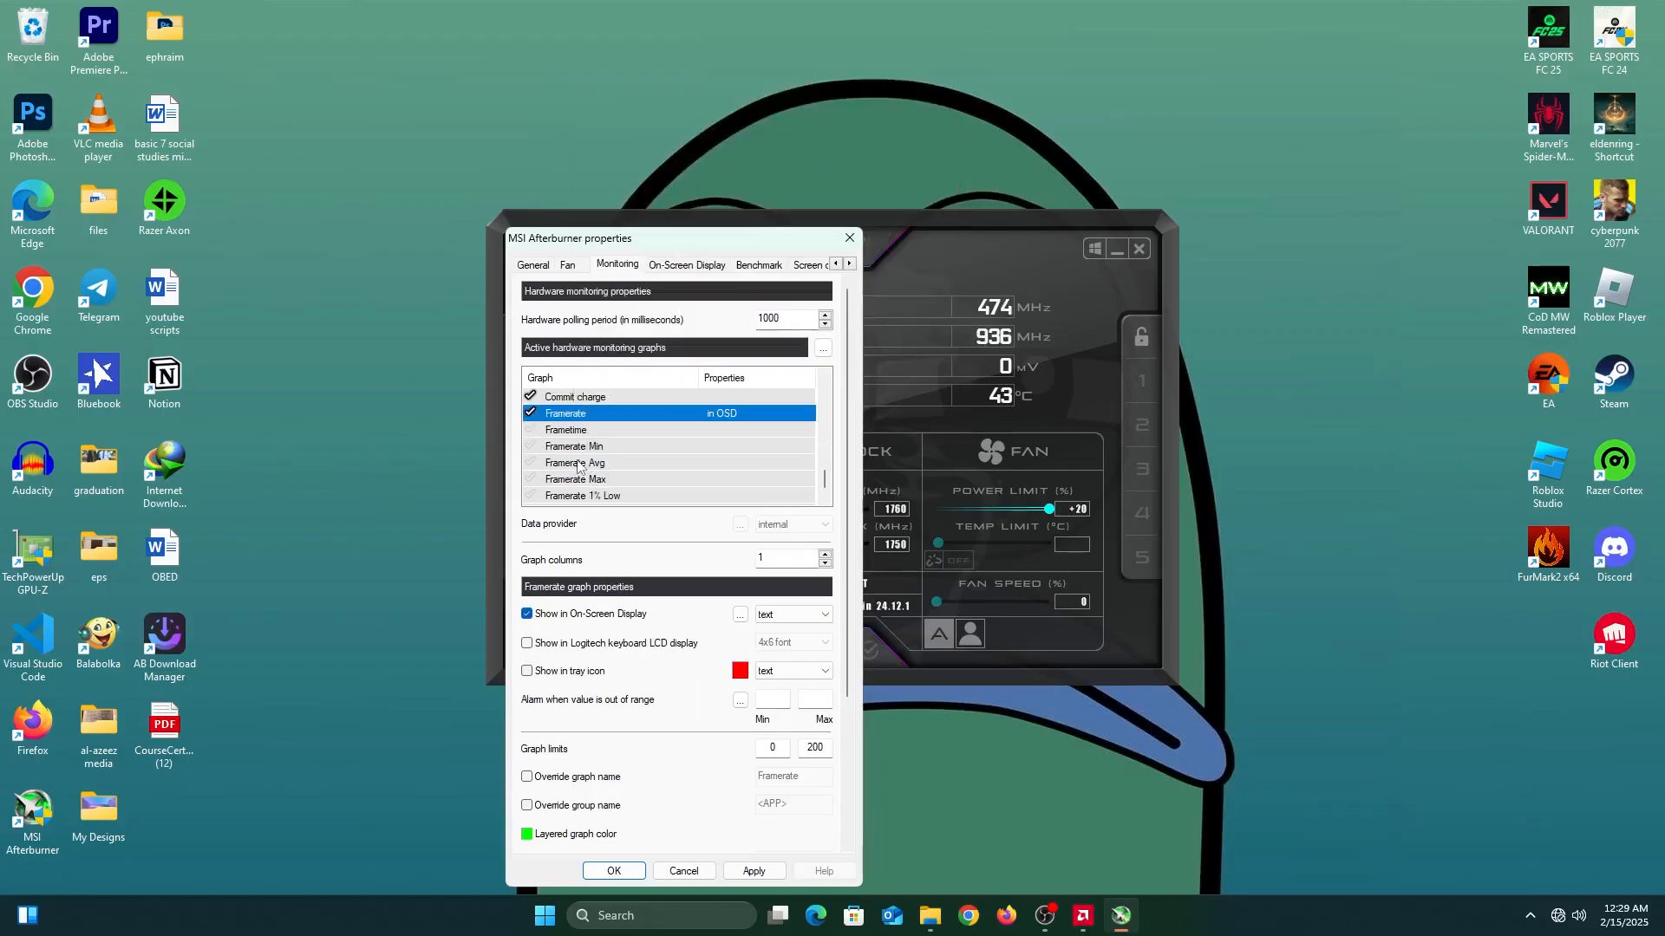
pyautogui.click(529, 429)
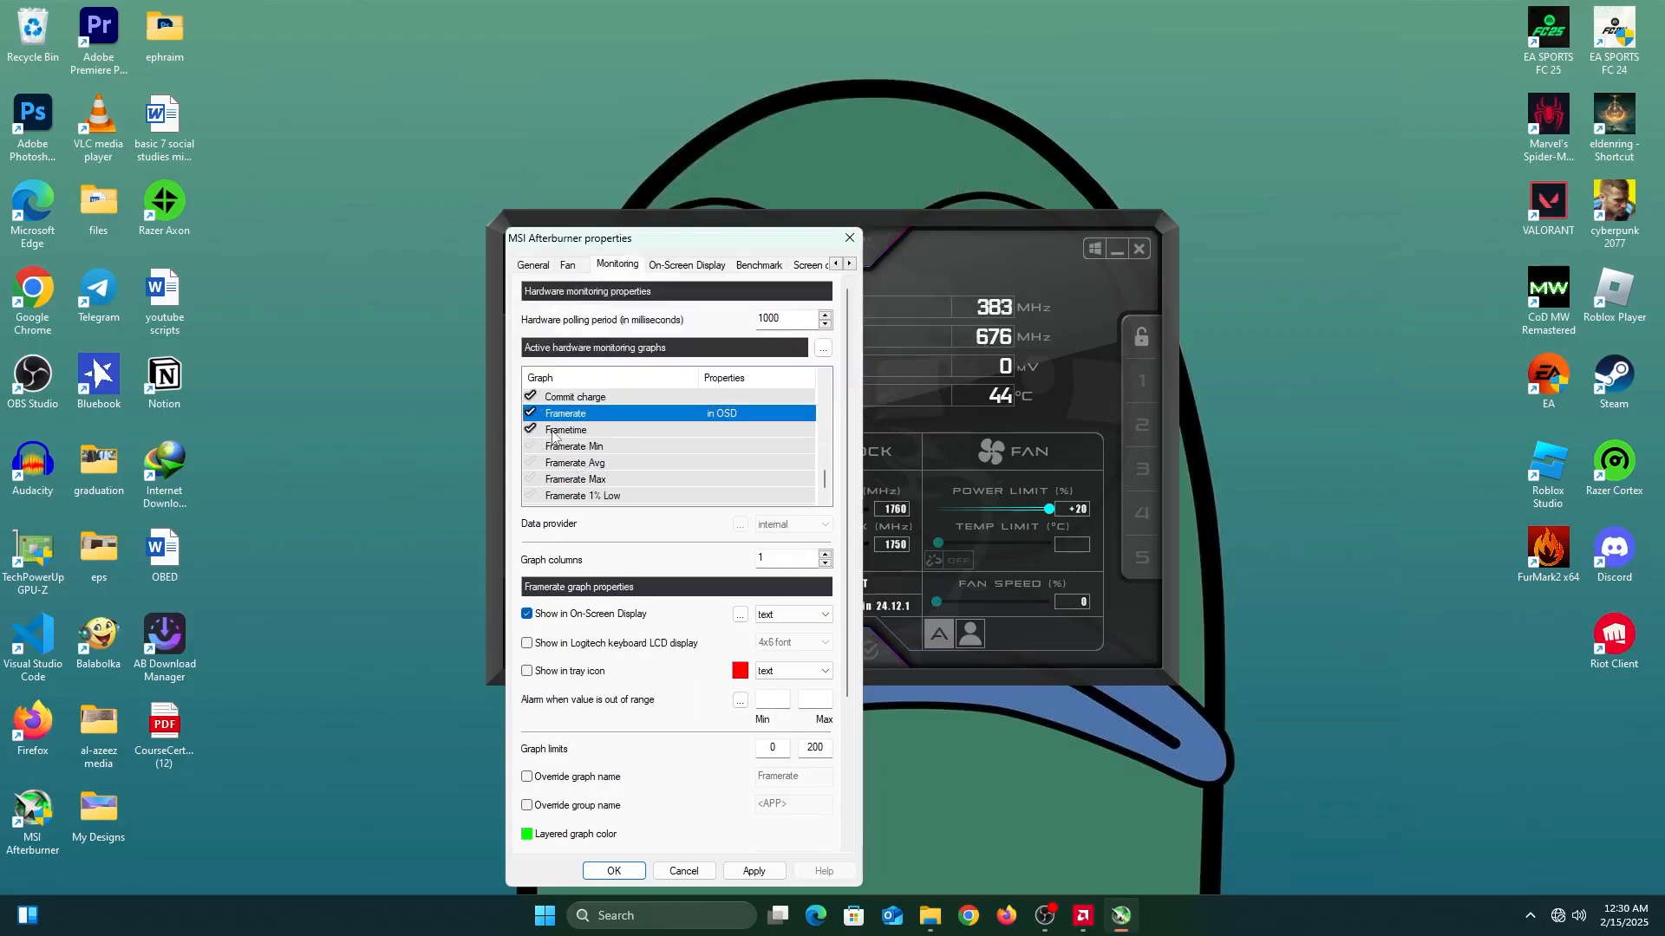
pyautogui.click(566, 430)
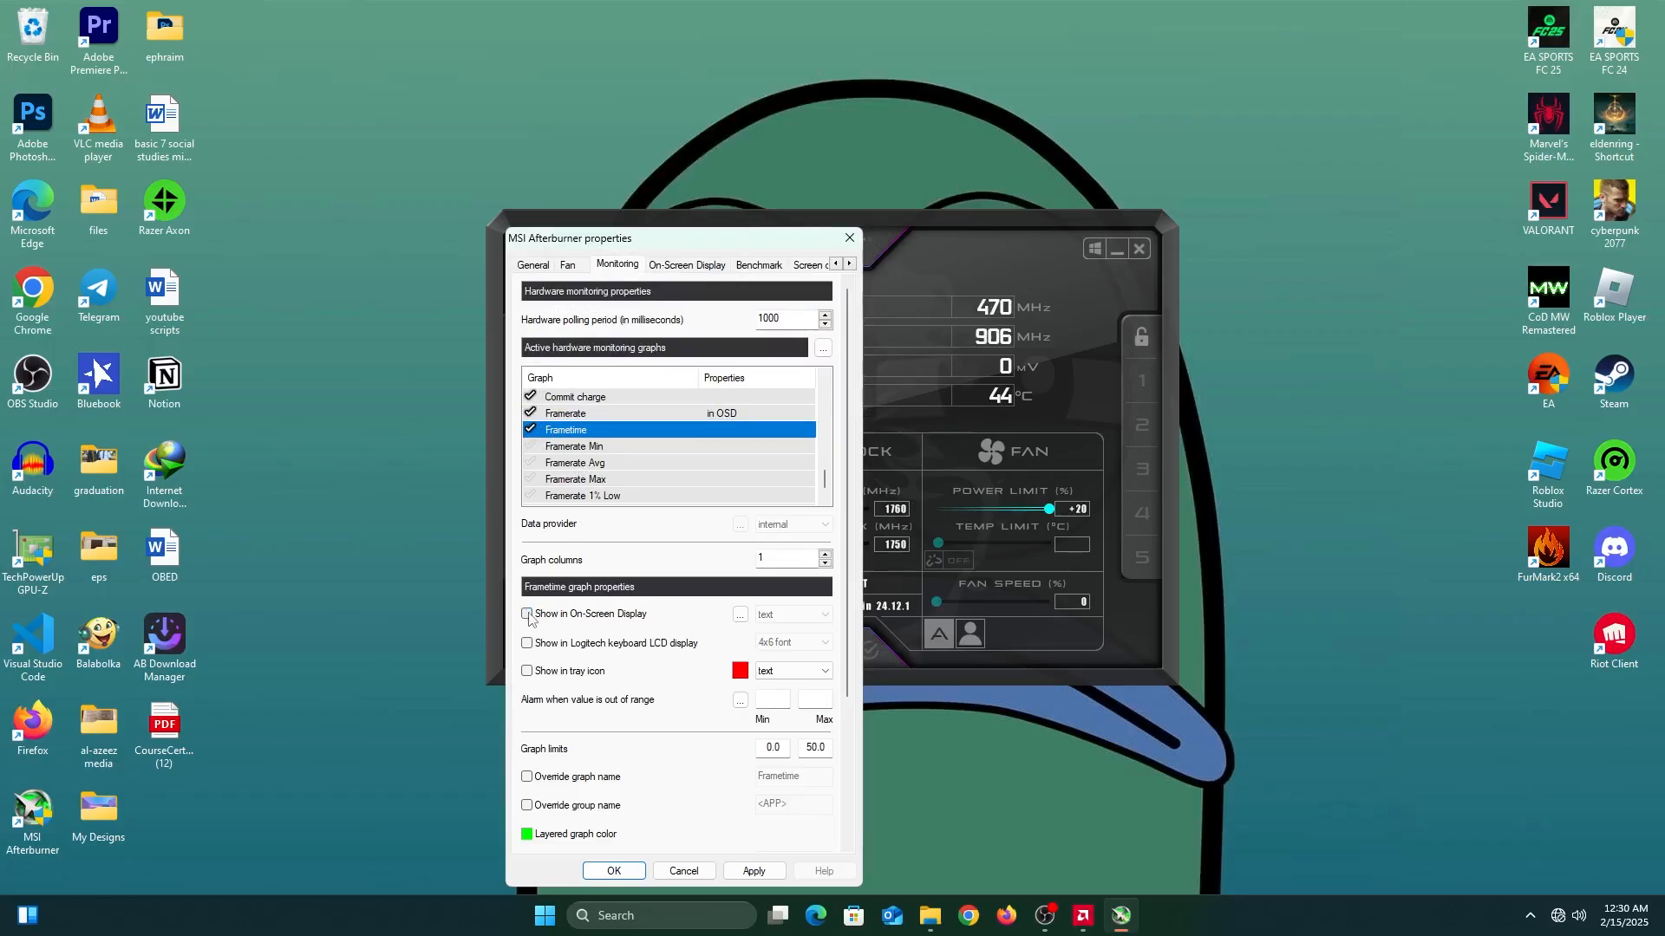
pyautogui.click(527, 614)
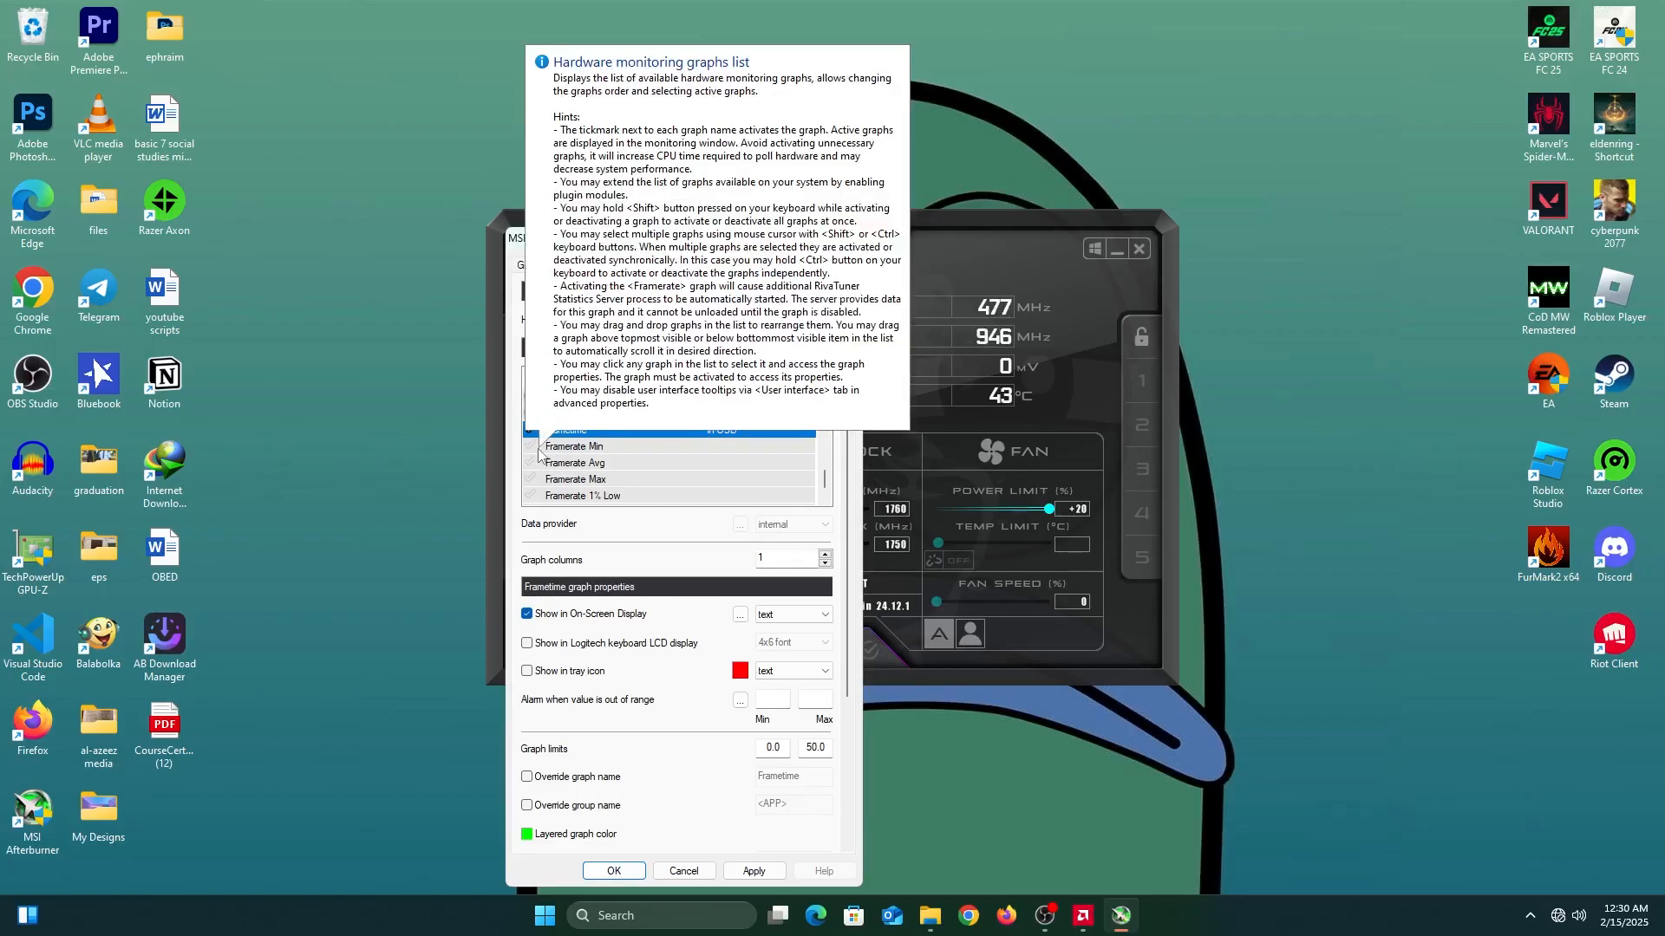
# Activate the Framerate Min and Avg graphs and flag Framerate 1% Low for the OSD
pyautogui.click(573, 445)
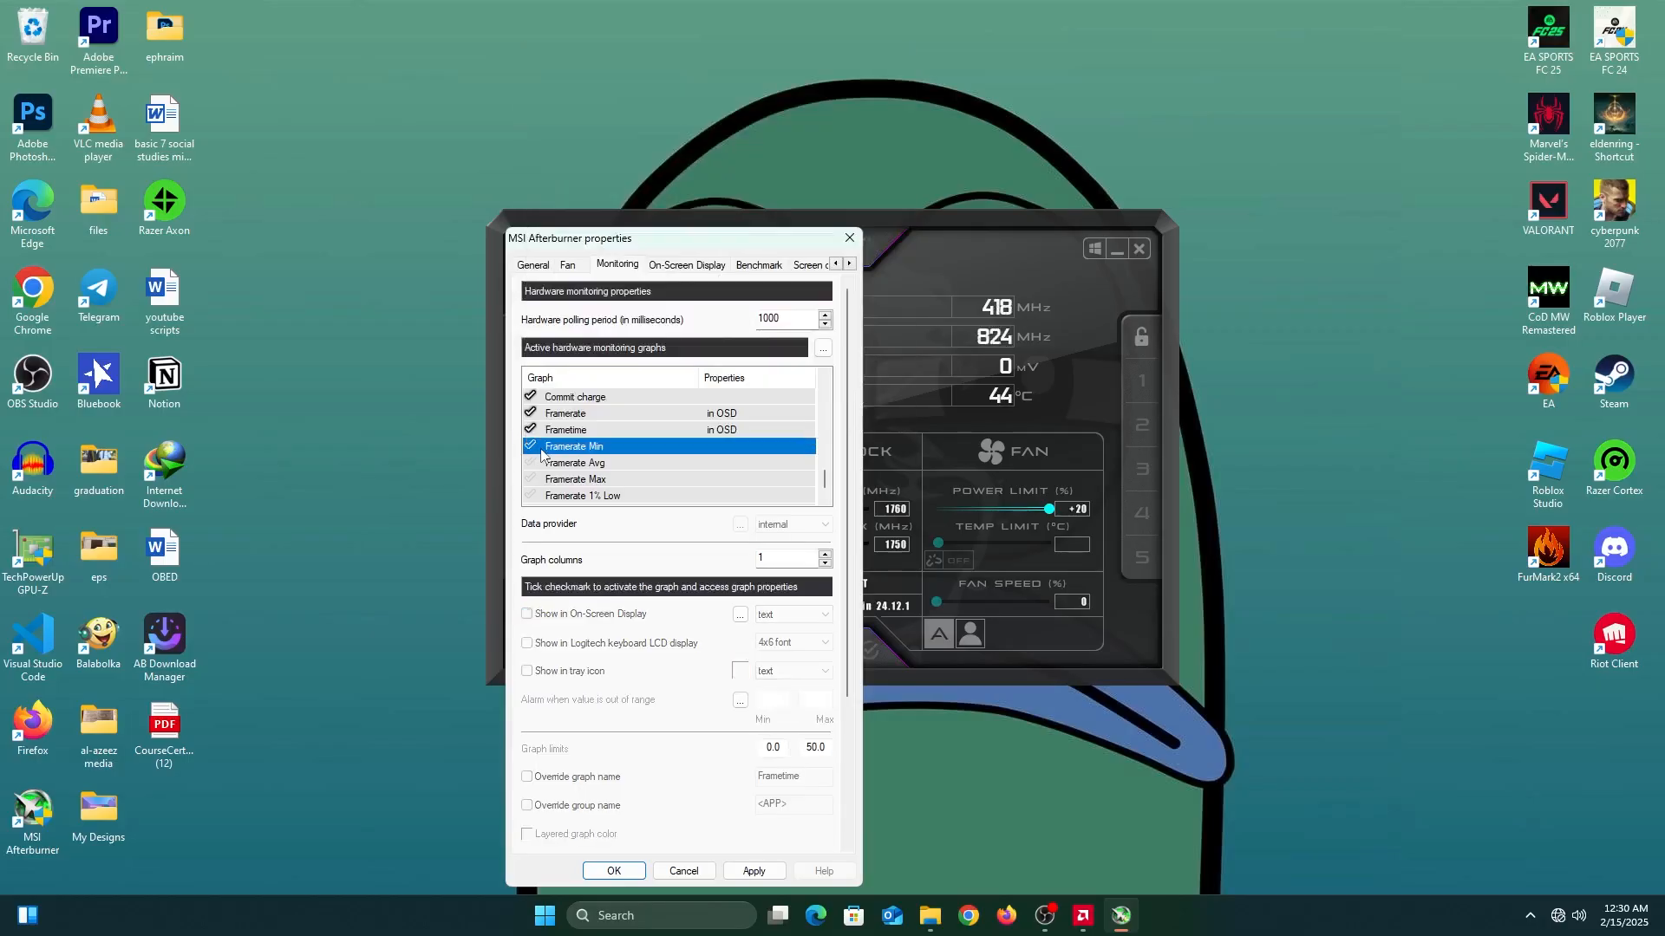
pyautogui.click(574, 445)
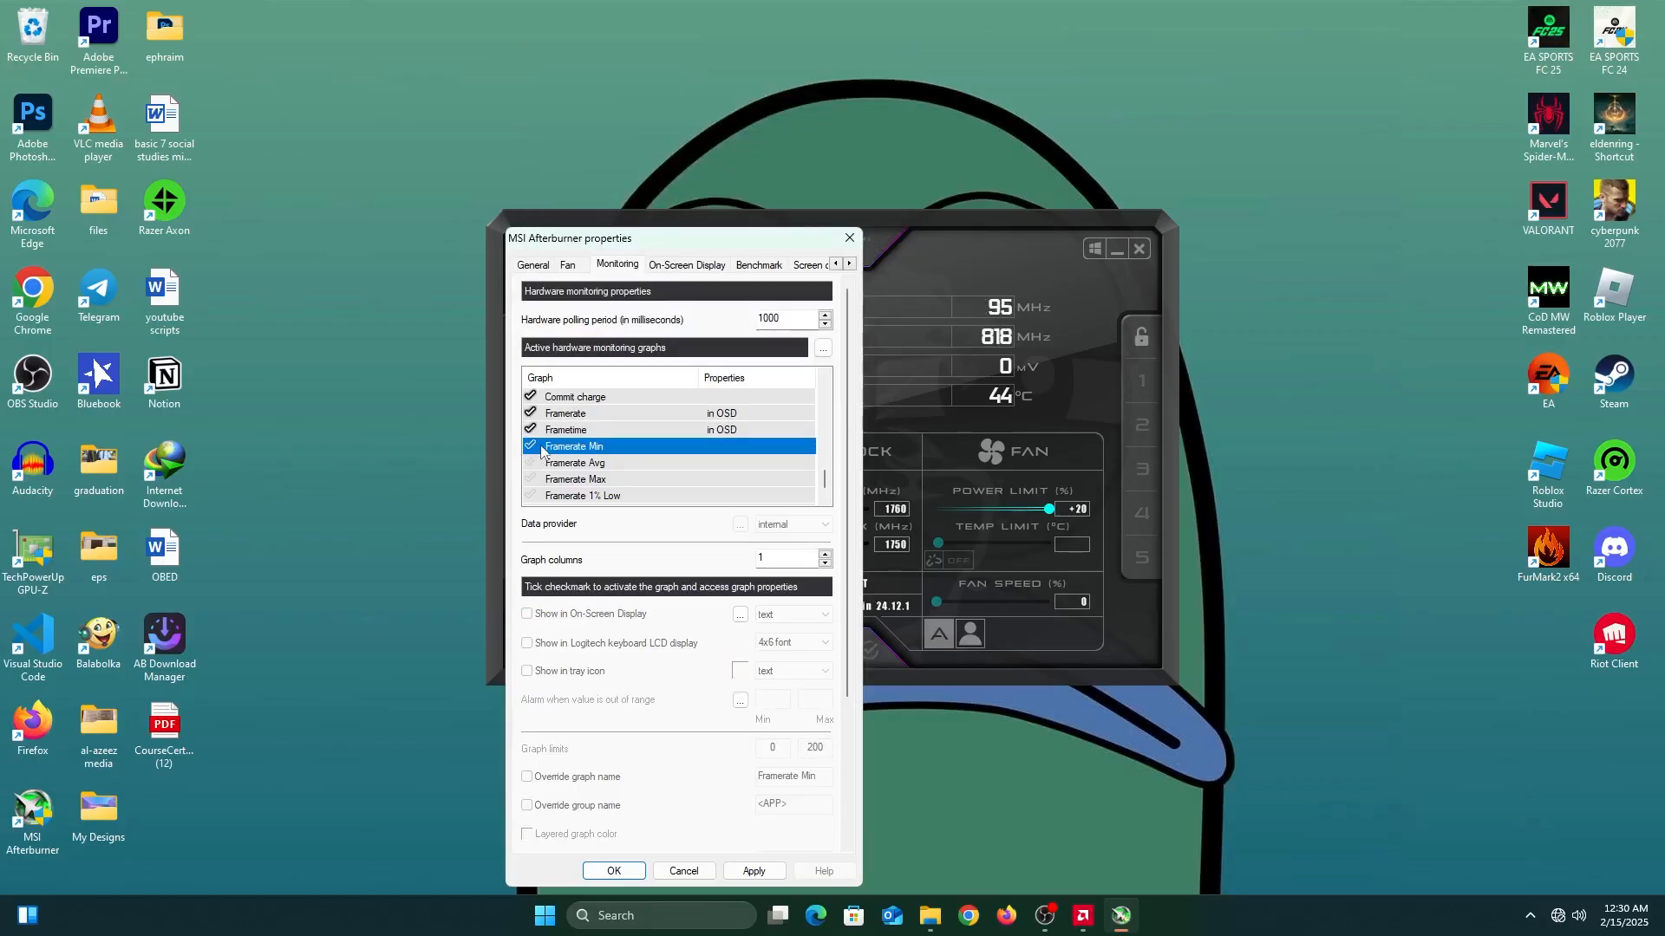
pyautogui.click(530, 446)
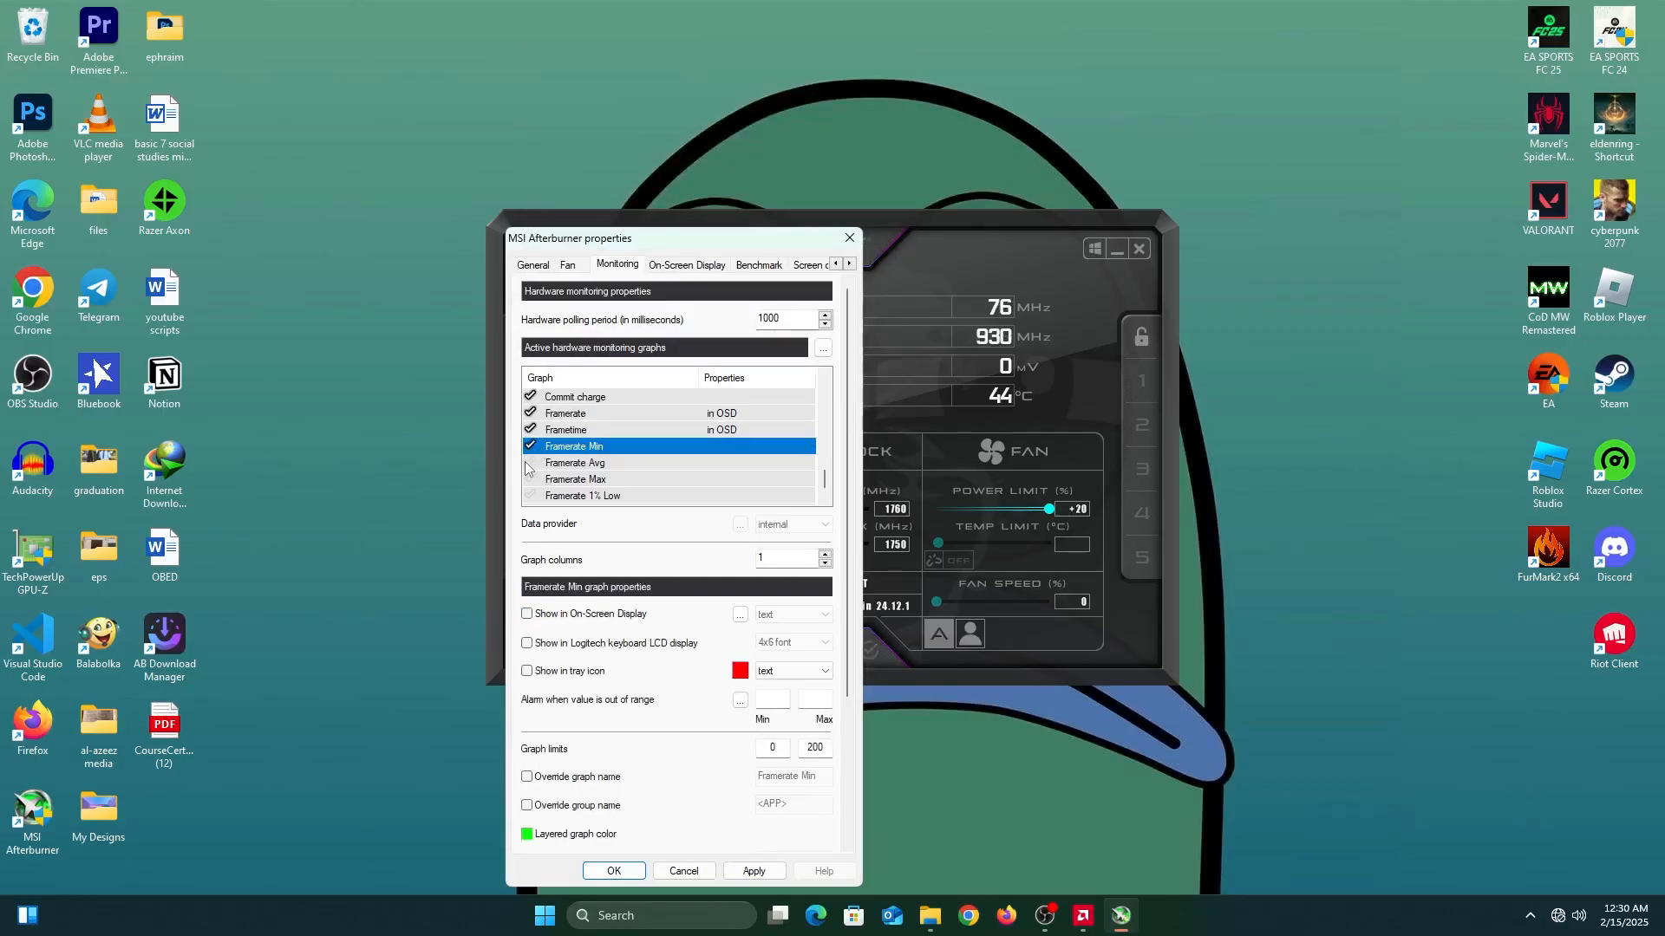
pyautogui.click(530, 462)
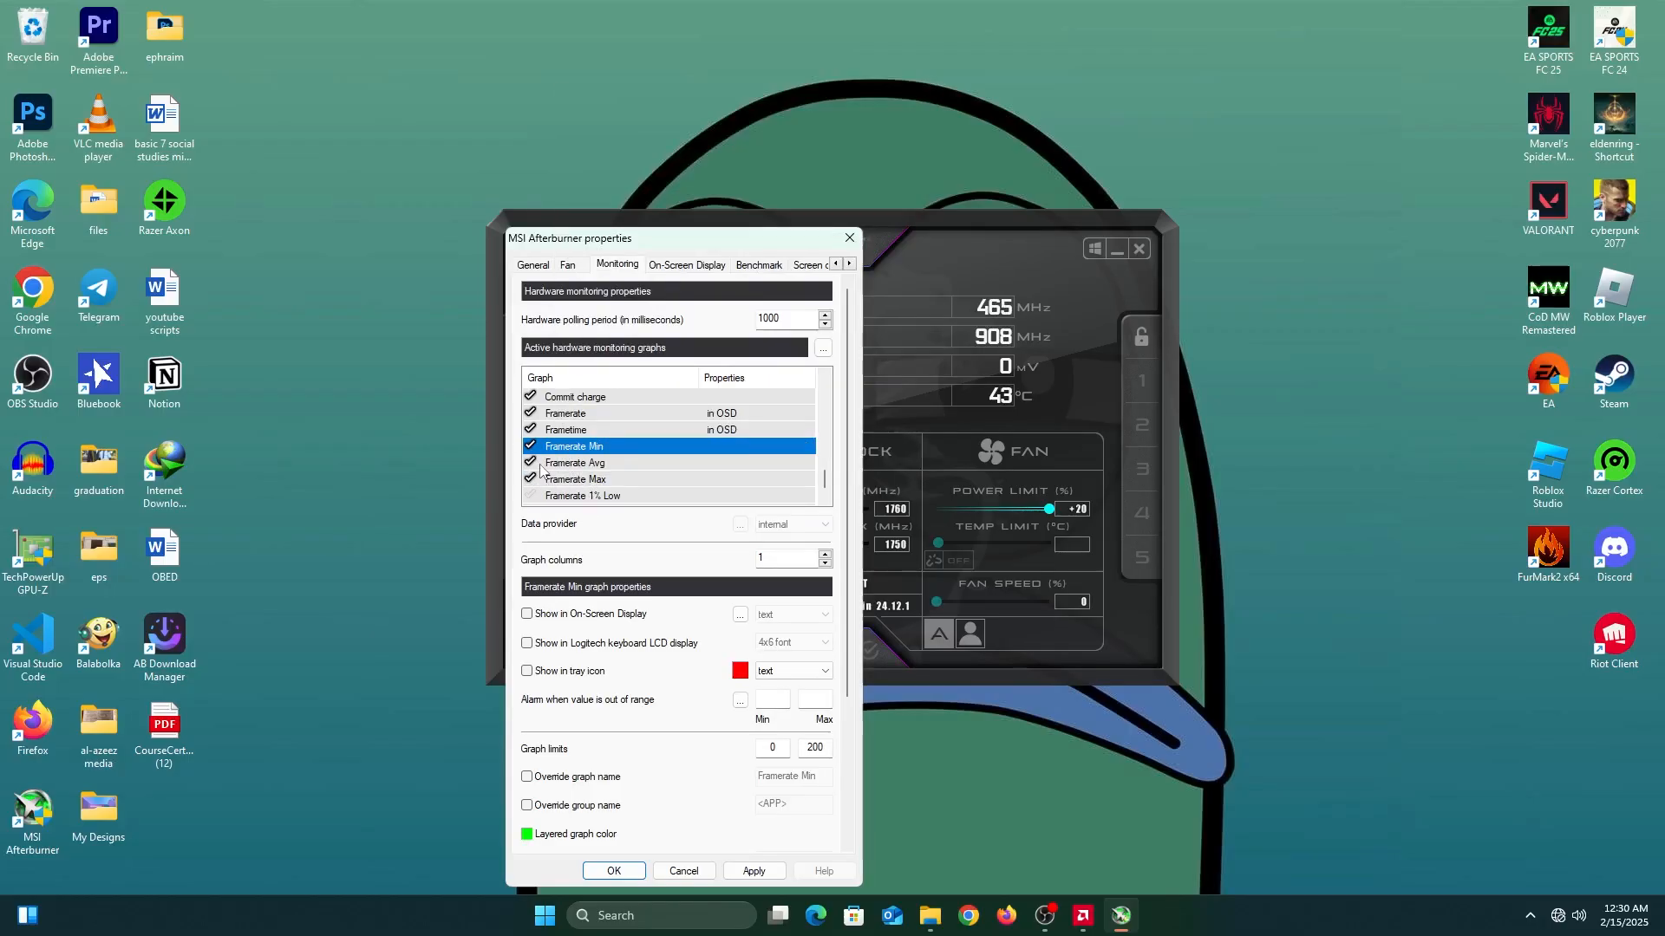
pyautogui.click(753, 871)
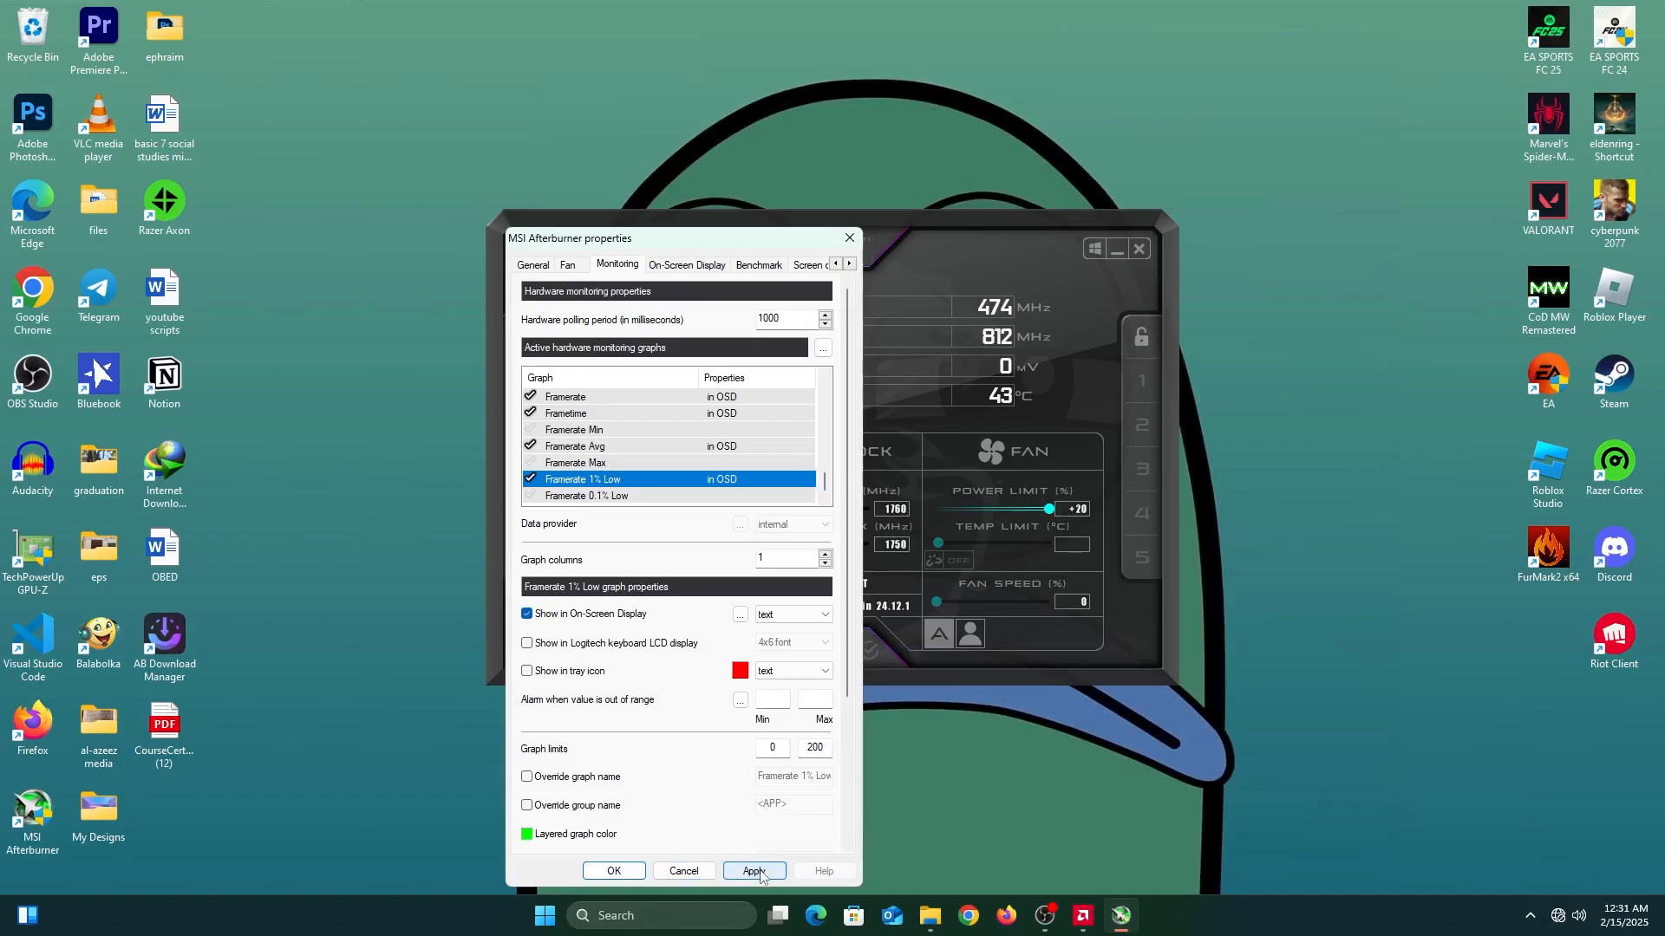
# Apply the monitoring changes and close the Afterburner properties with OK
pyautogui.click(754, 870)
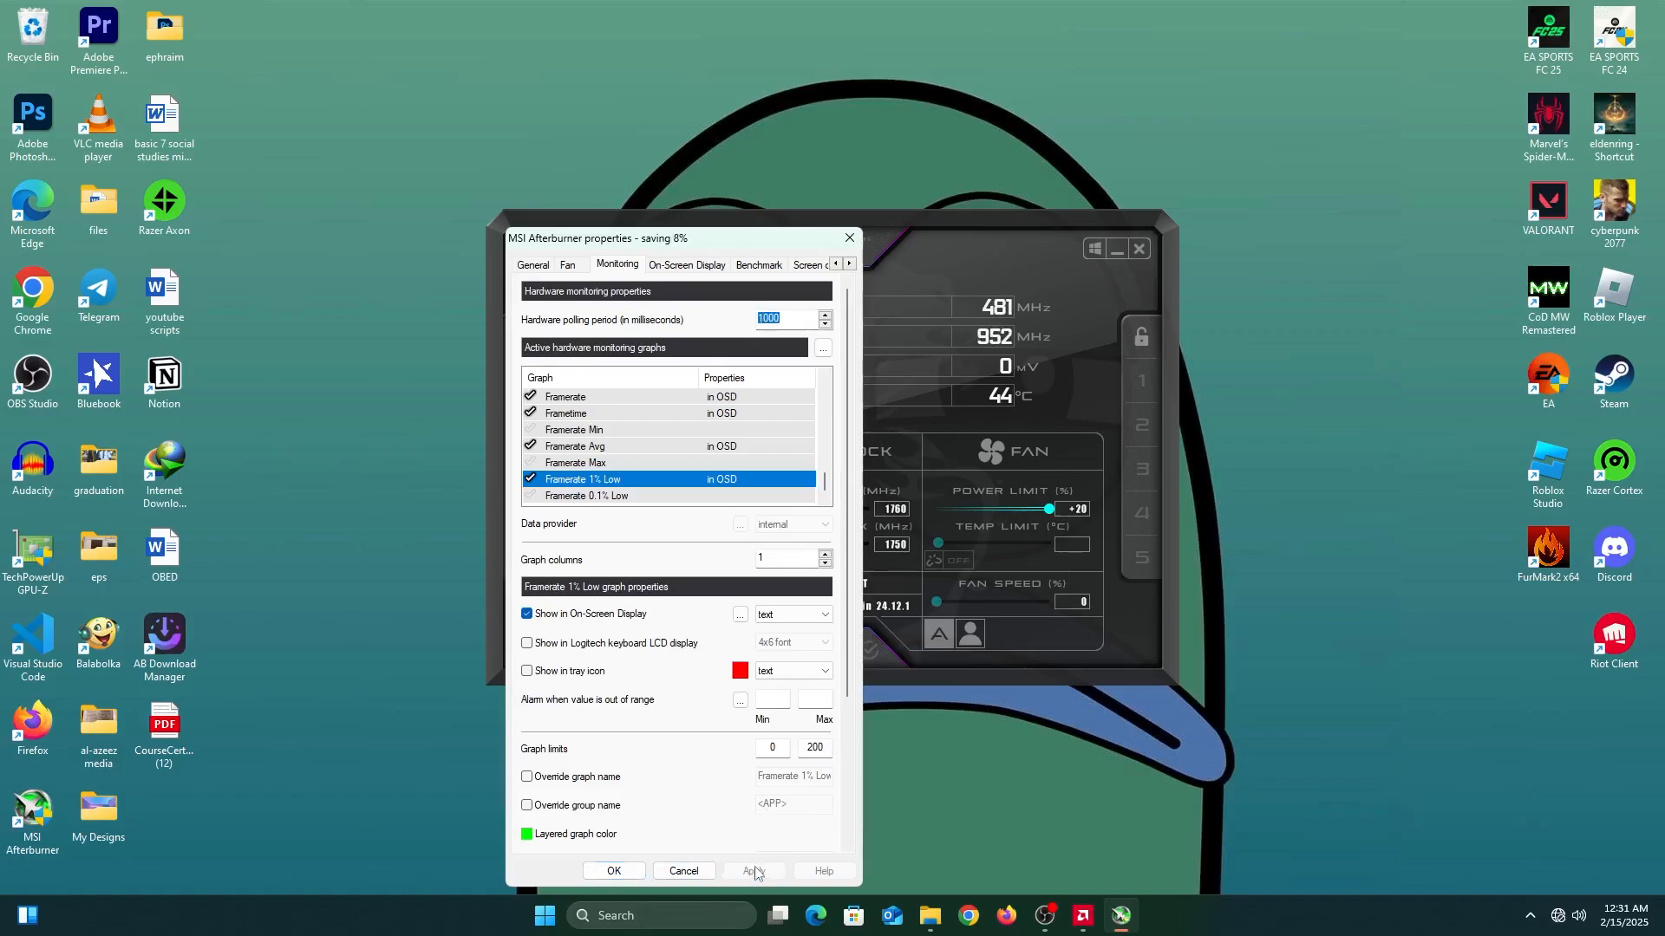
pyautogui.click(754, 870)
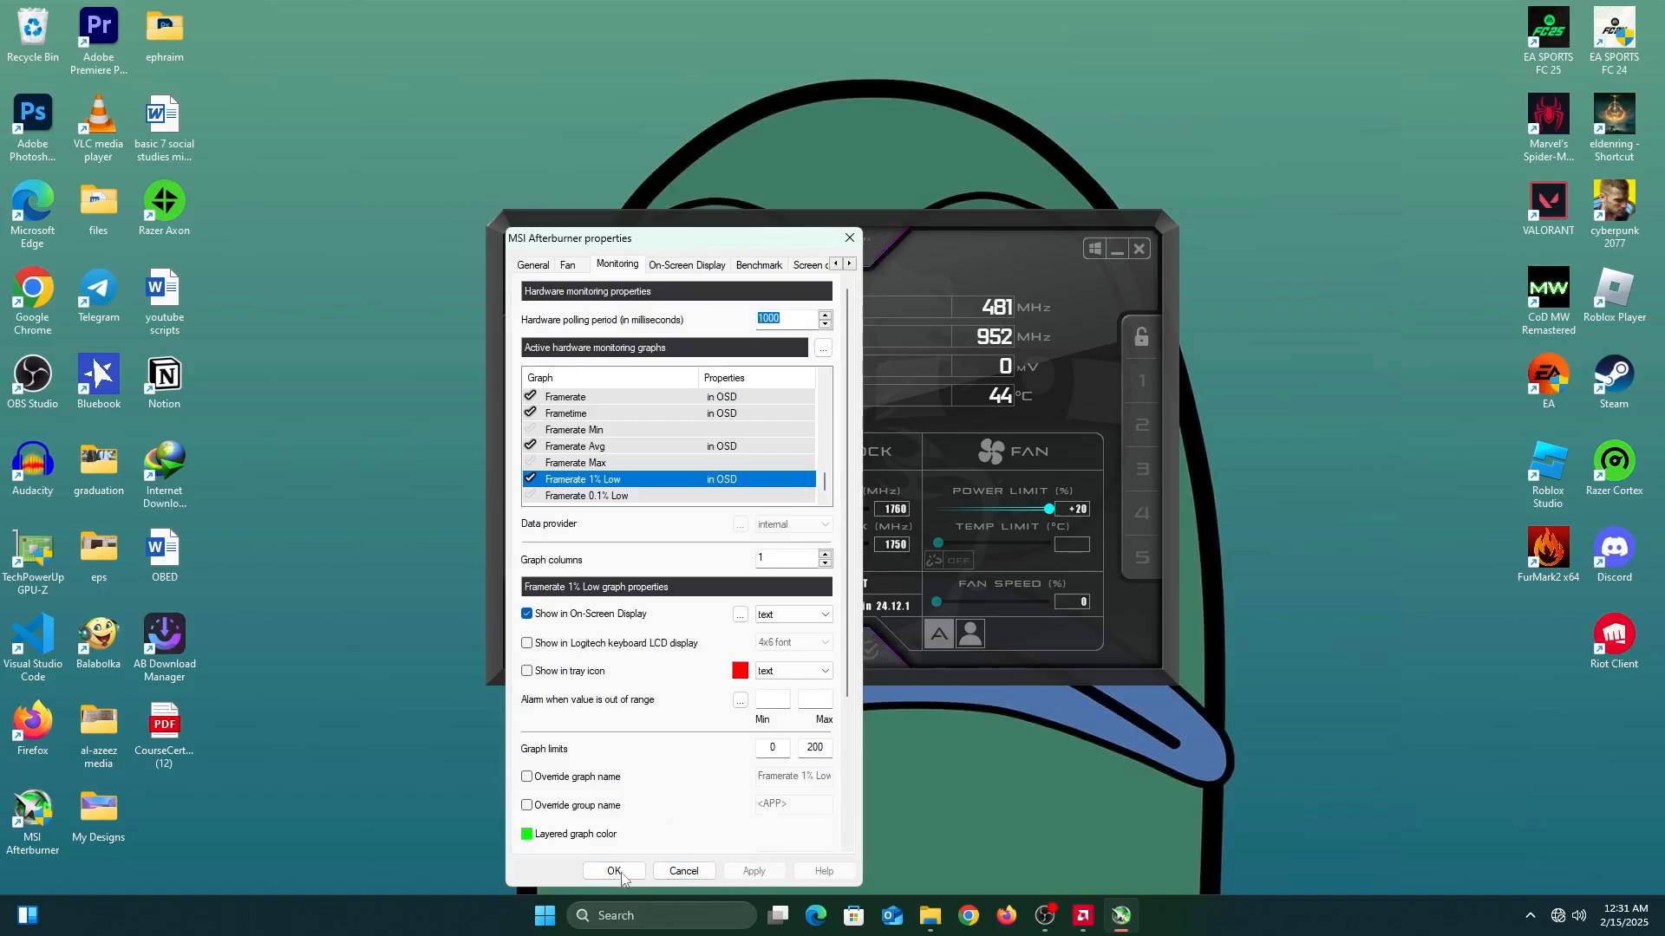
pyautogui.click(613, 870)
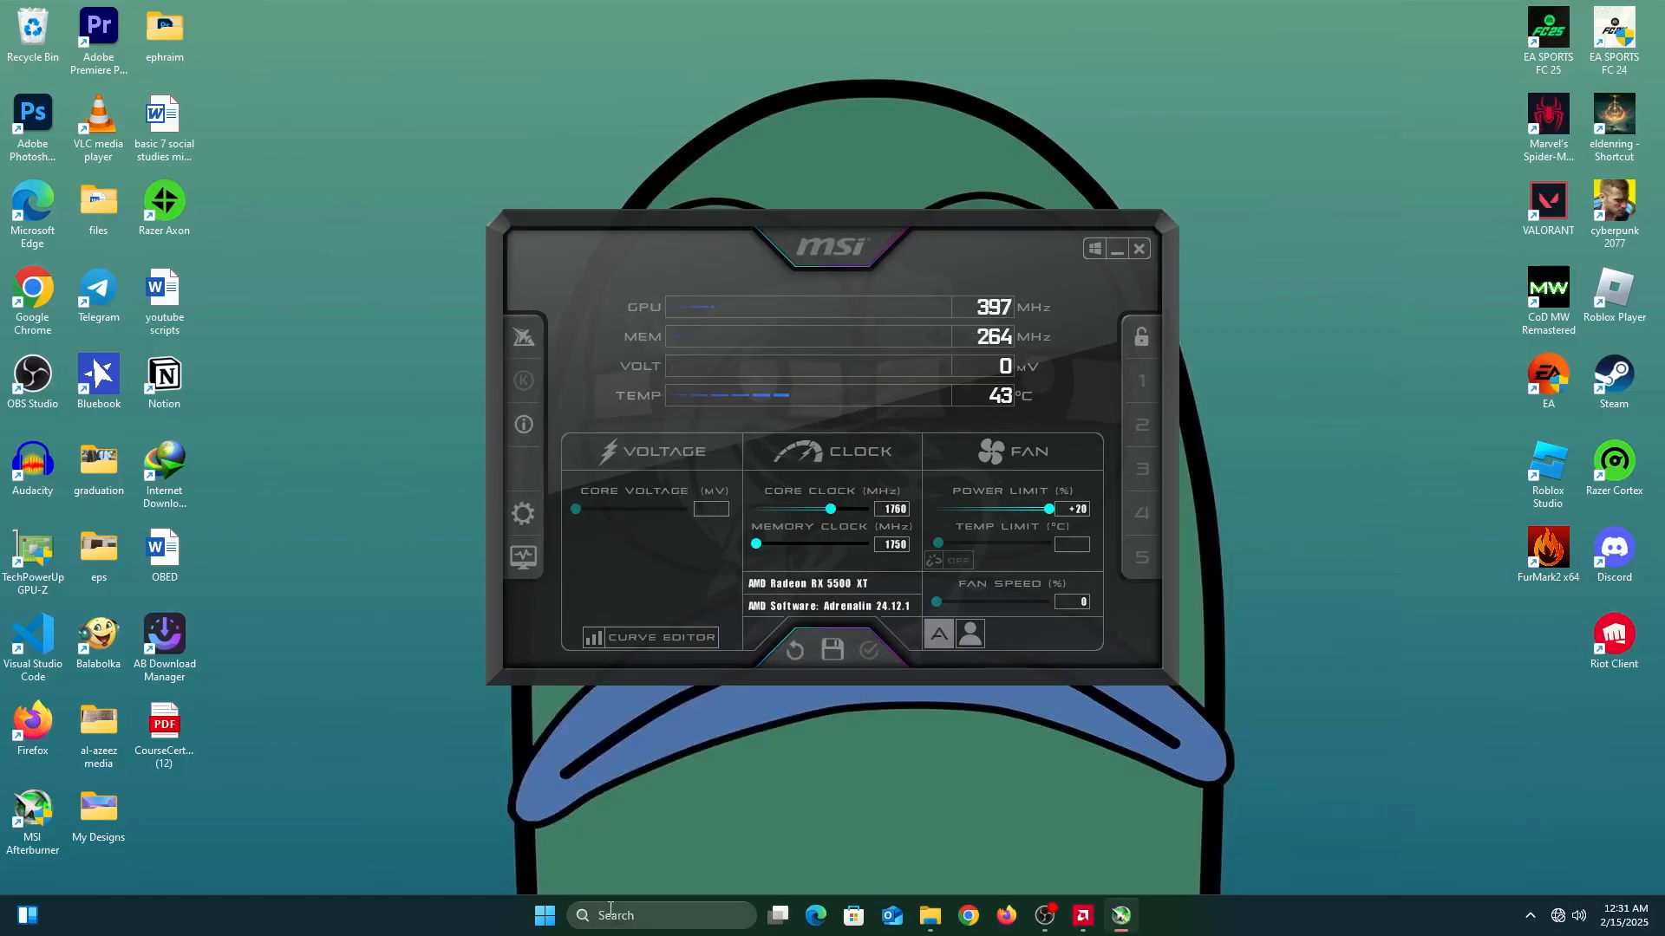
# Launch RivaTuner Statistics Server from the taskbar to show its main window
pyautogui.click(545, 914)
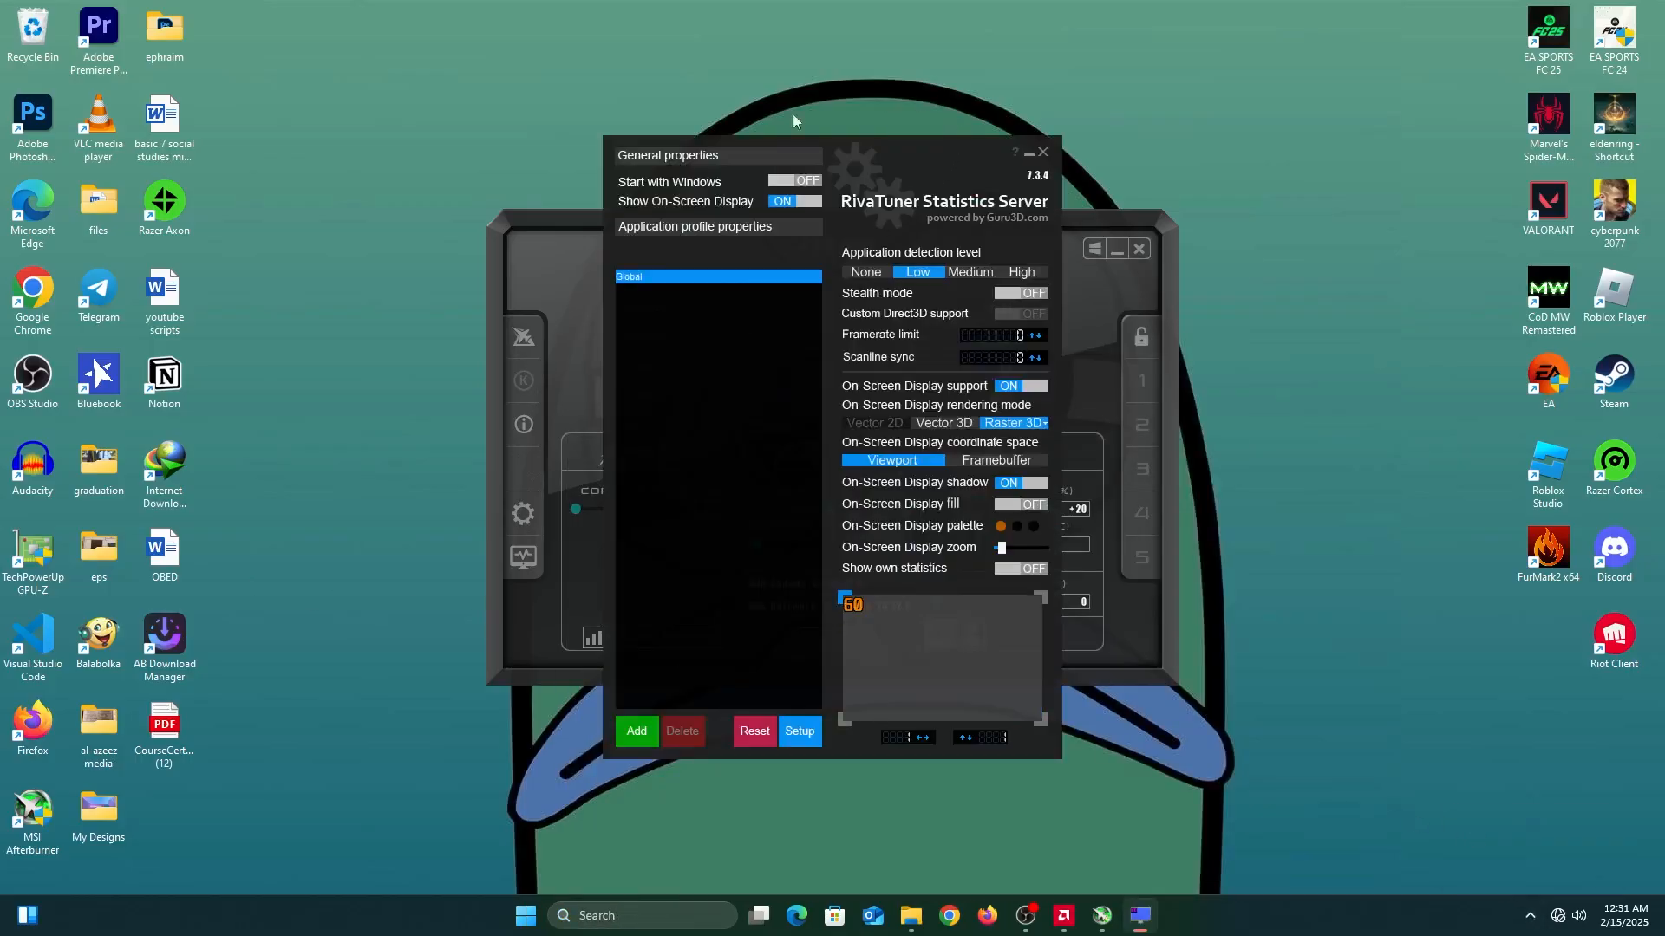
pyautogui.moveTo(717, 255)
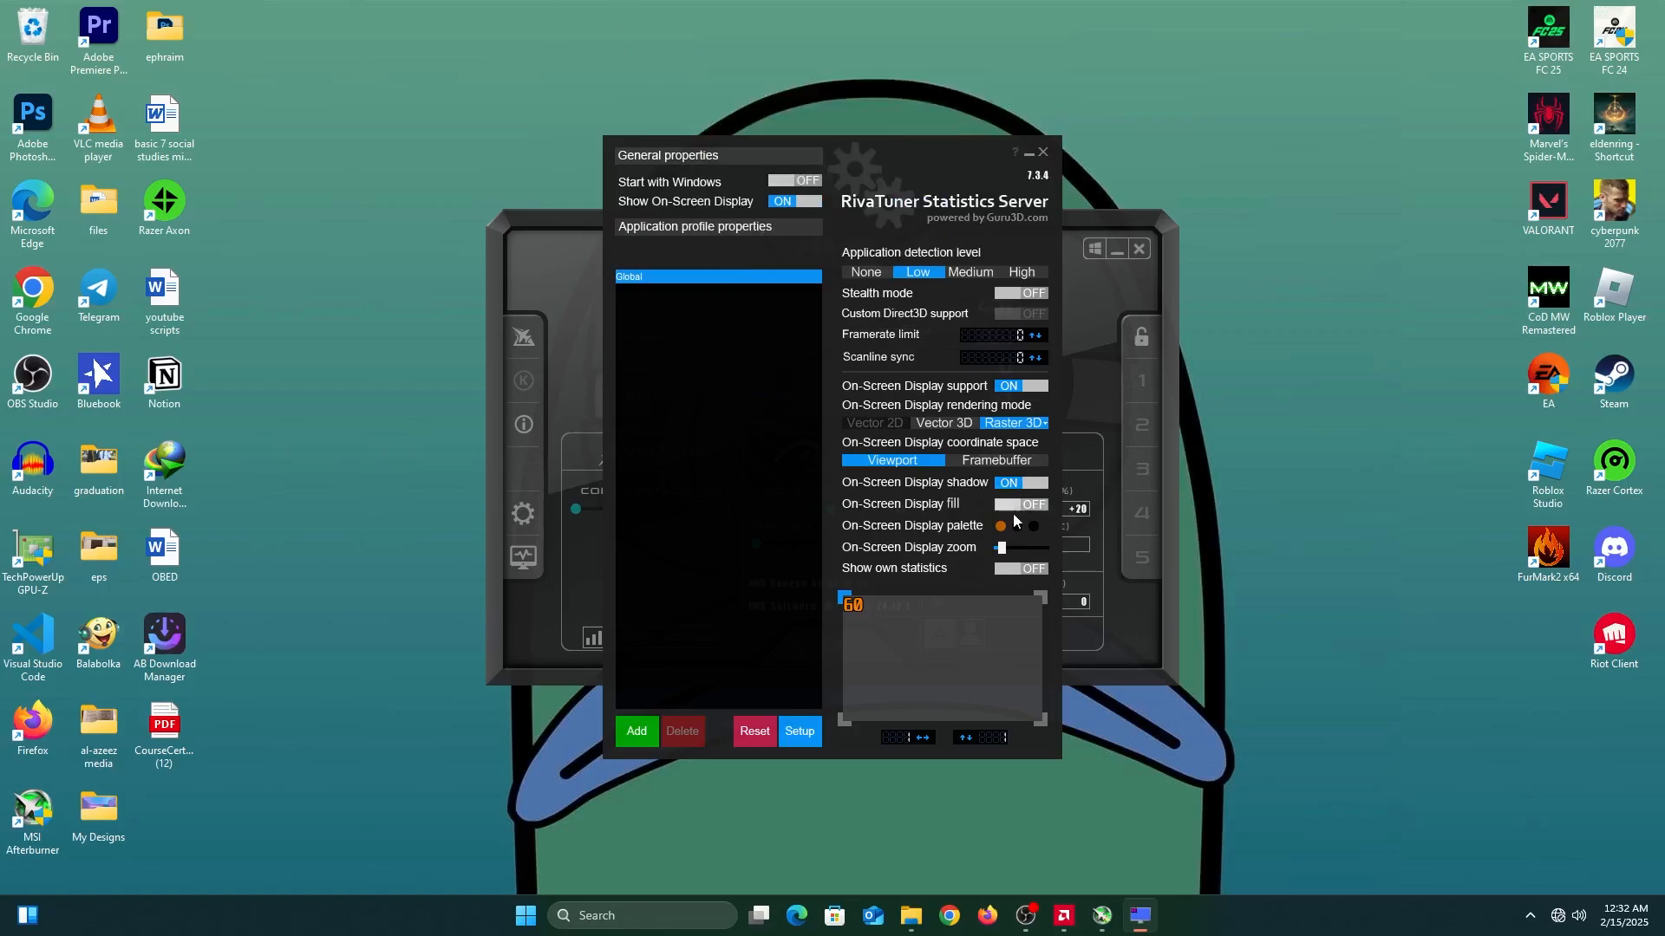
# Set the OSD palette swatch to a bright green in the Color dialog, then close RivaTuner
pyautogui.click(998, 526)
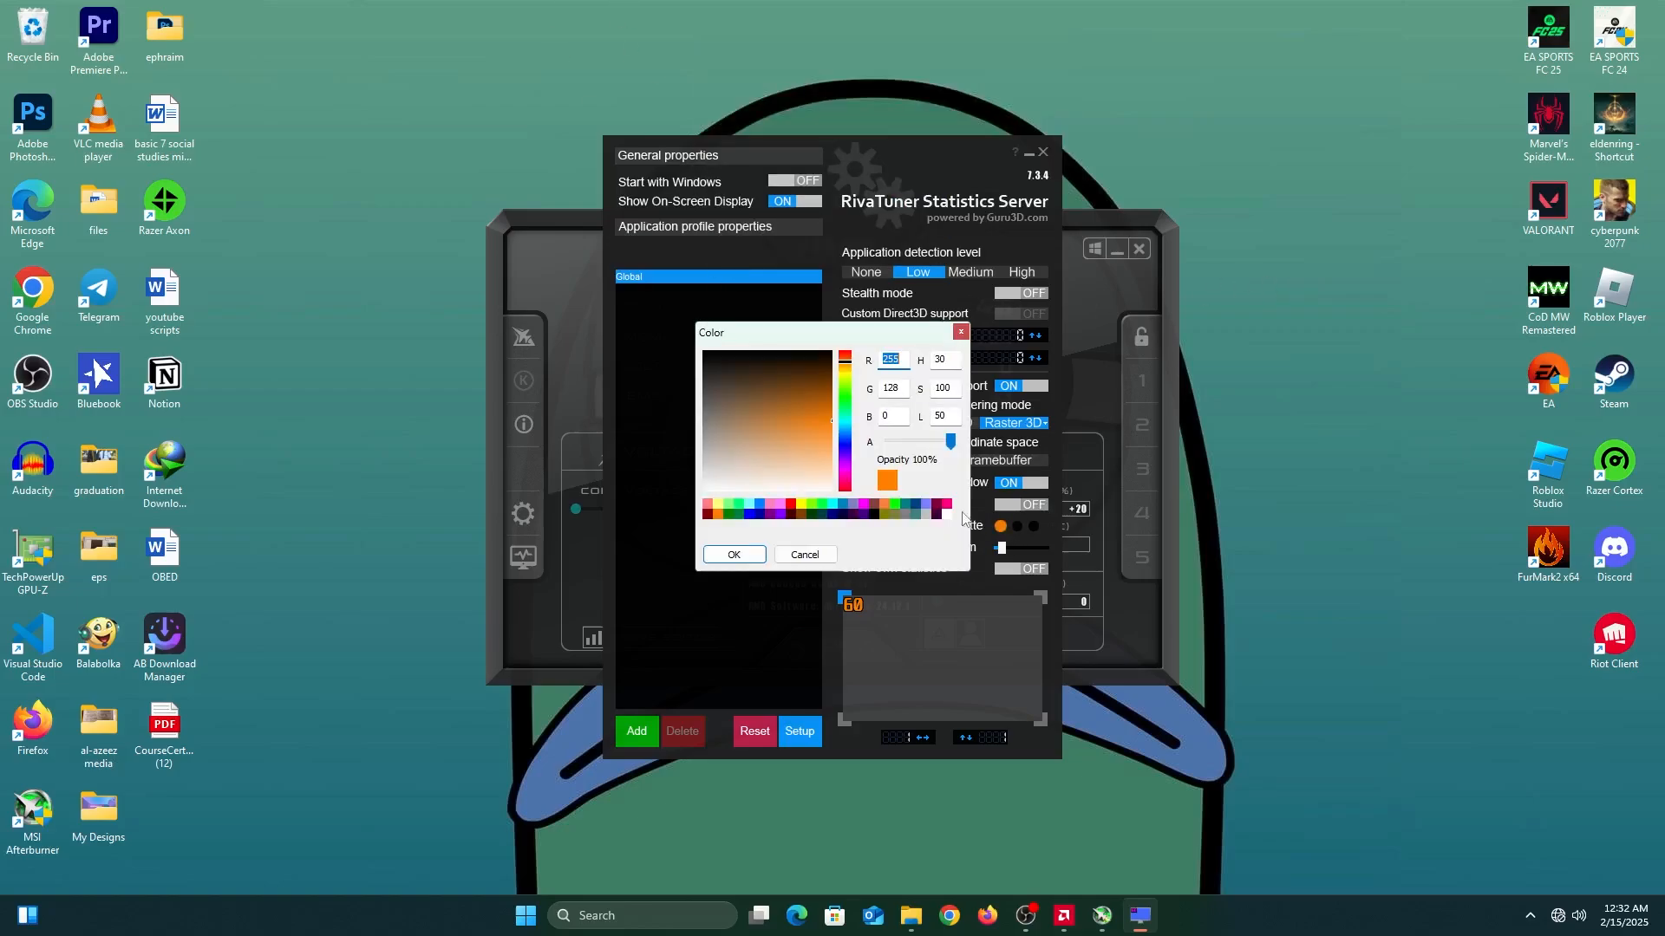
pyautogui.moveTo(849, 408)
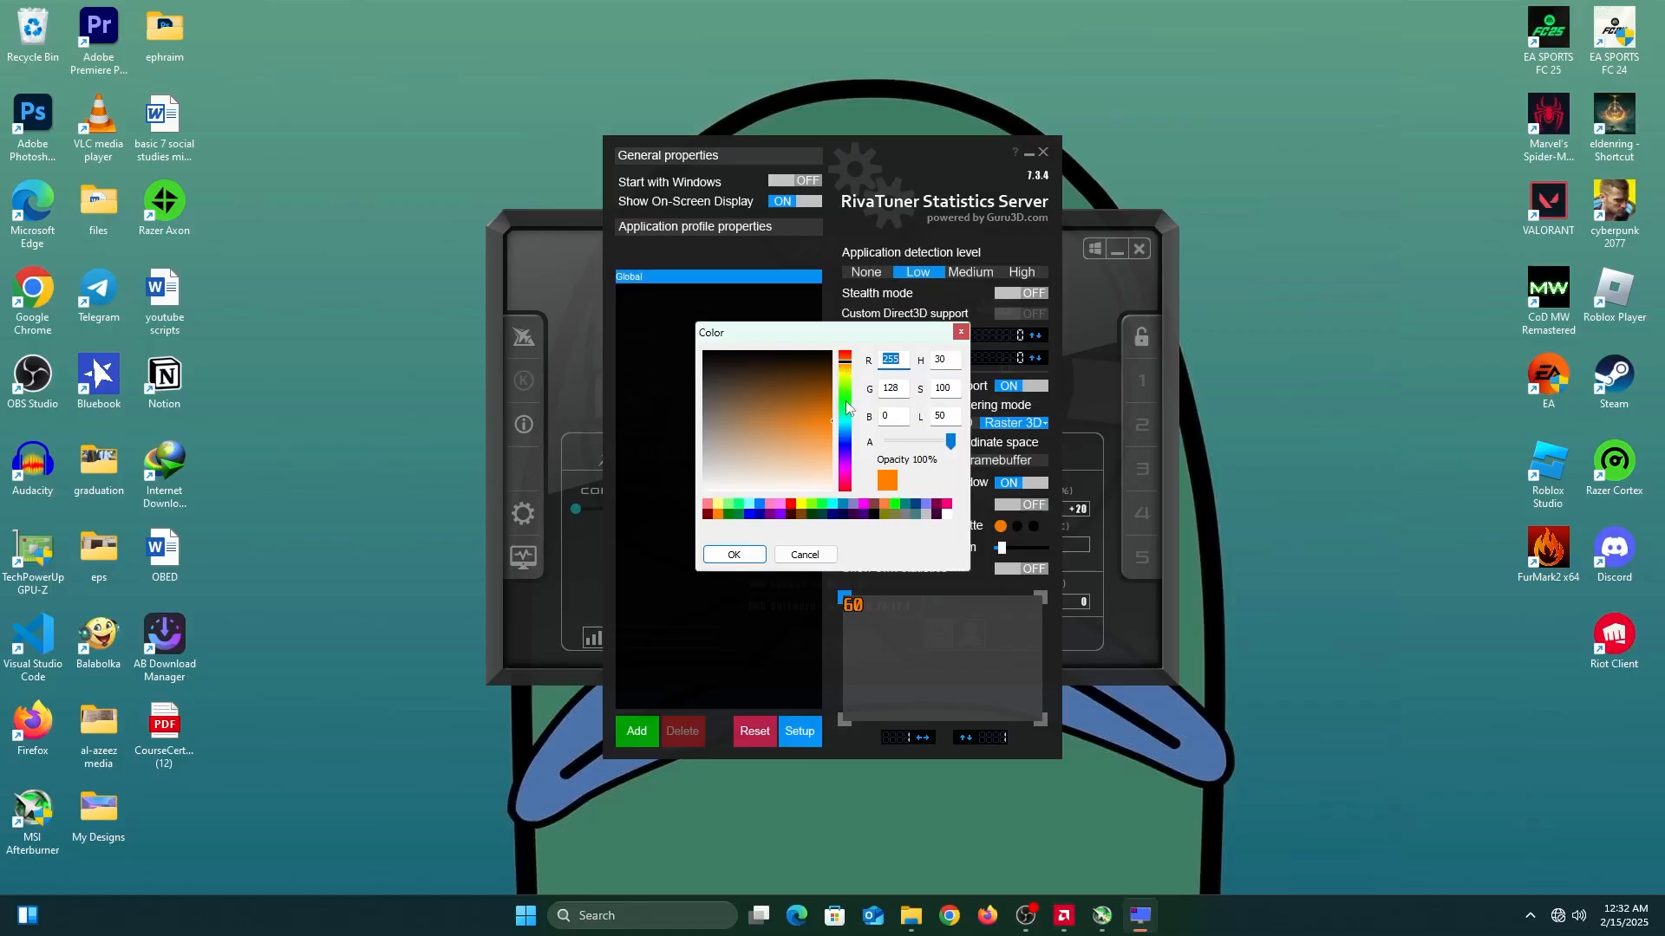
pyautogui.click(818, 380)
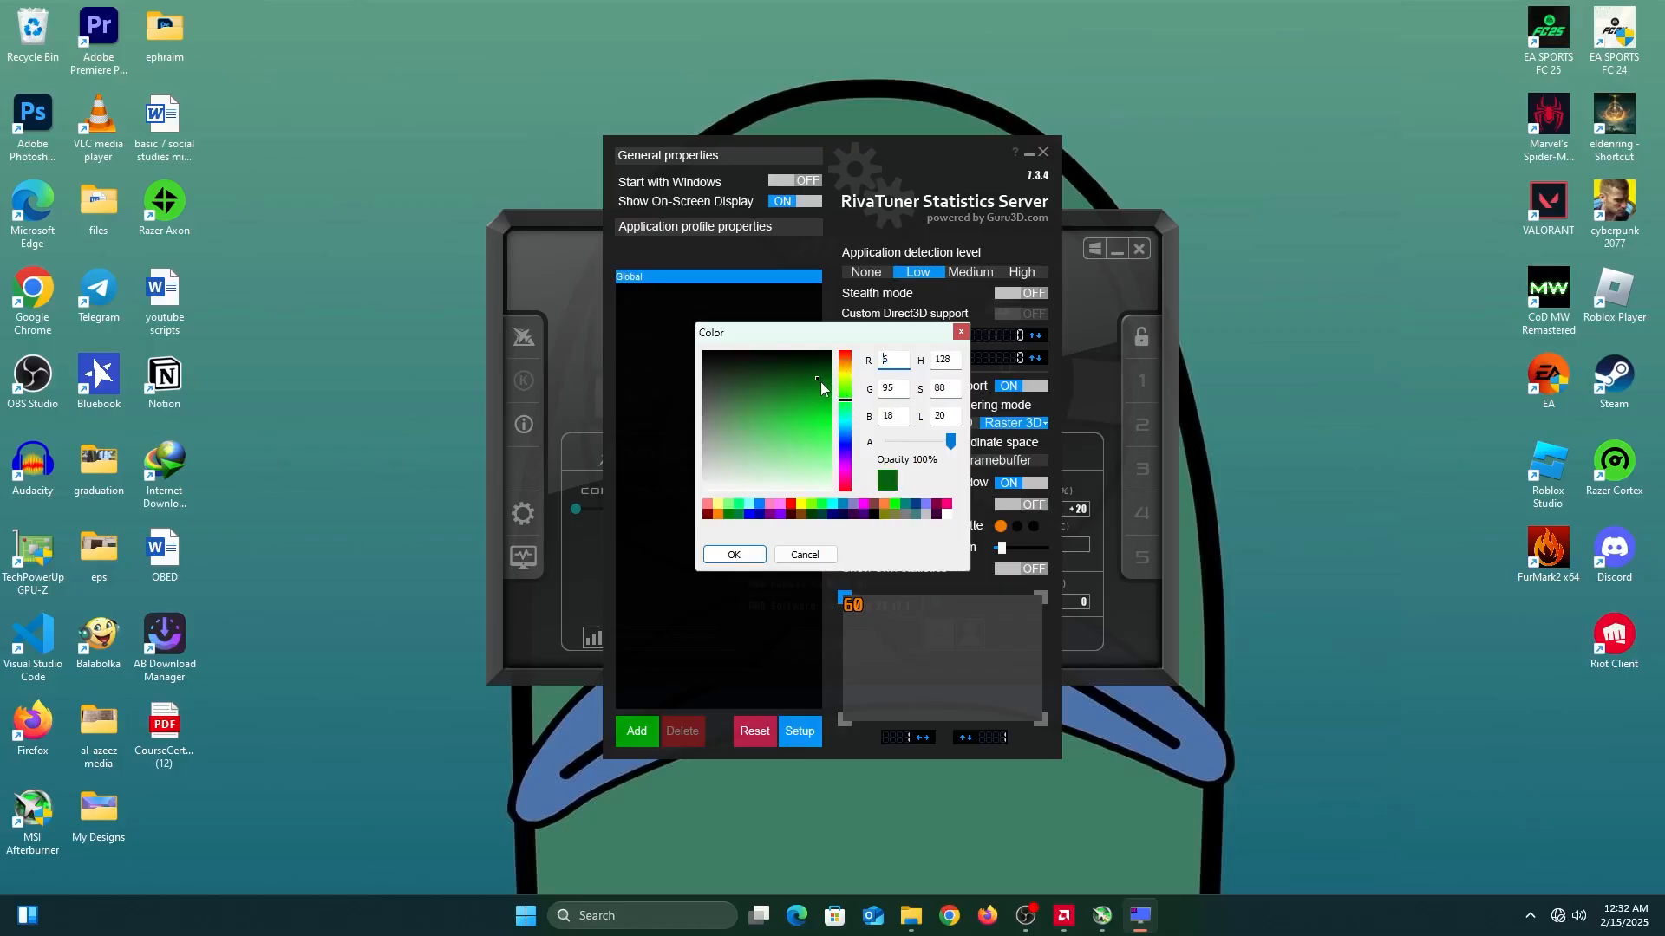
pyautogui.click(822, 411)
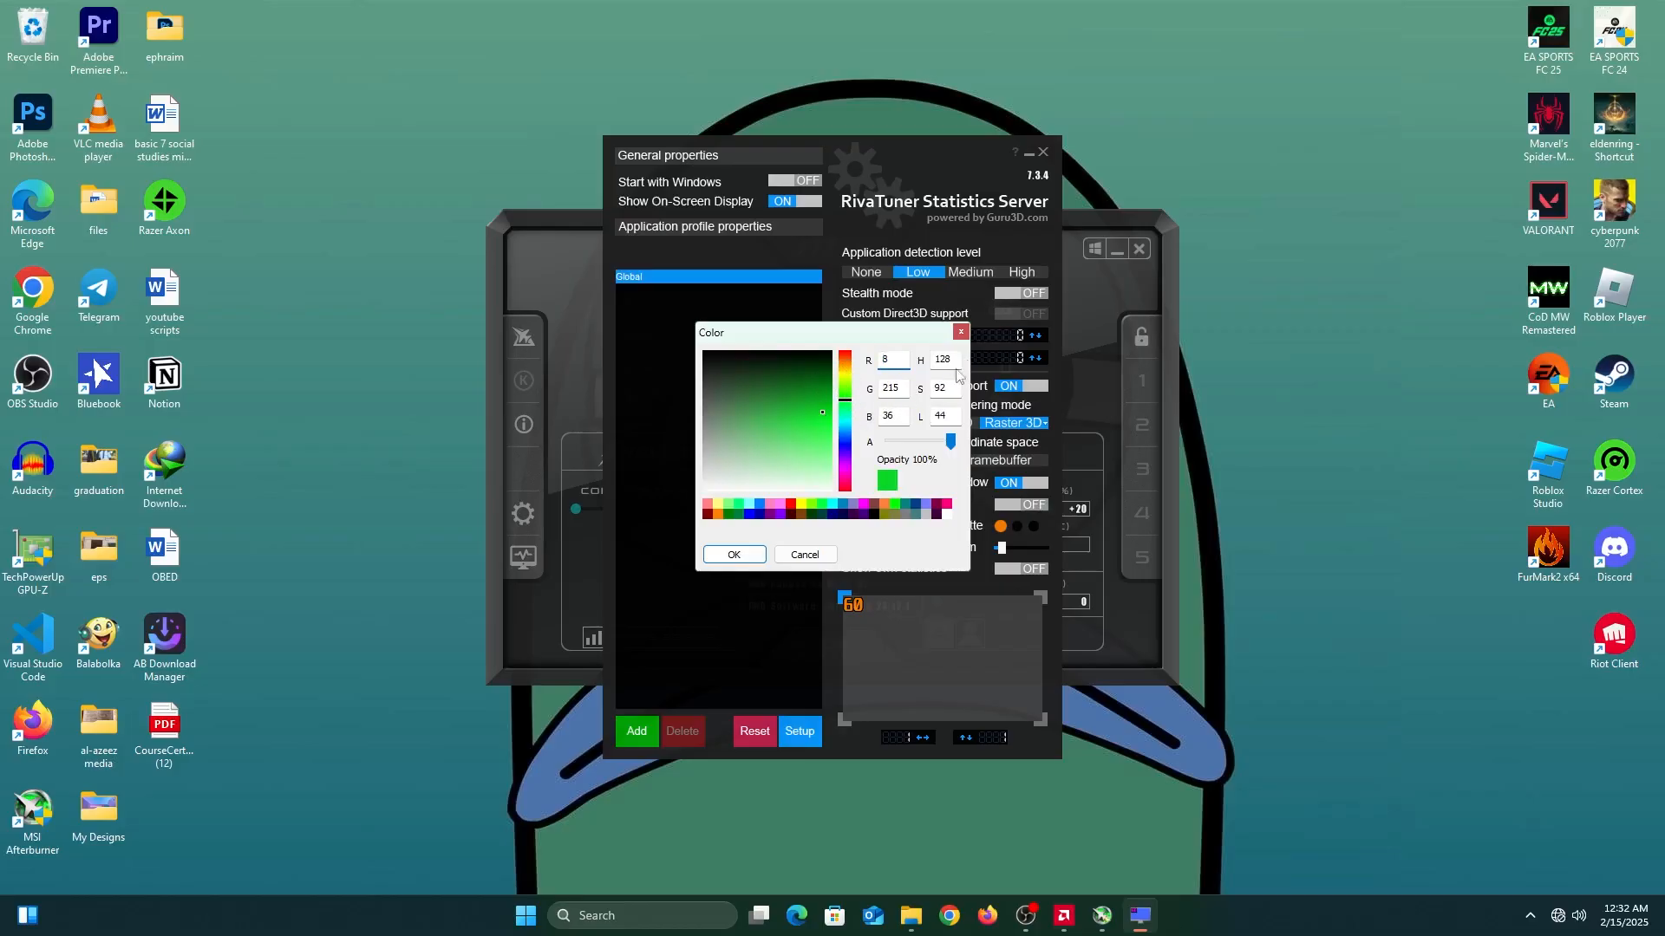
pyautogui.click(804, 554)
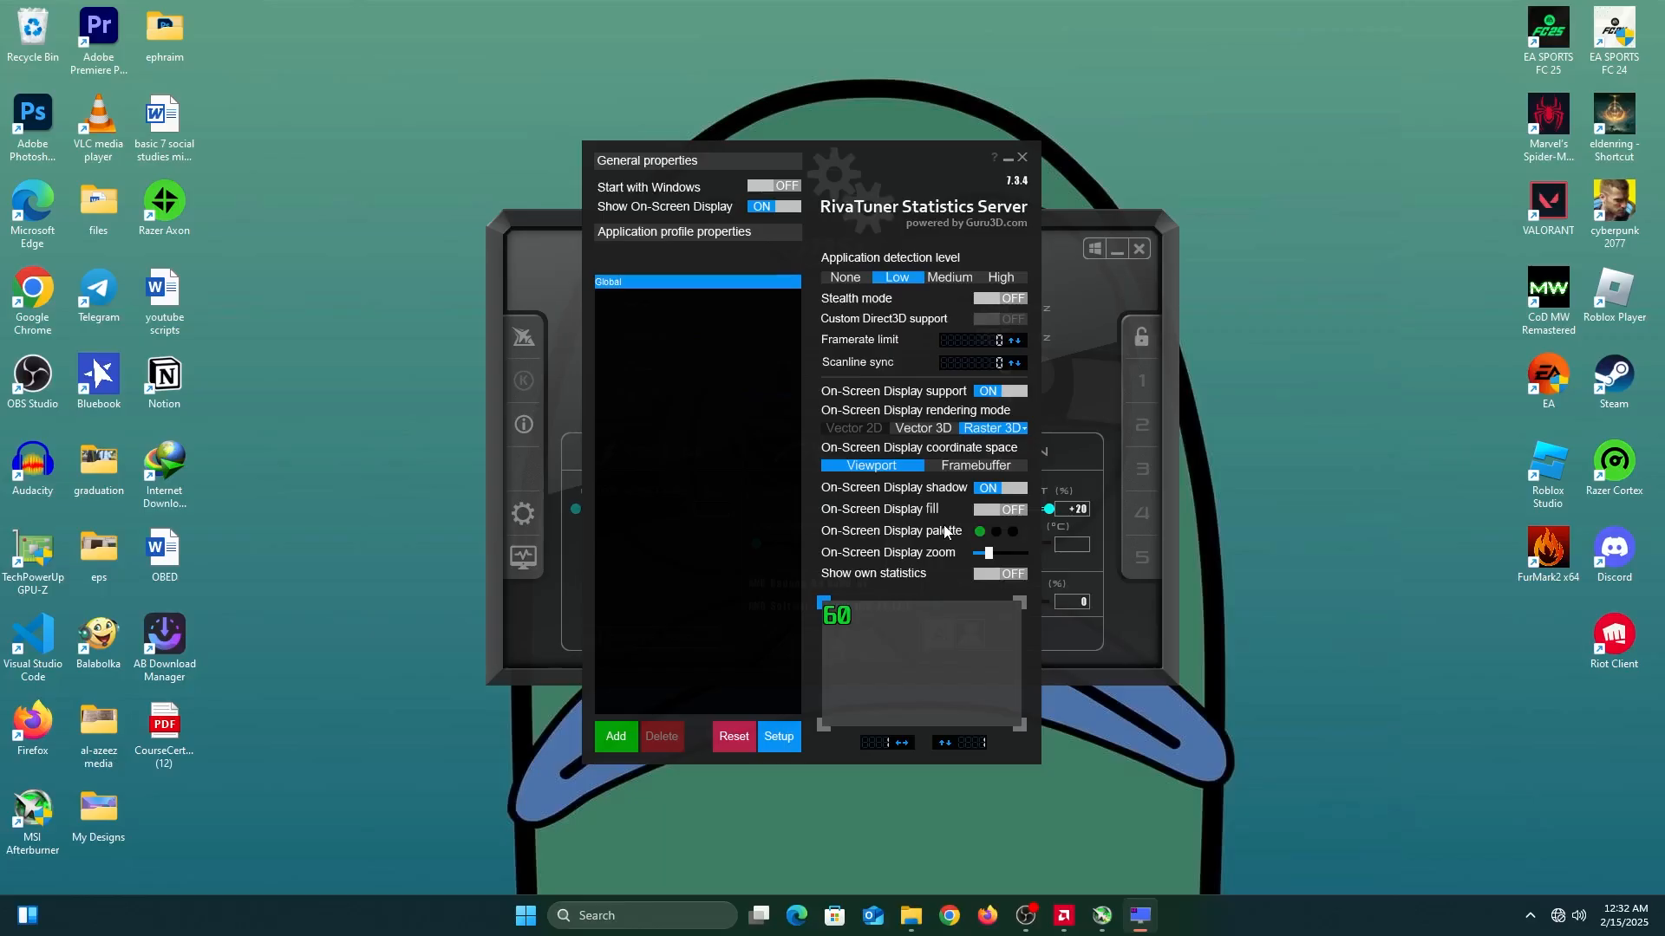
pyautogui.moveTo(1030, 157)
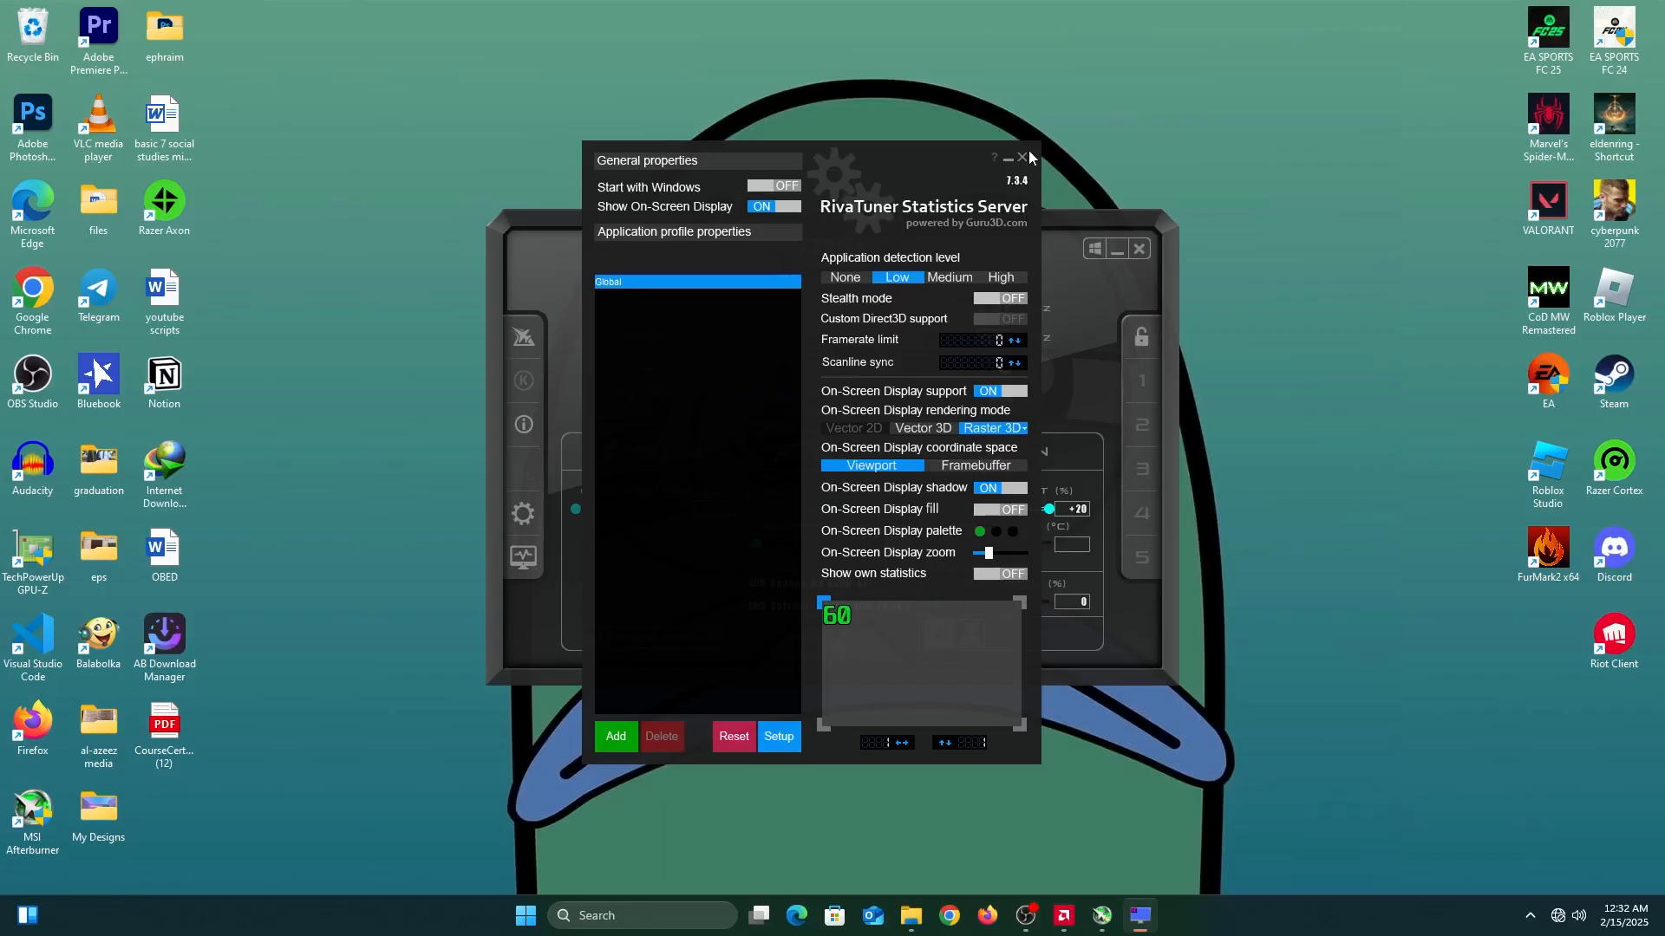
pyautogui.click(1020, 157)
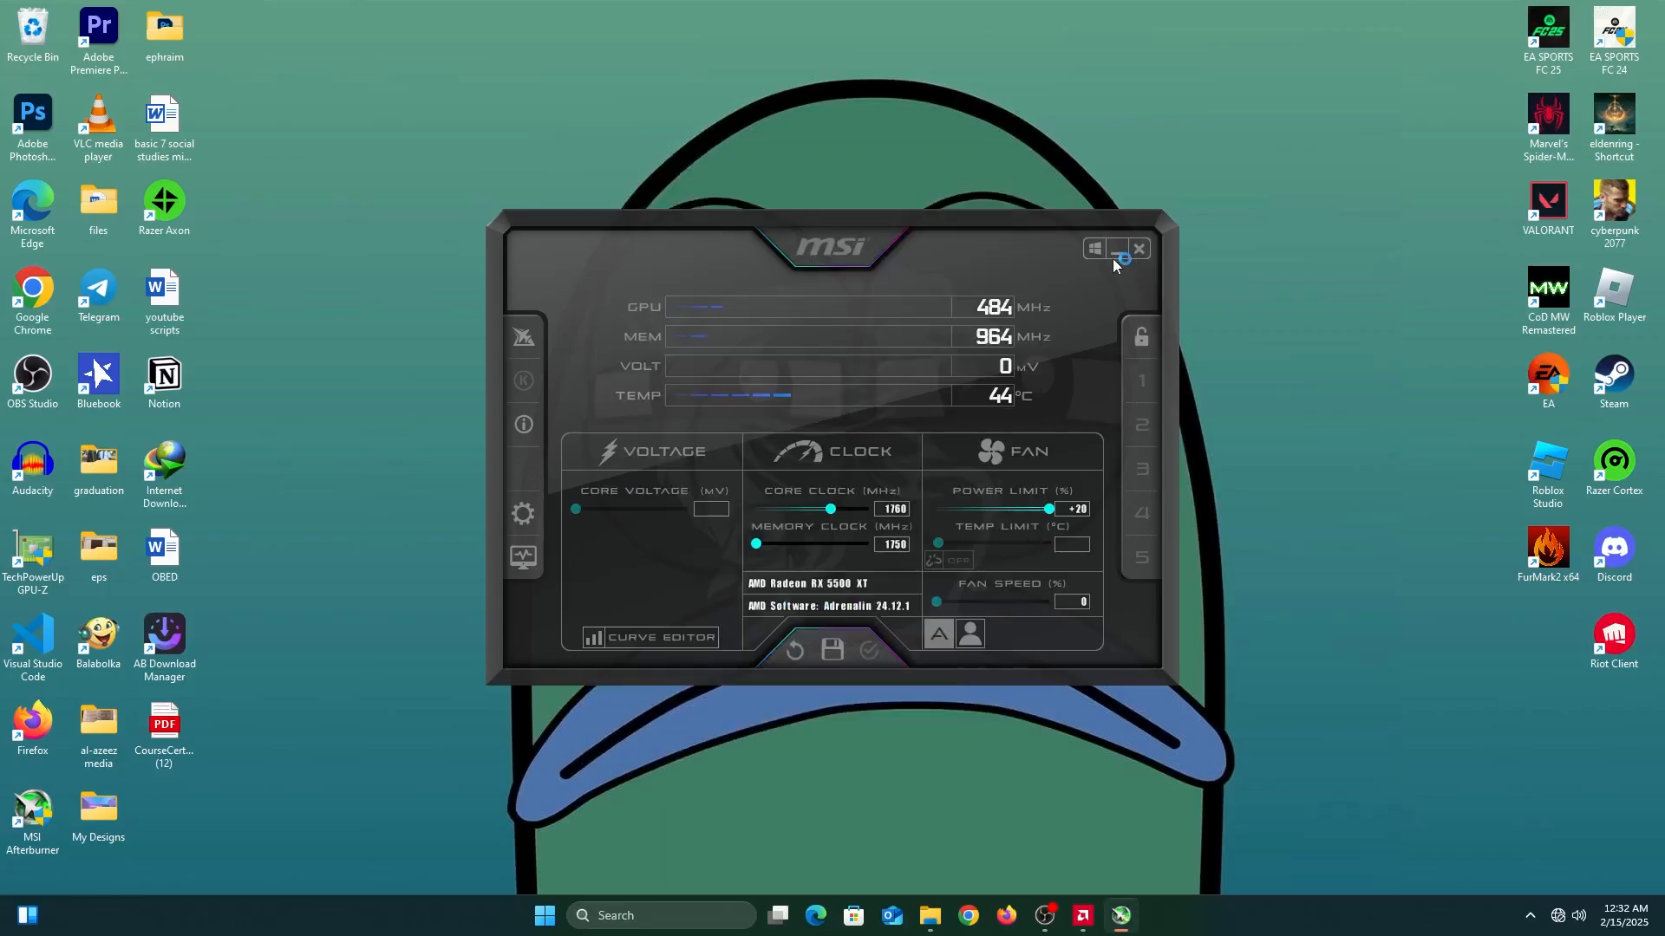